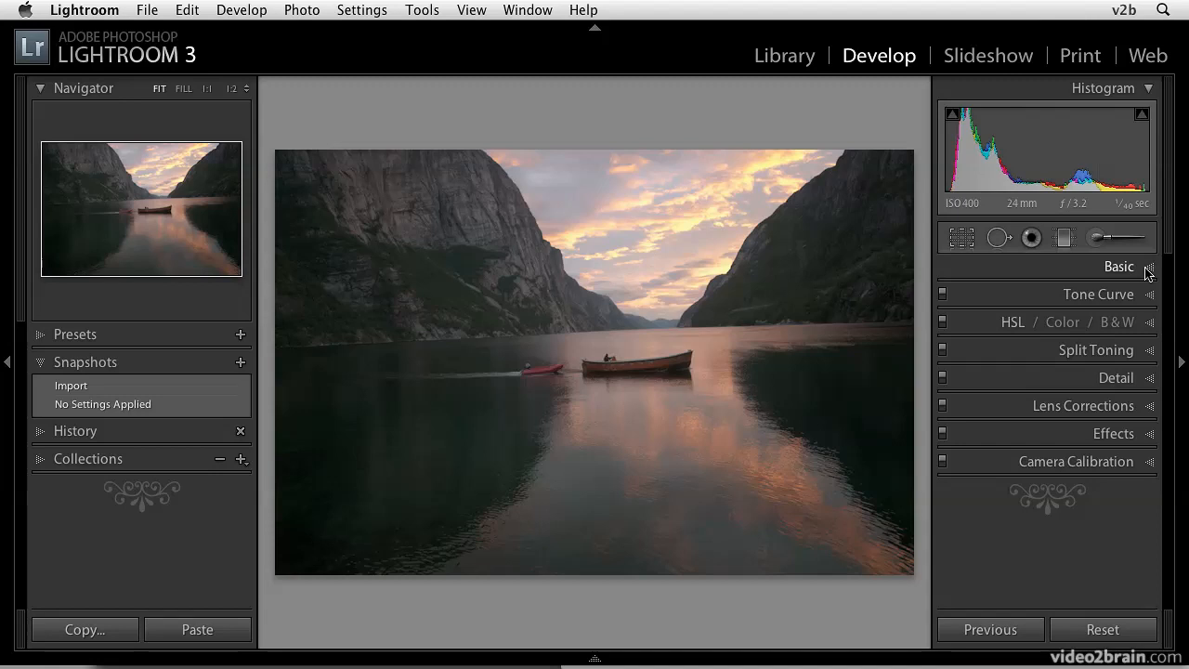
# Step: Expand the Basic panel and raise Exposure in steps to +0.45
pyautogui.click(1119, 267)
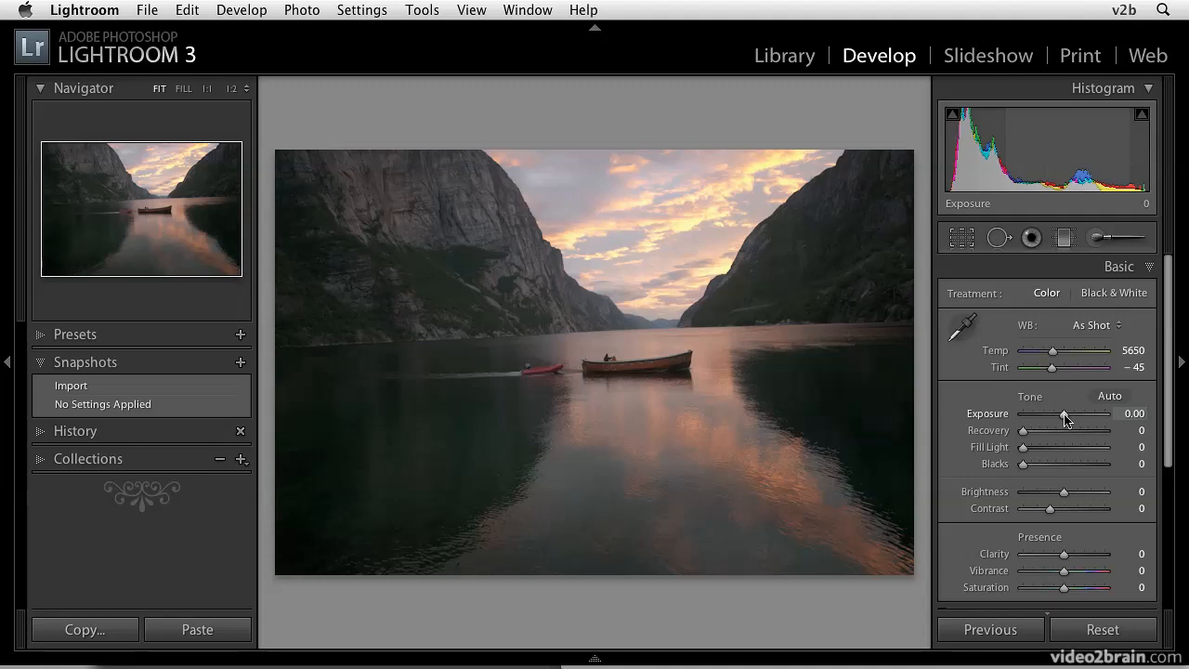
pyautogui.moveTo(1063, 412); pyautogui.dragTo(1070, 413)
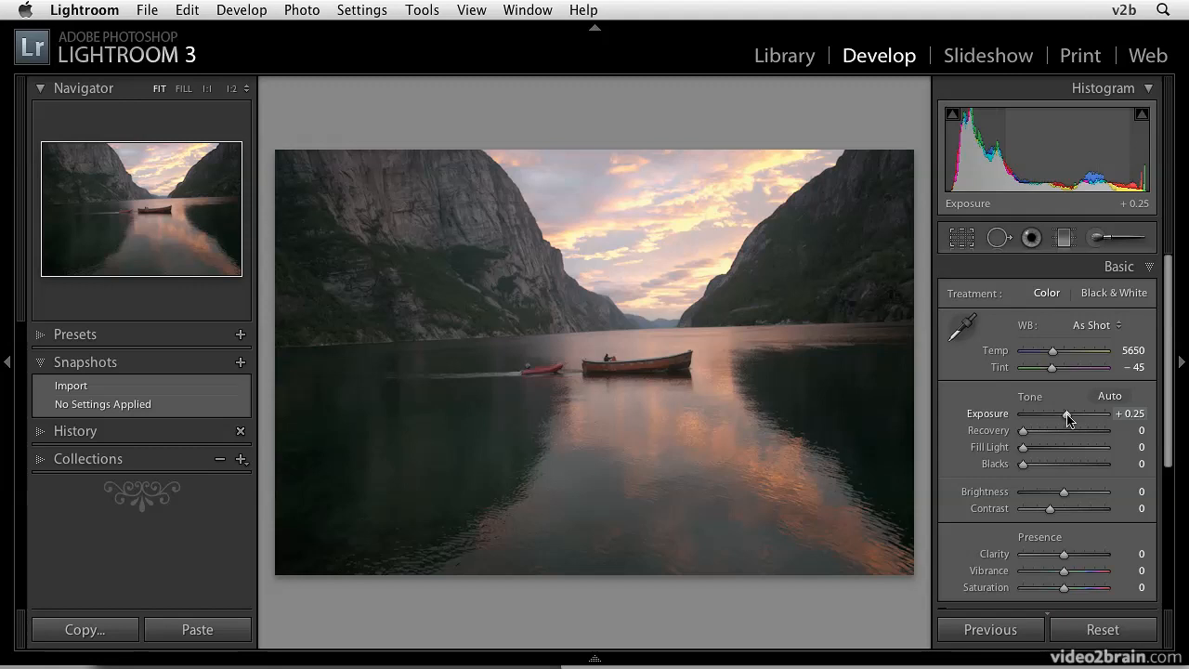
pyautogui.moveTo(1063, 415); pyautogui.dragTo(1068, 414)
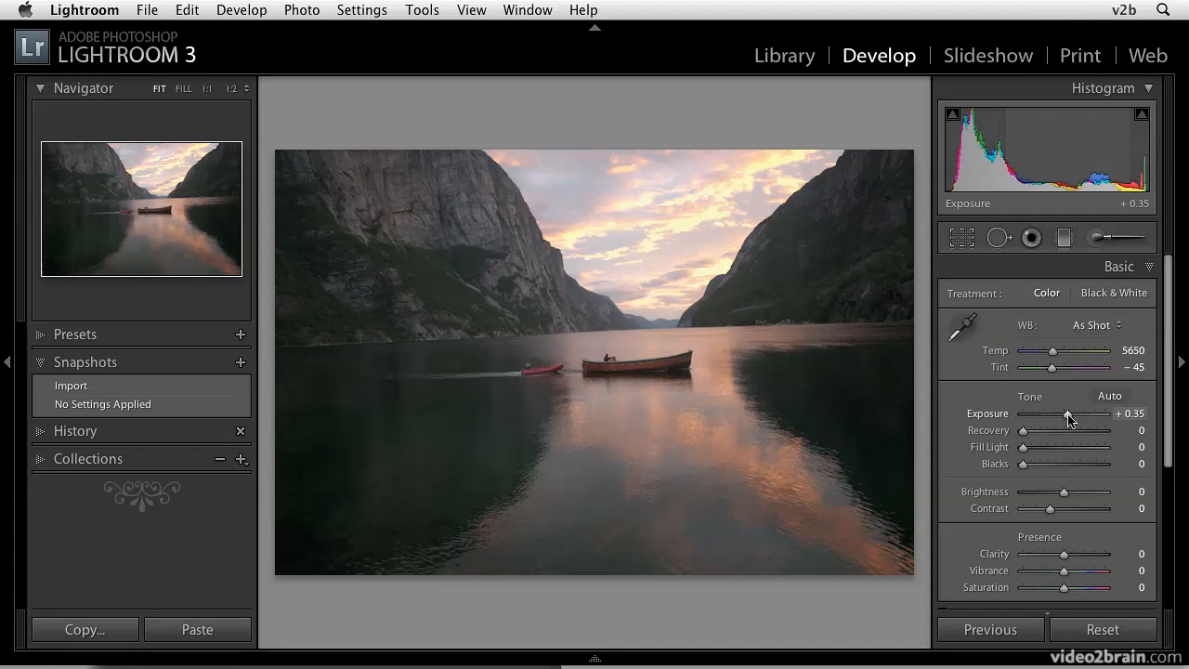
pyautogui.moveTo(1066, 414); pyautogui.dragTo(1074, 414)
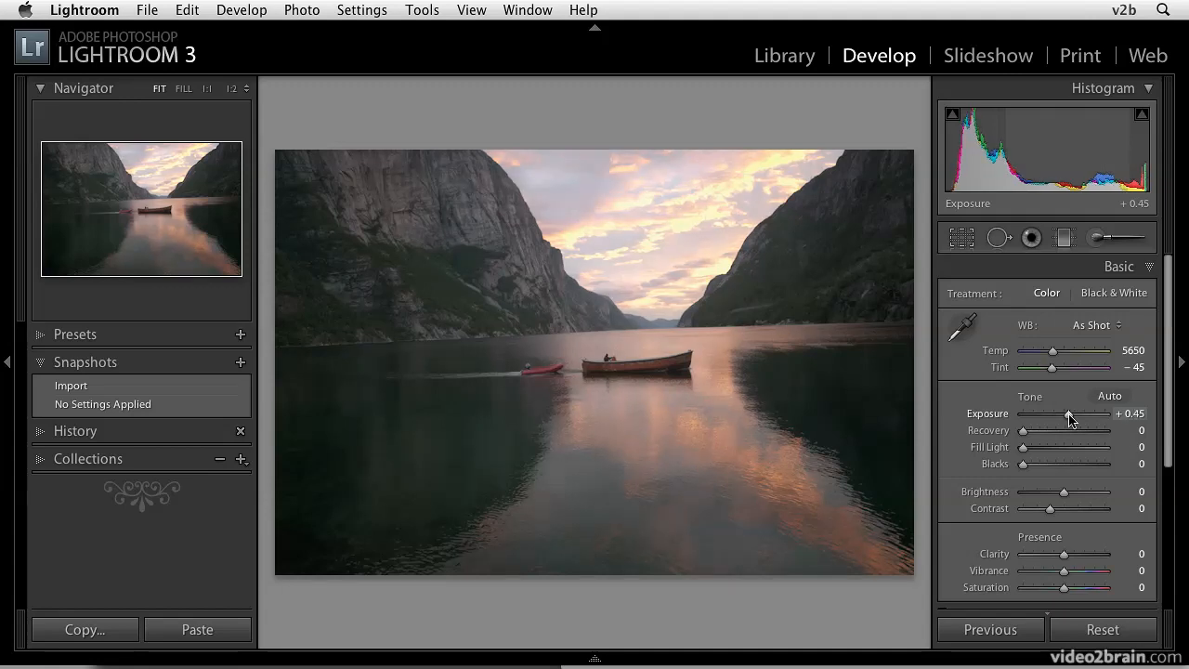
# Step: Expand the Tone Curve panel and switch it to direct point-curve editing
pyautogui.scroll(-3)
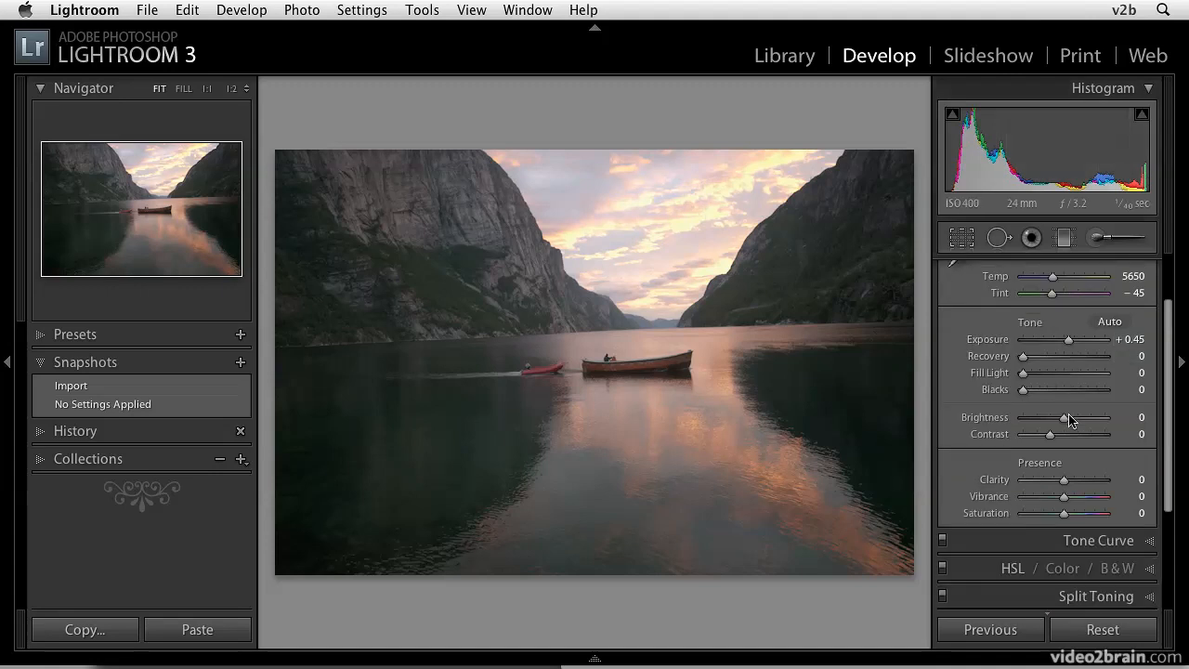
pyautogui.scroll(-3)
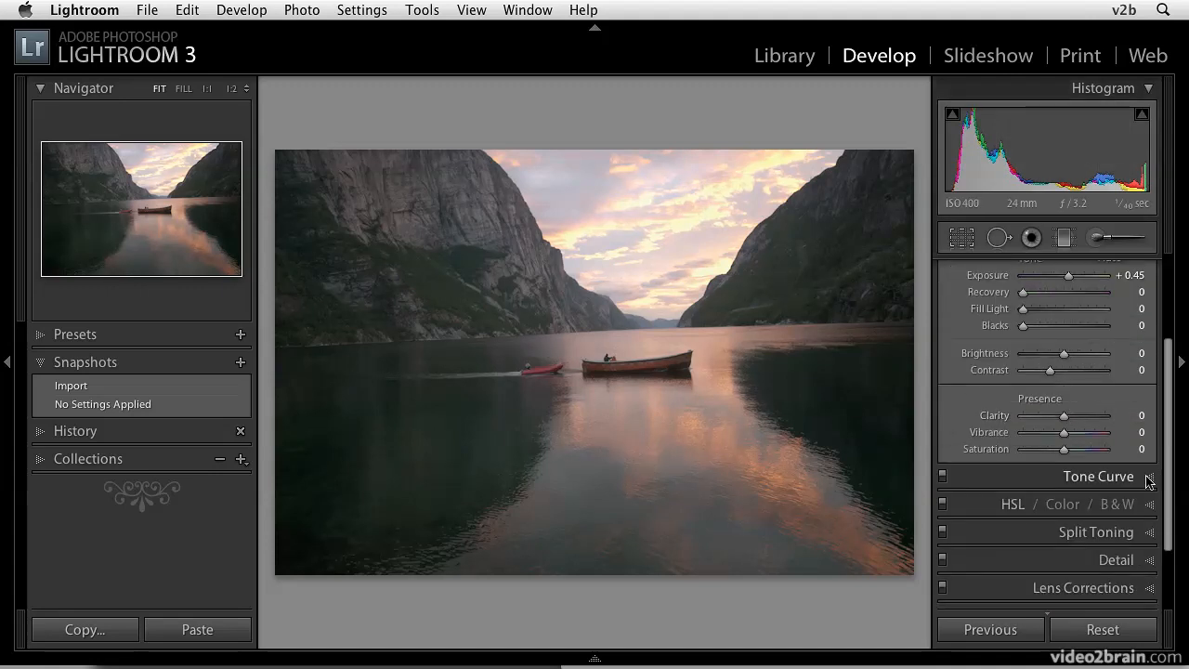
pyautogui.click(1099, 476)
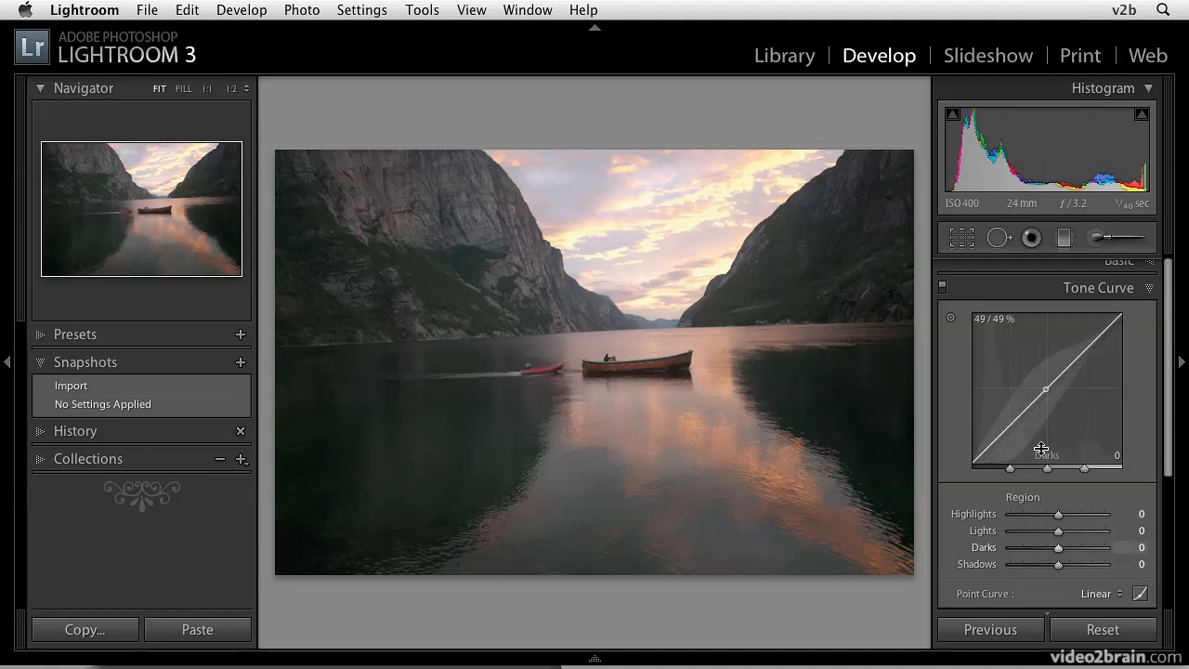
pyautogui.moveTo(978, 487)
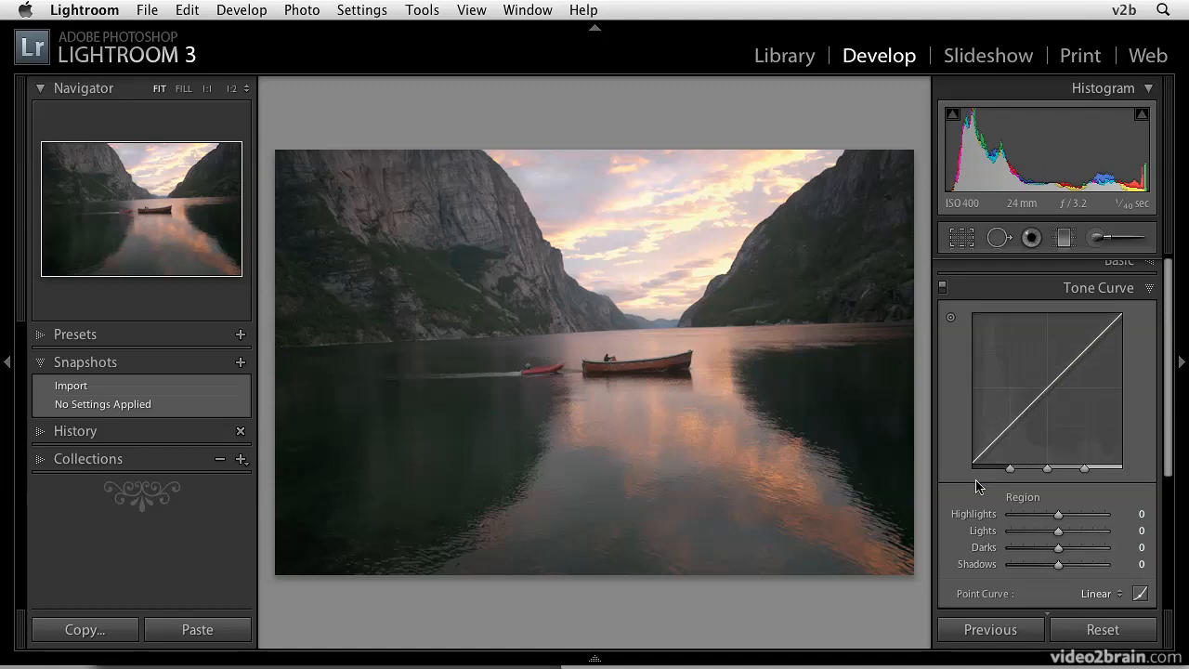
pyautogui.moveTo(982, 520)
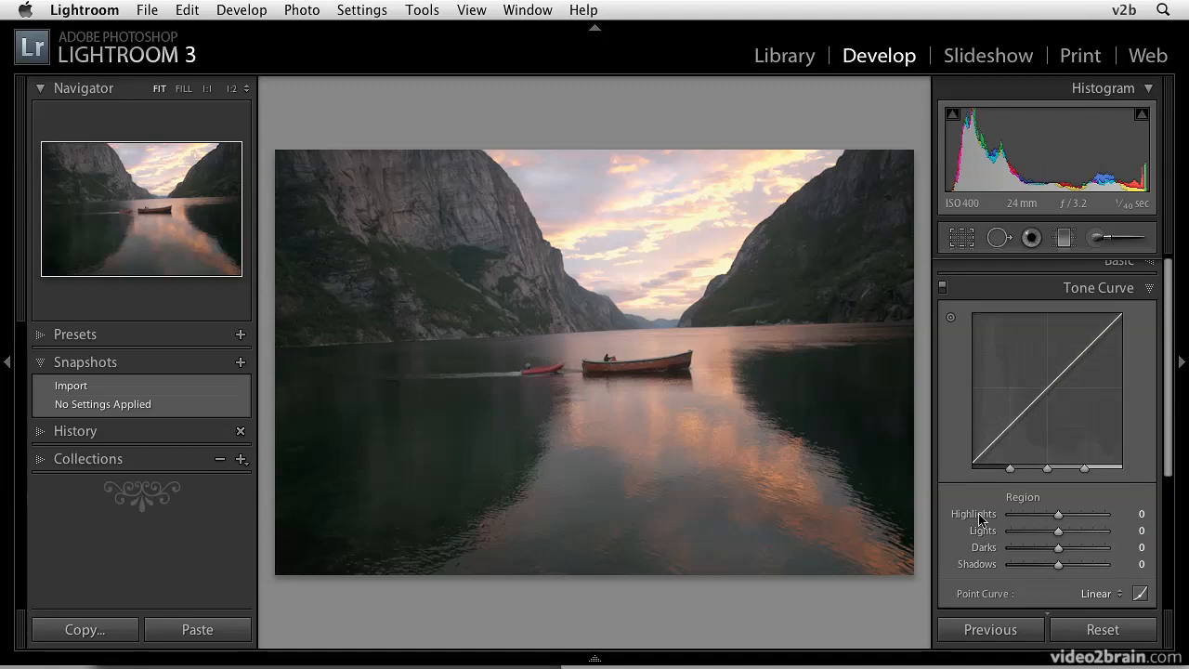
pyautogui.moveTo(994, 555)
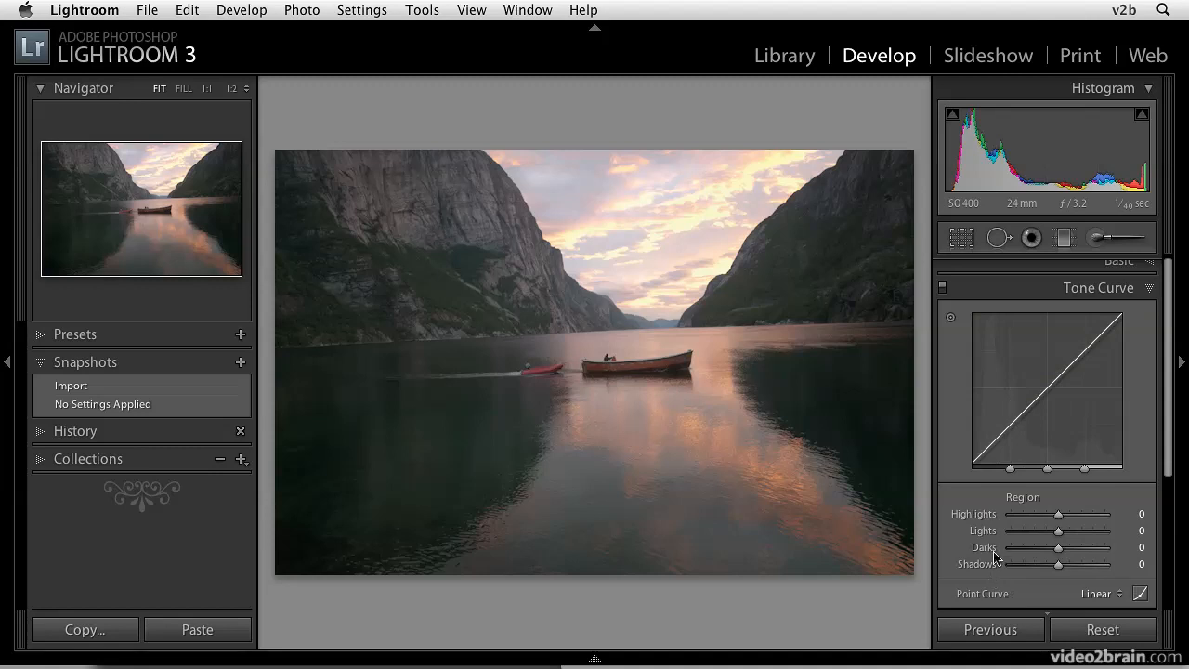
pyautogui.moveTo(1048, 390)
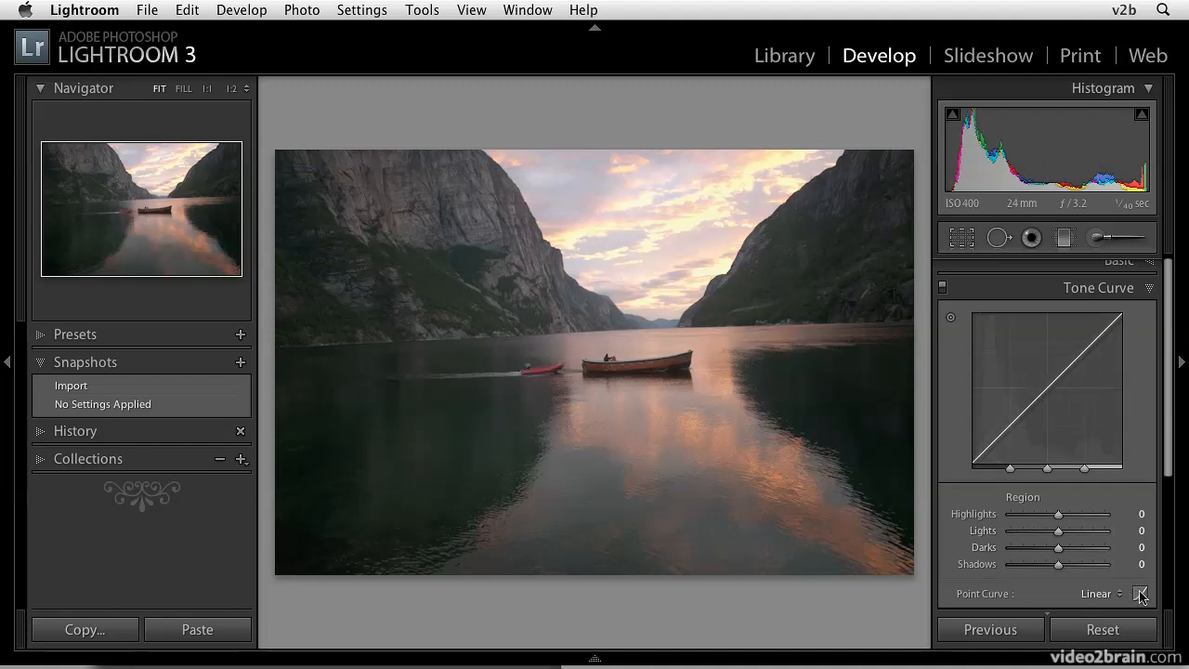
pyautogui.click(1141, 595)
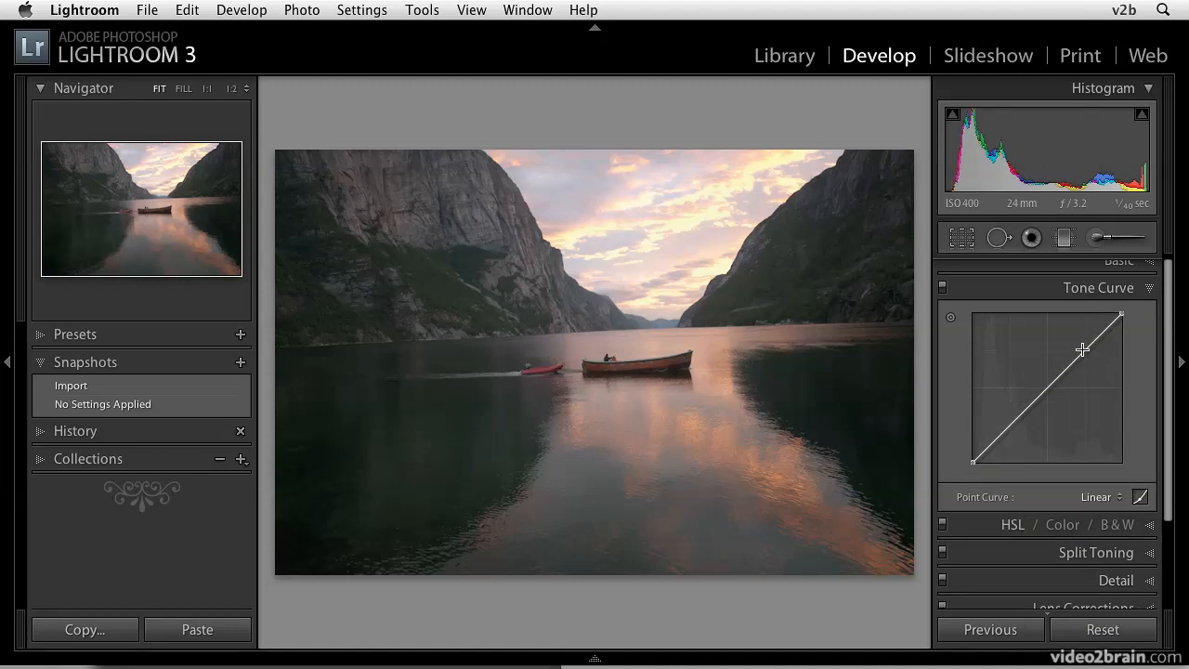
pyautogui.moveTo(1048, 379)
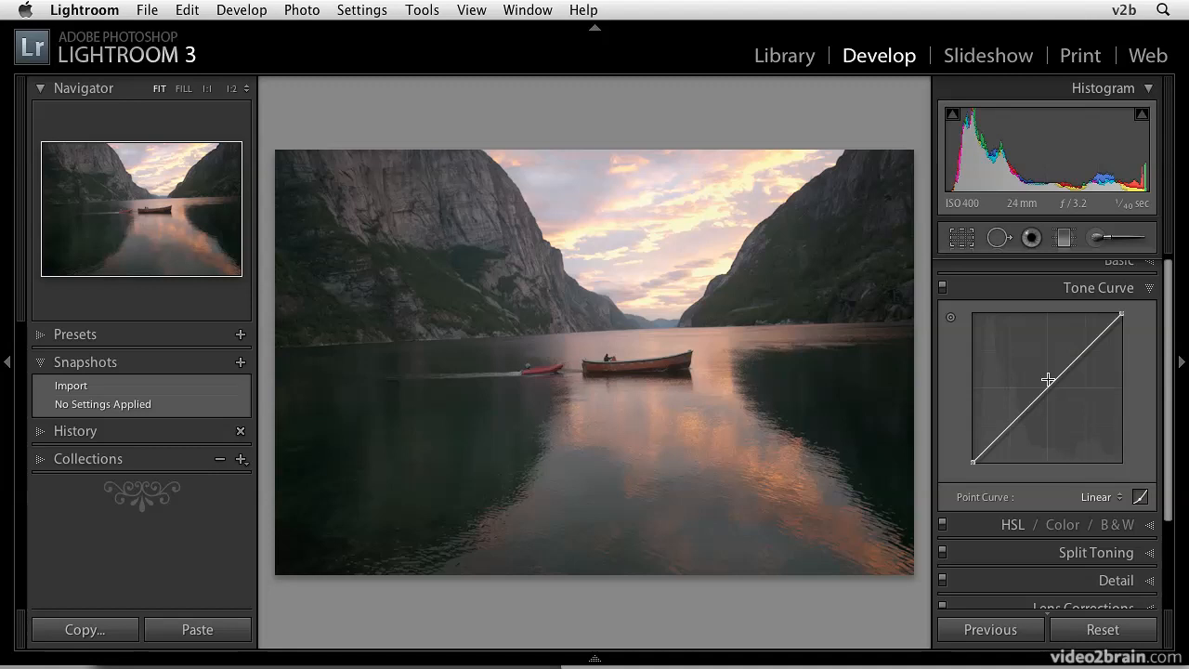
pyautogui.moveTo(1107, 474)
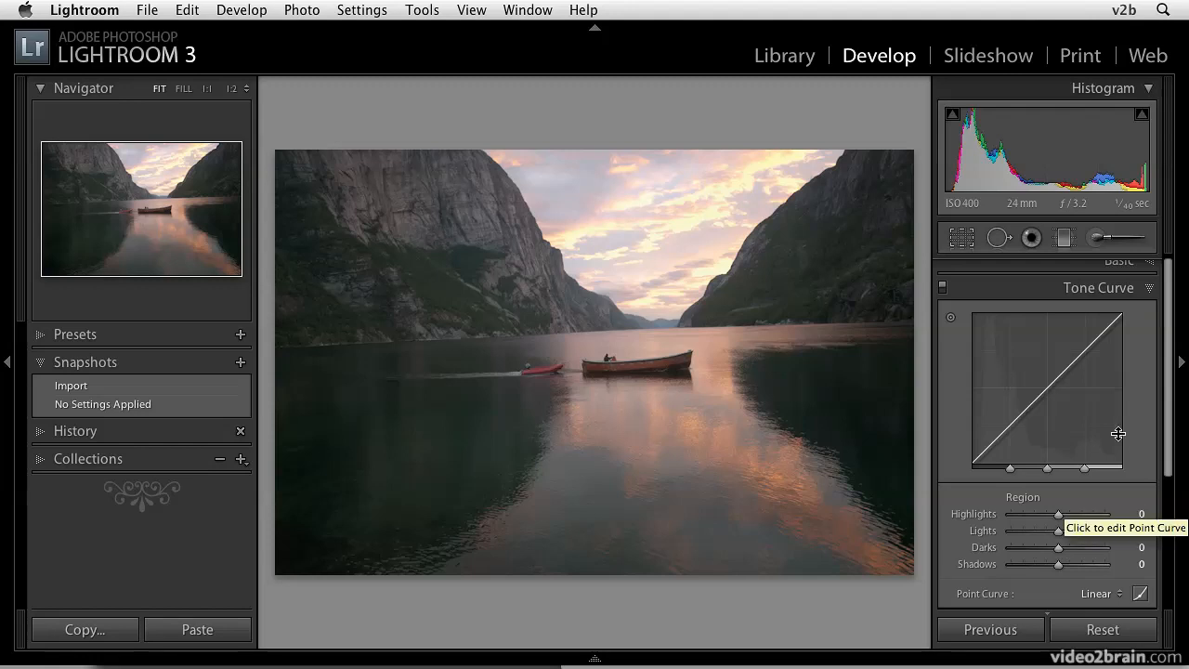
pyautogui.moveTo(926, 404)
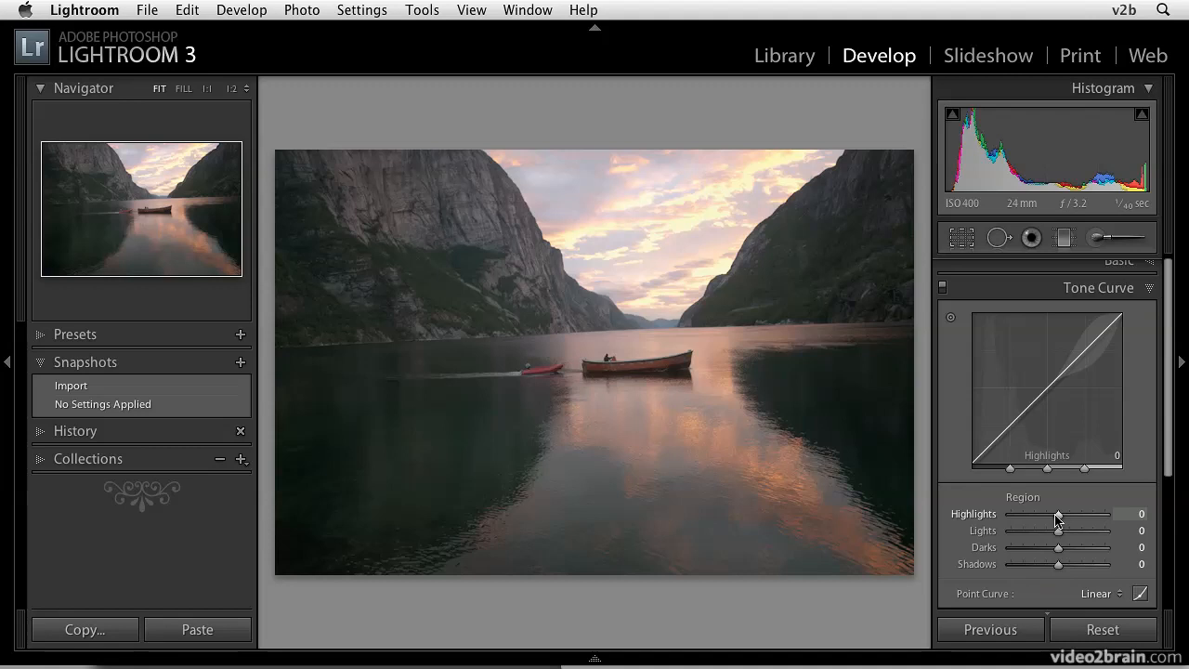
# Step: Push the Highlights region up to +64, down to -74, then back to 0
pyautogui.moveTo(1056, 515); pyautogui.dragTo(1063, 515)
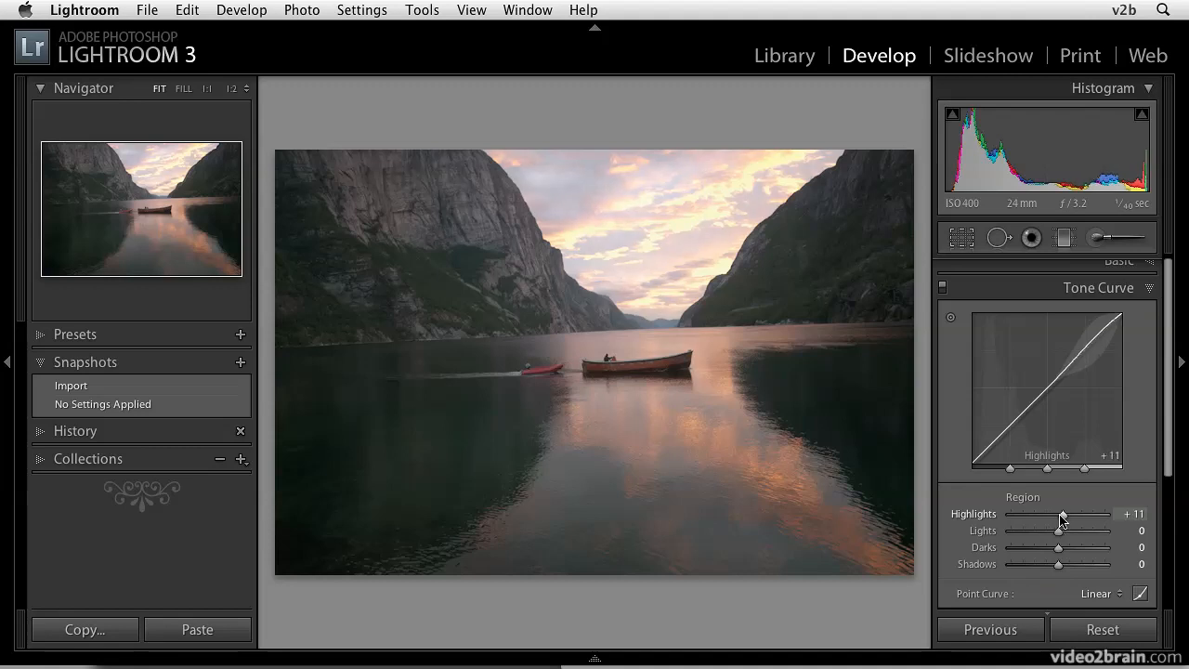
pyautogui.moveTo(1063, 514); pyautogui.dragTo(1067, 515)
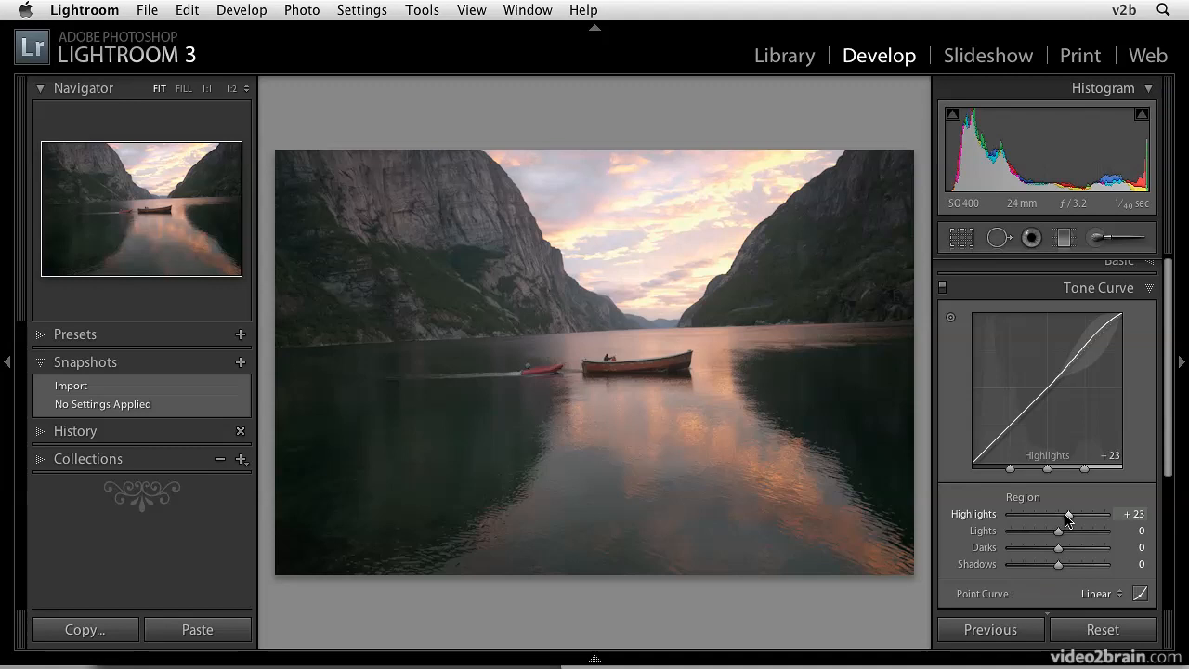
pyautogui.moveTo(1067, 516); pyautogui.dragTo(1074, 516)
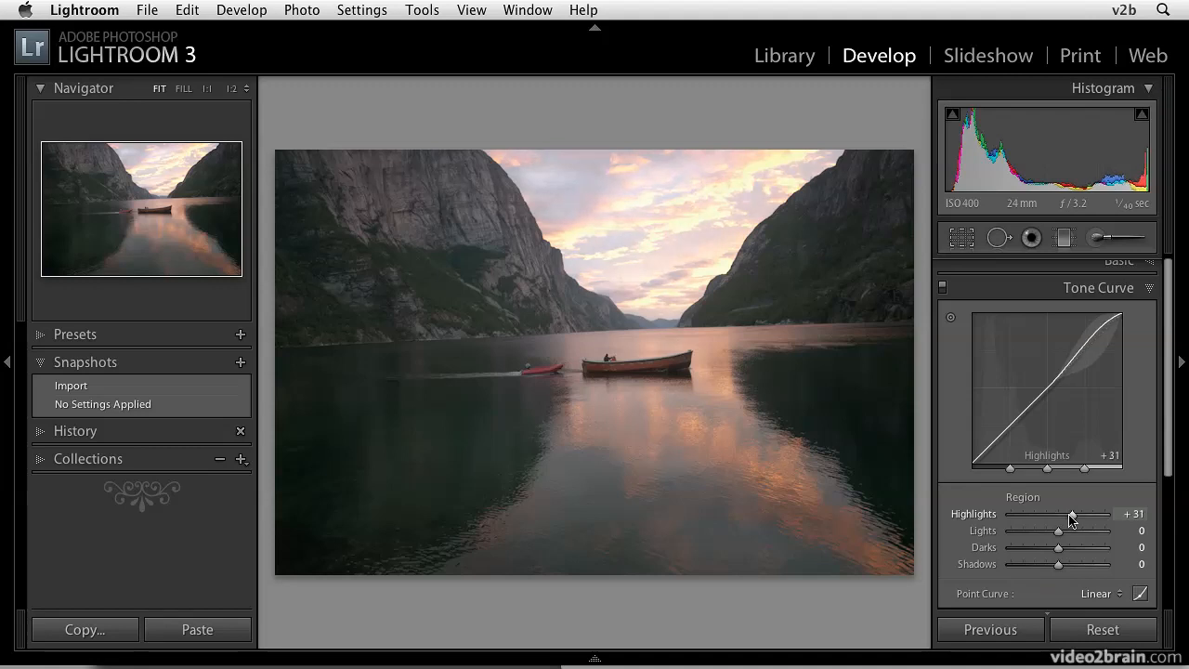
pyautogui.moveTo(1070, 516); pyautogui.dragTo(1087, 517)
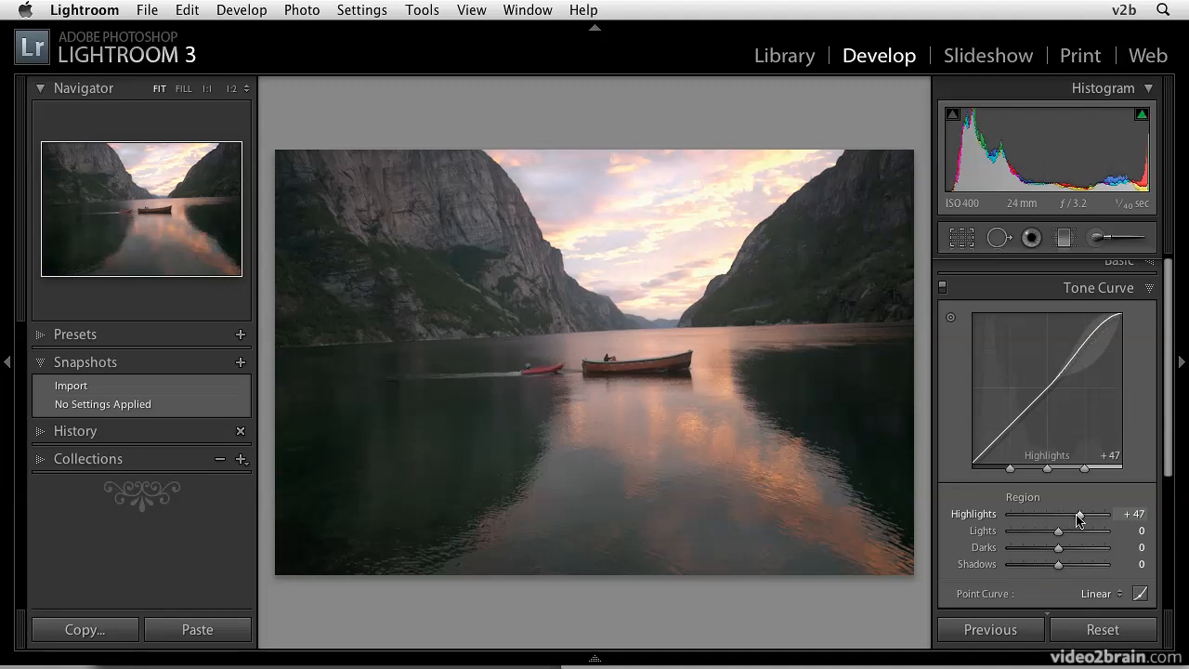
pyautogui.moveTo(1059, 513); pyautogui.dragTo(1087, 513)
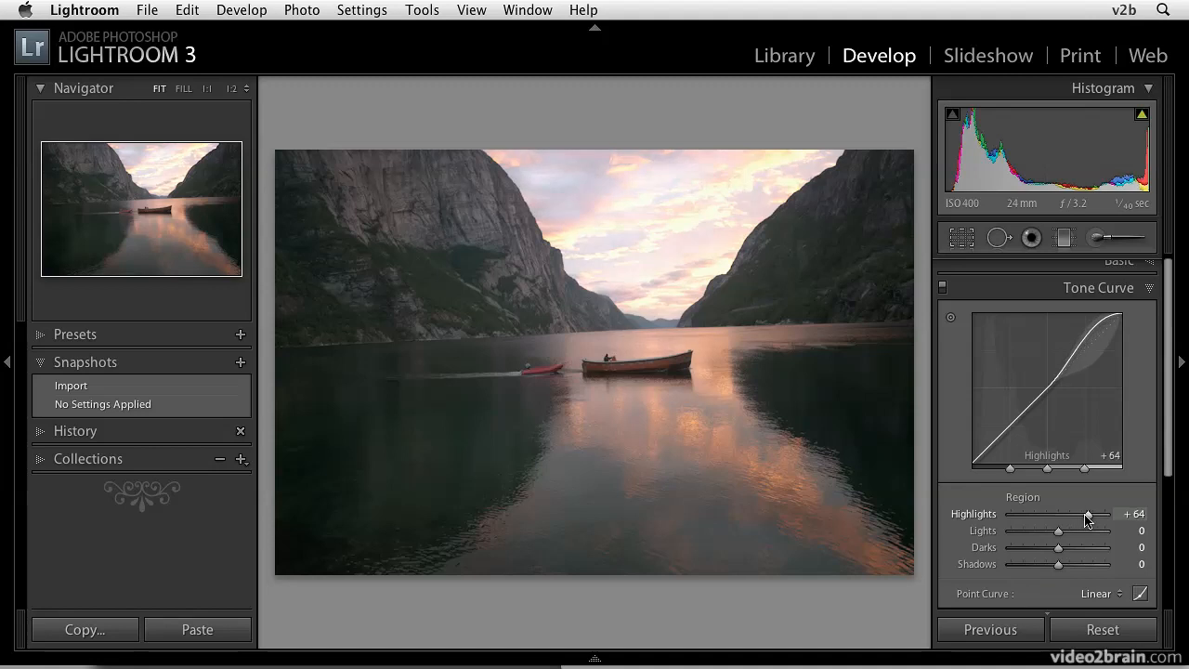
pyautogui.moveTo(1087, 513); pyautogui.dragTo(1074, 513)
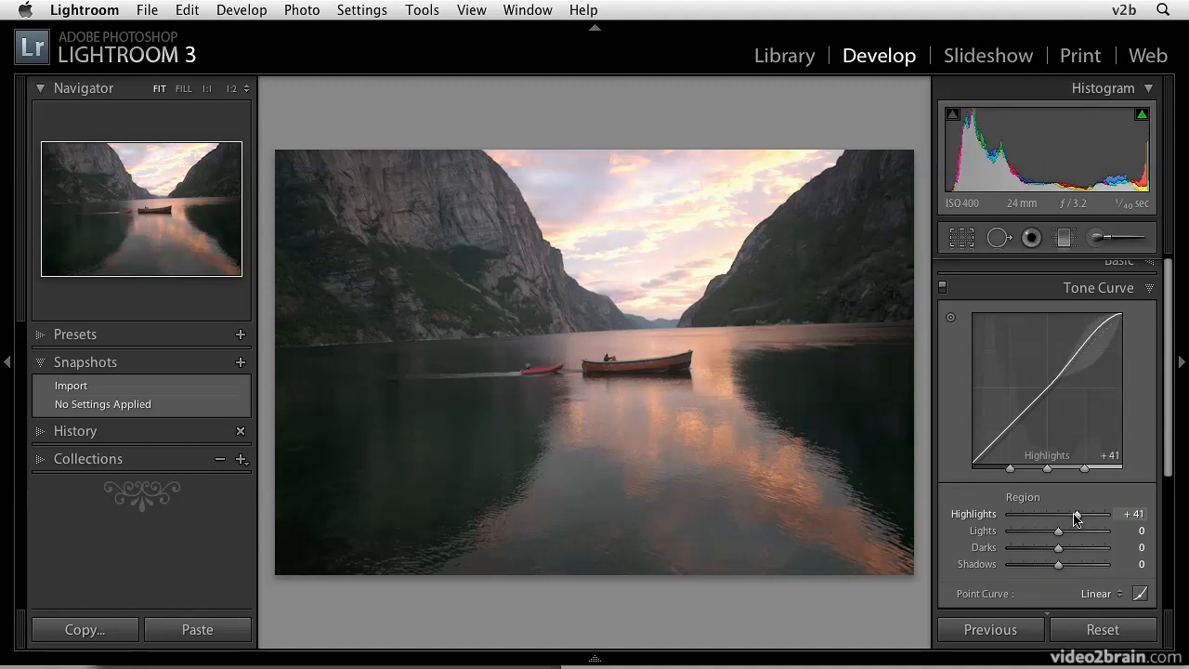
pyautogui.moveTo(1093, 515); pyautogui.dragTo(1019, 514)
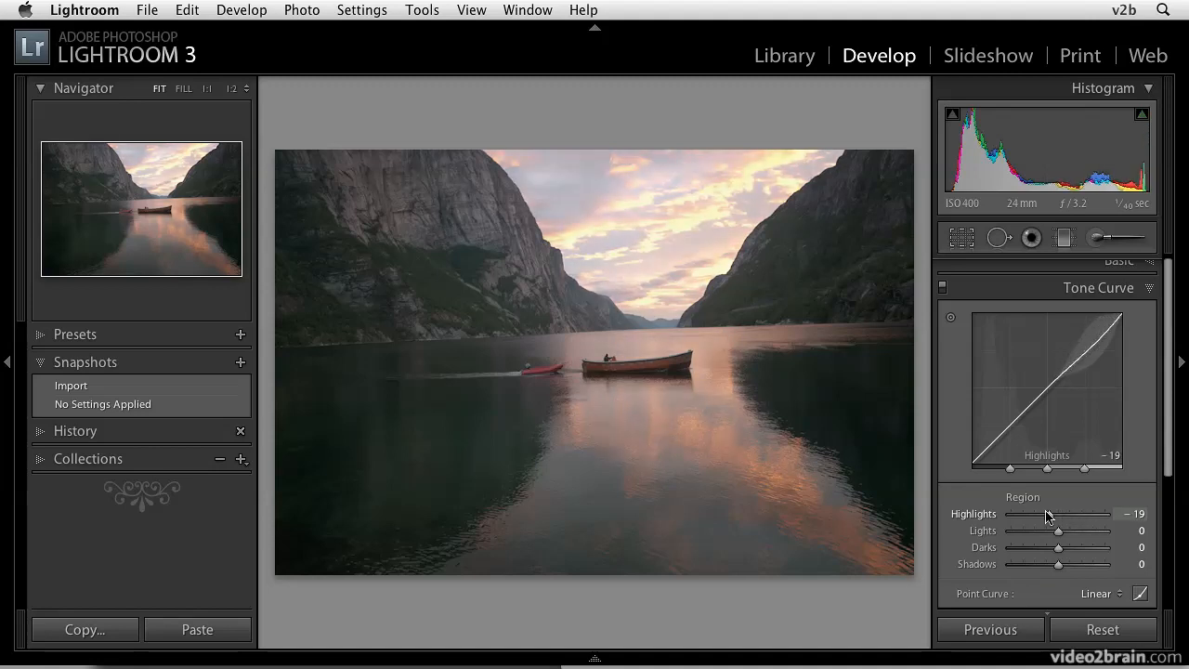
pyautogui.moveTo(1082, 515); pyautogui.dragTo(1056, 515)
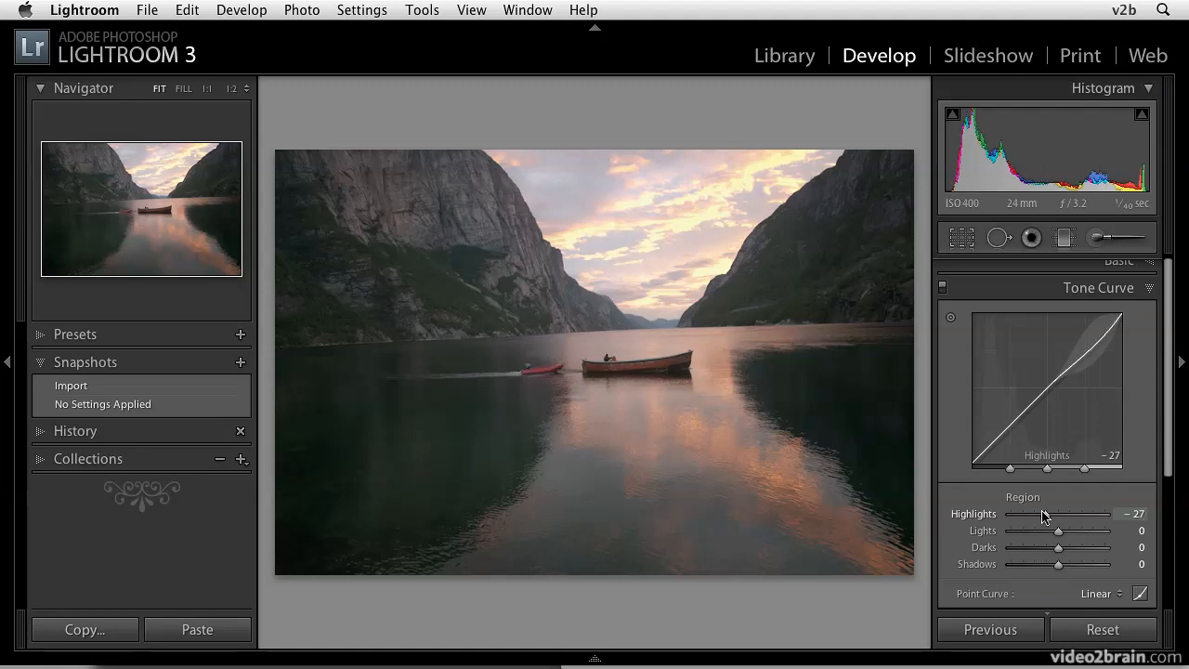
pyautogui.moveTo(1056, 513); pyautogui.dragTo(1026, 513)
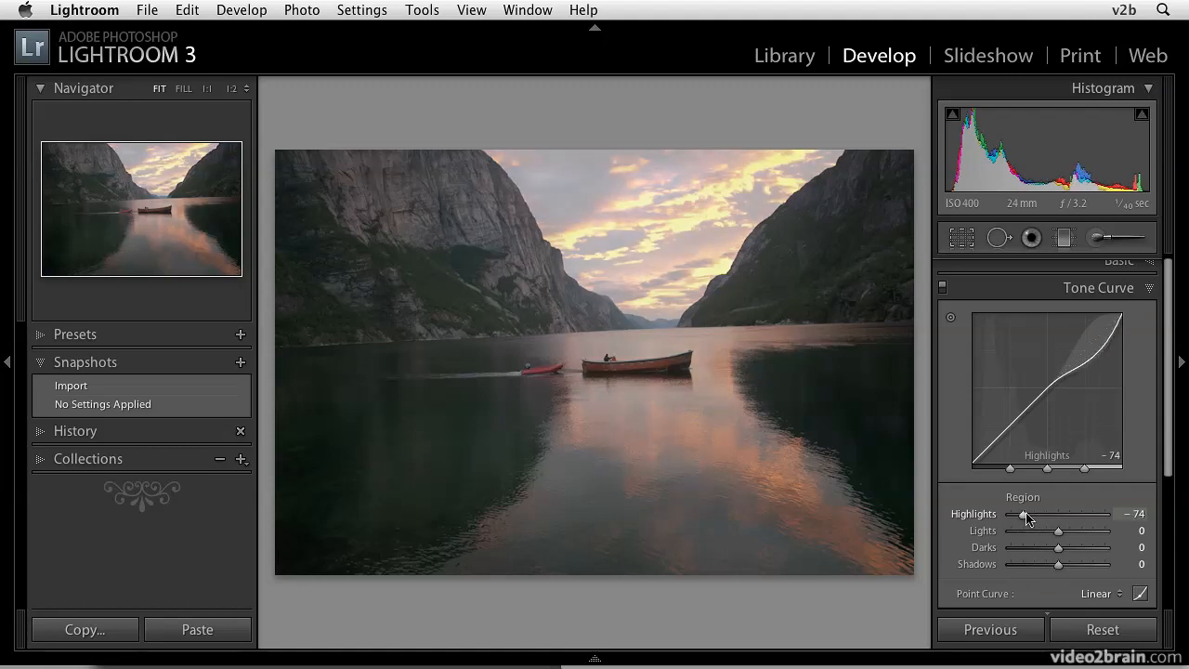
pyautogui.moveTo(1026, 513); pyautogui.dragTo(1041, 512)
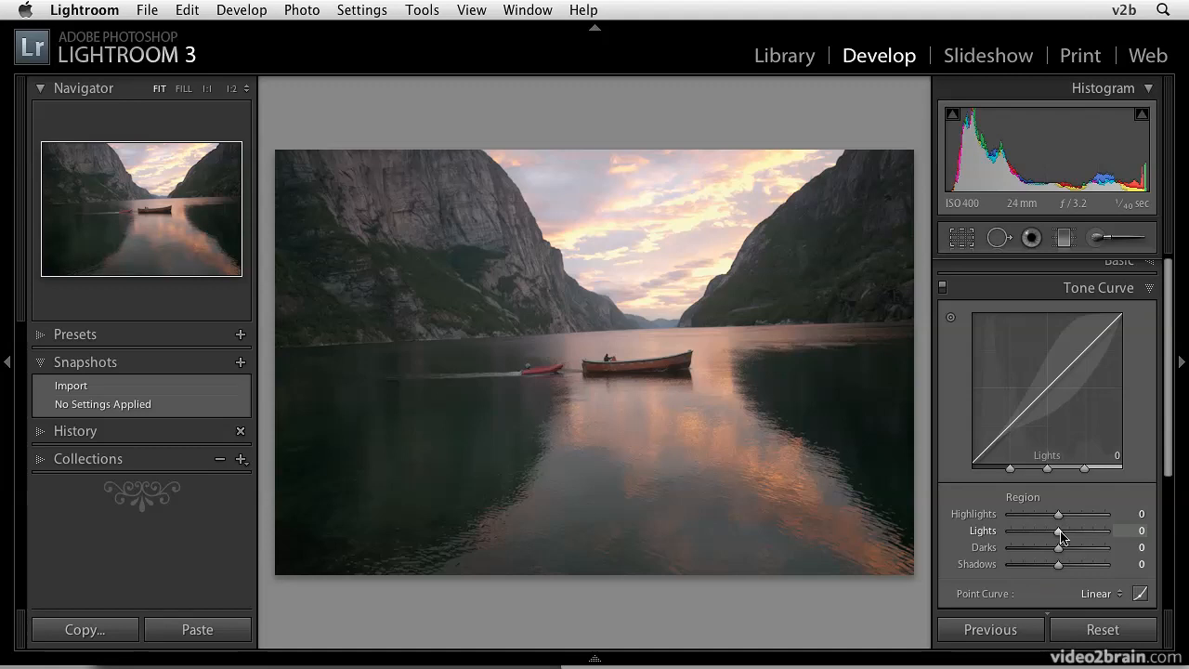
# Step: Push the Lights region up to +54, then darken it and return it to 0
pyautogui.moveTo(1059, 531); pyautogui.dragTo(1074, 531)
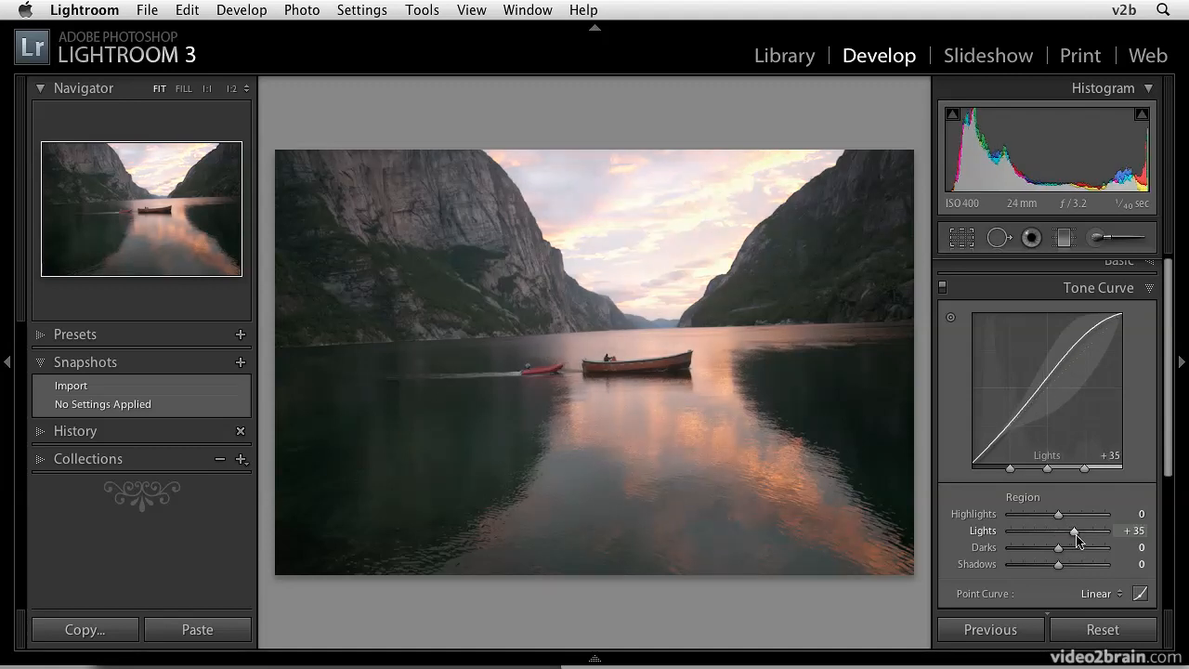
pyautogui.moveTo(1076, 532); pyautogui.dragTo(1086, 531)
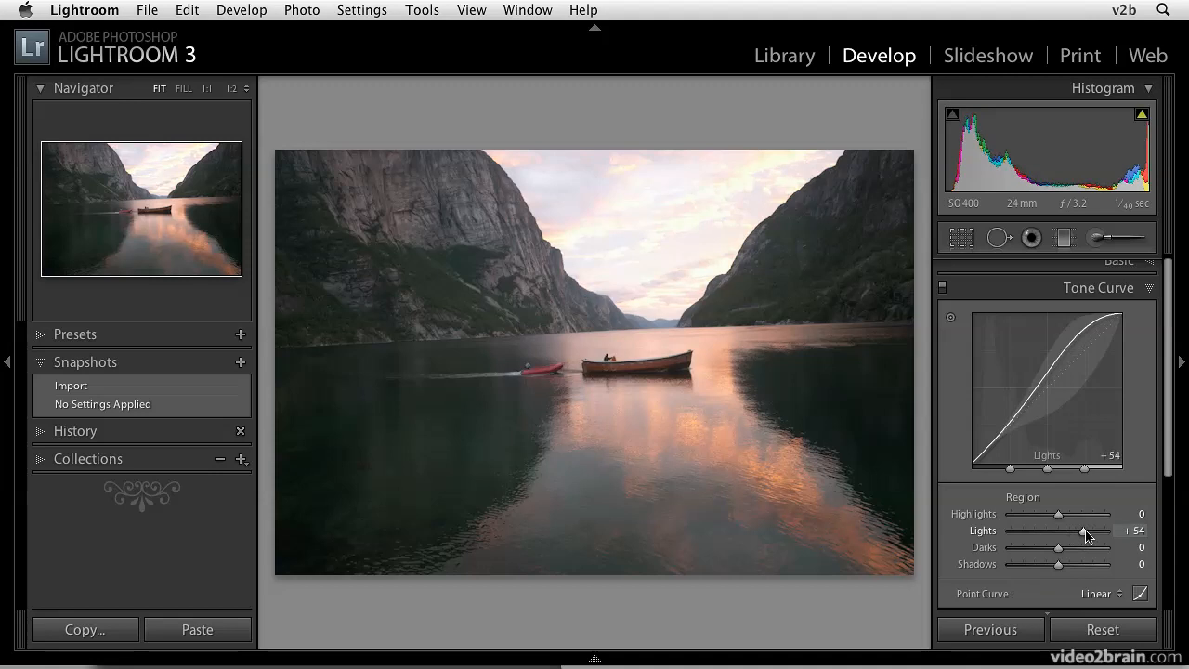
pyautogui.moveTo(1087, 535); pyautogui.dragTo(1063, 535)
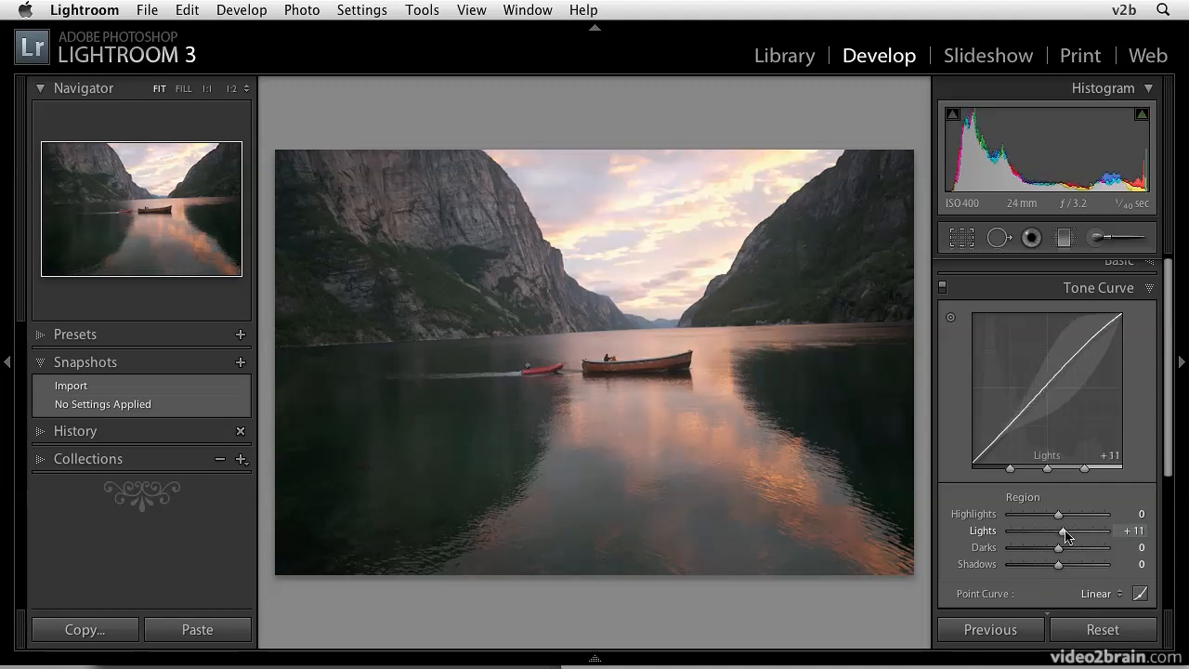
pyautogui.moveTo(1063, 532); pyautogui.dragTo(1025, 531)
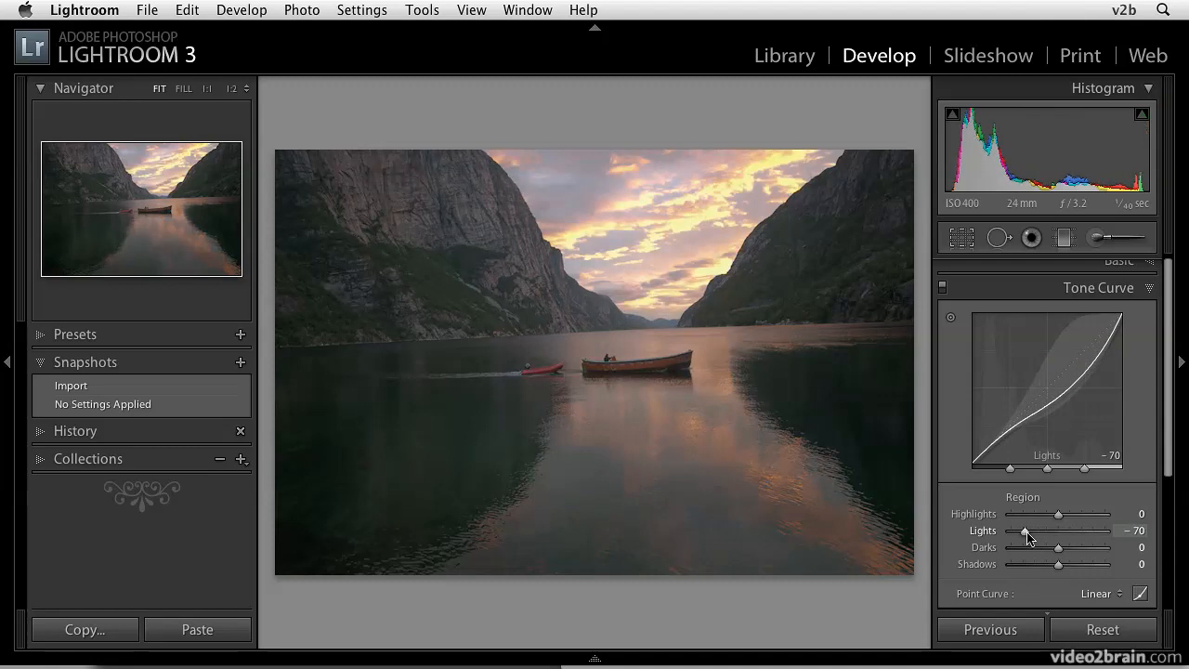
pyautogui.moveTo(1032, 532); pyautogui.dragTo(1025, 532)
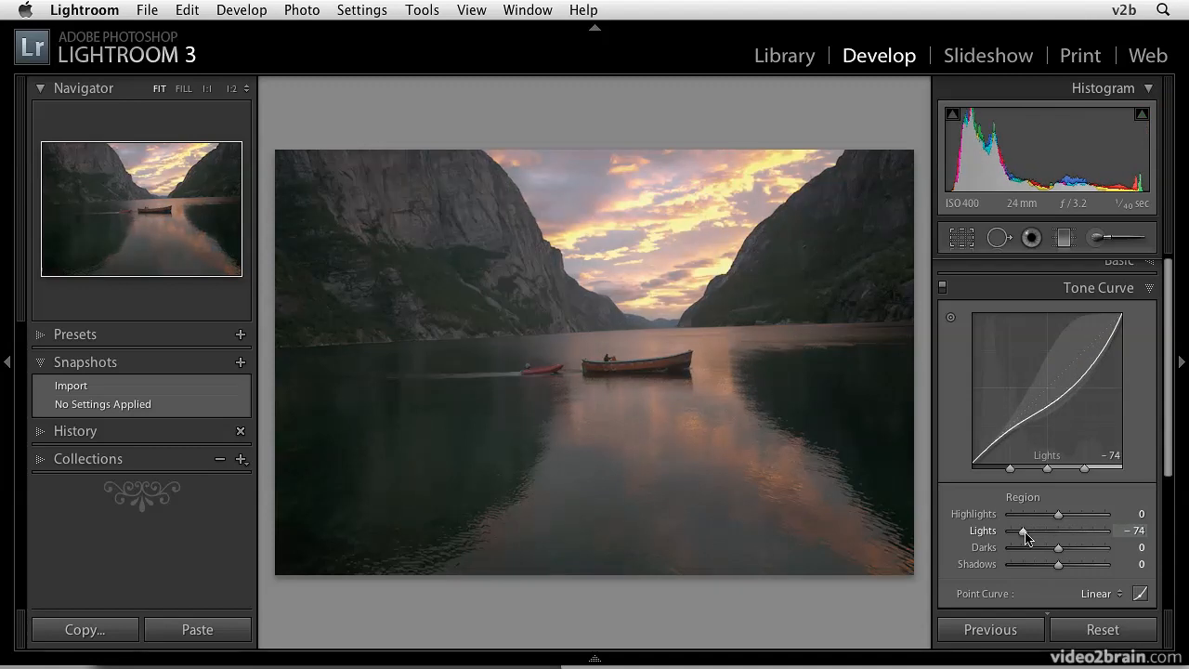
pyautogui.moveTo(1026, 531); pyautogui.dragTo(1033, 531)
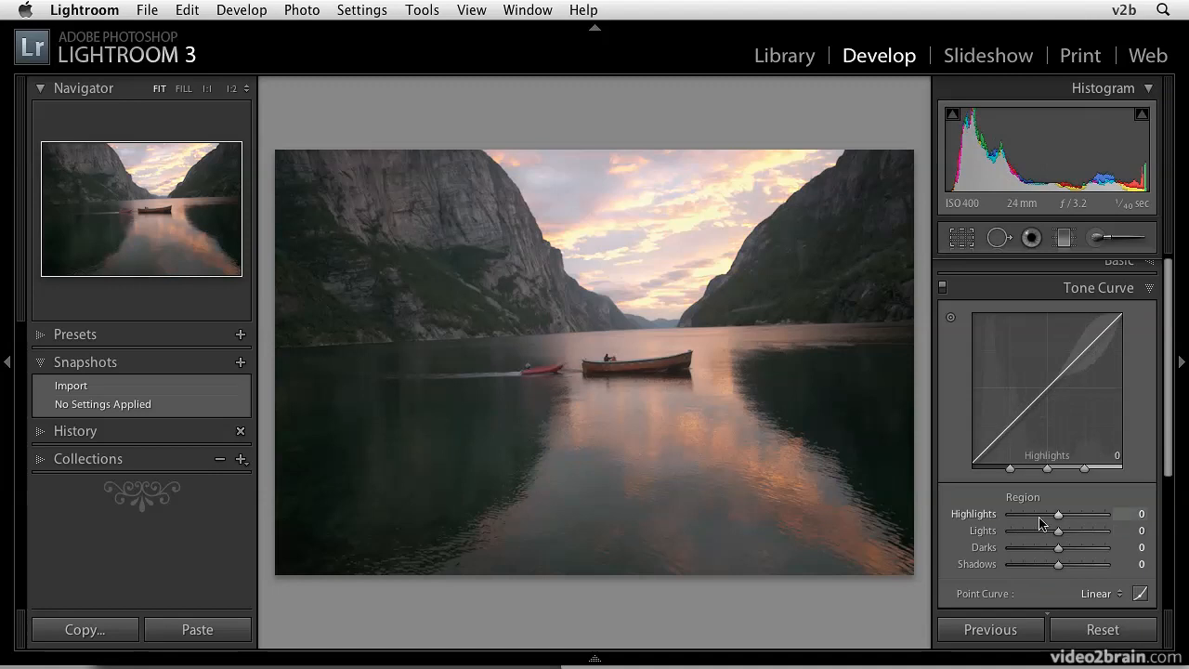
# Step: Lift the Darks region, return it to 0, then darken it to -41
pyautogui.moveTo(1060, 547); pyautogui.dragTo(1074, 546)
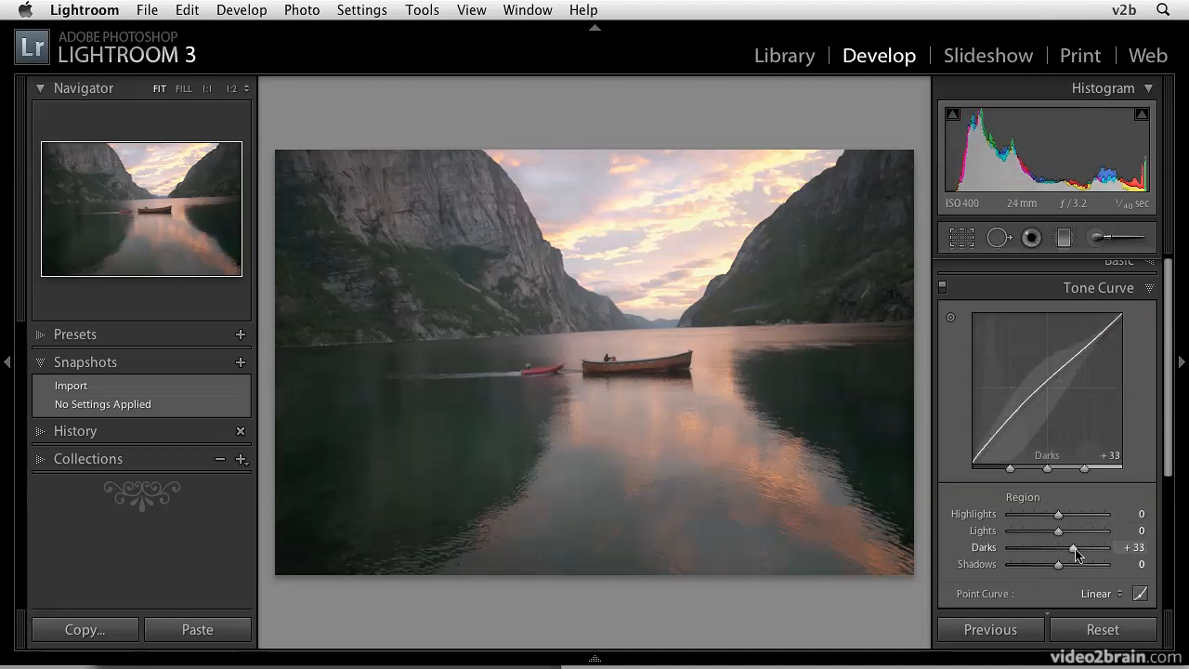
pyautogui.moveTo(1075, 547); pyautogui.dragTo(1059, 546)
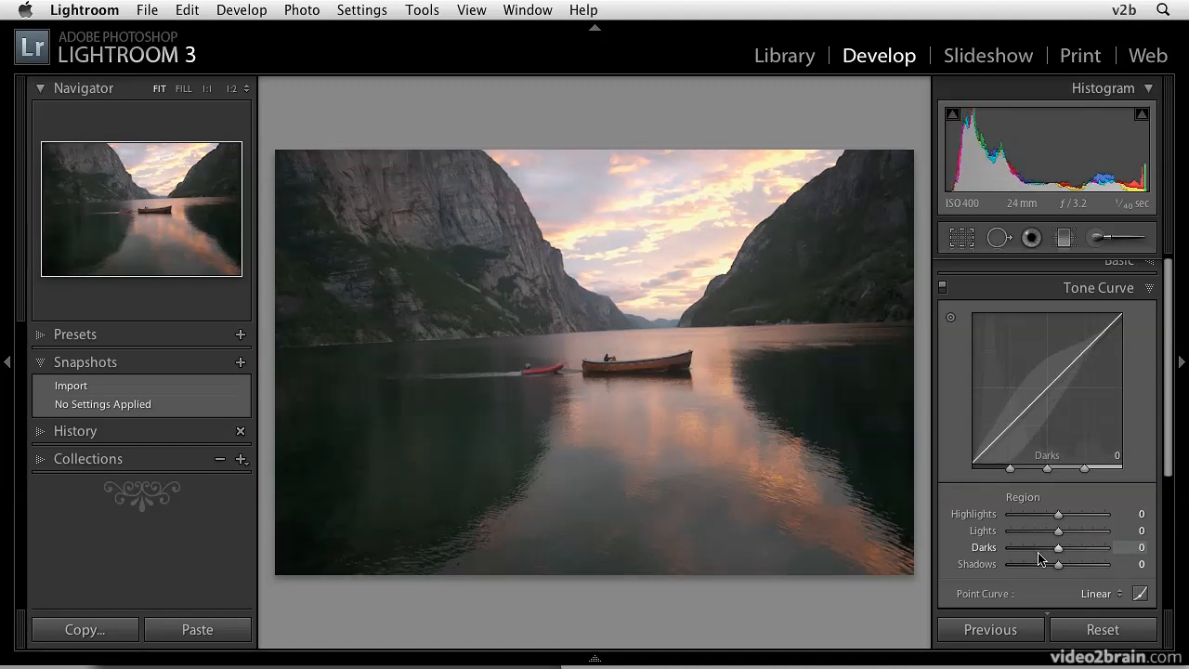
pyautogui.moveTo(1050, 565); pyautogui.dragTo(1078, 564)
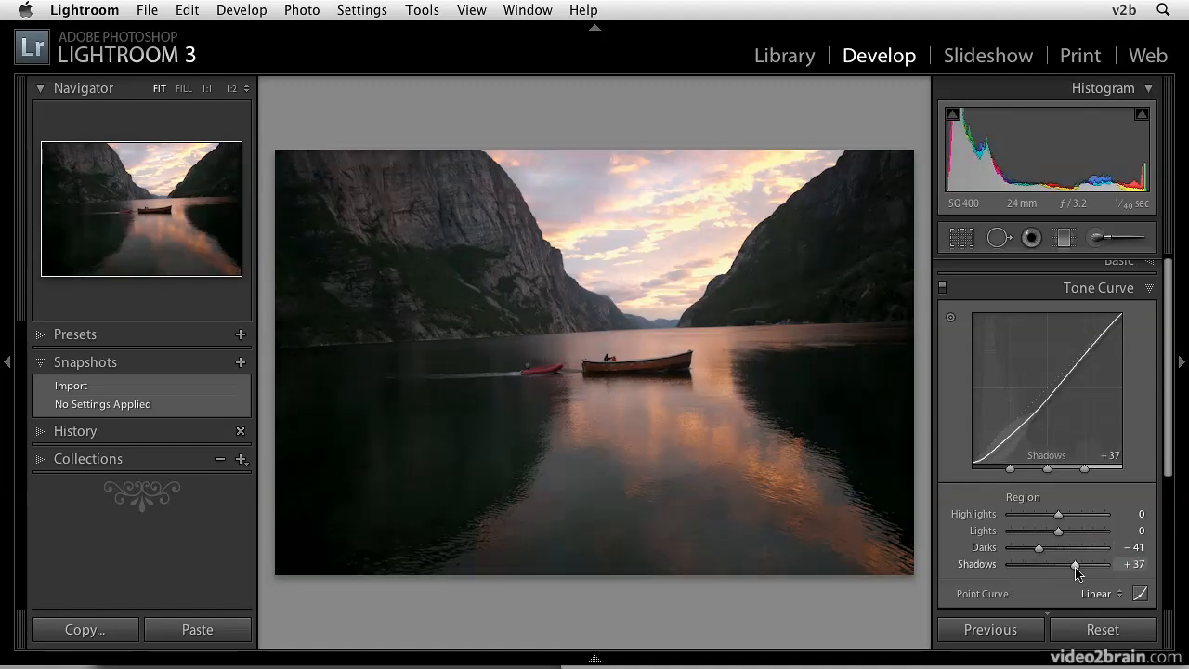
# Step: Lift the Shadows region to +76, then pull it down to -52
pyautogui.moveTo(1076, 565); pyautogui.dragTo(1097, 565)
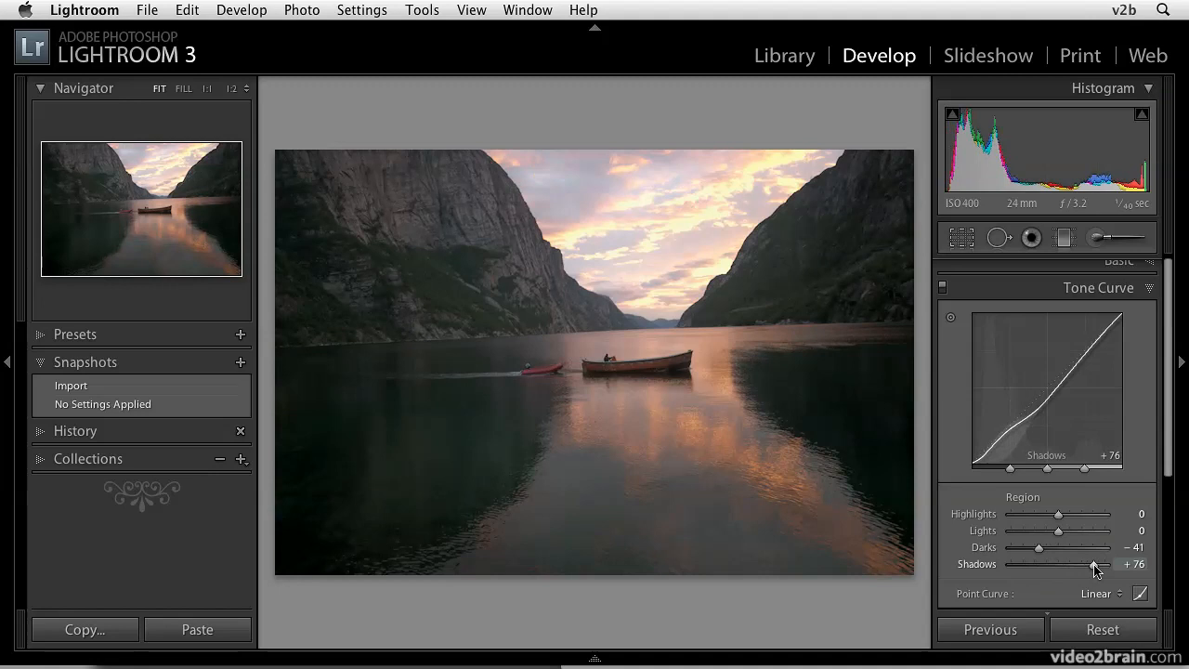
pyautogui.moveTo(1096, 565); pyautogui.dragTo(1095, 565)
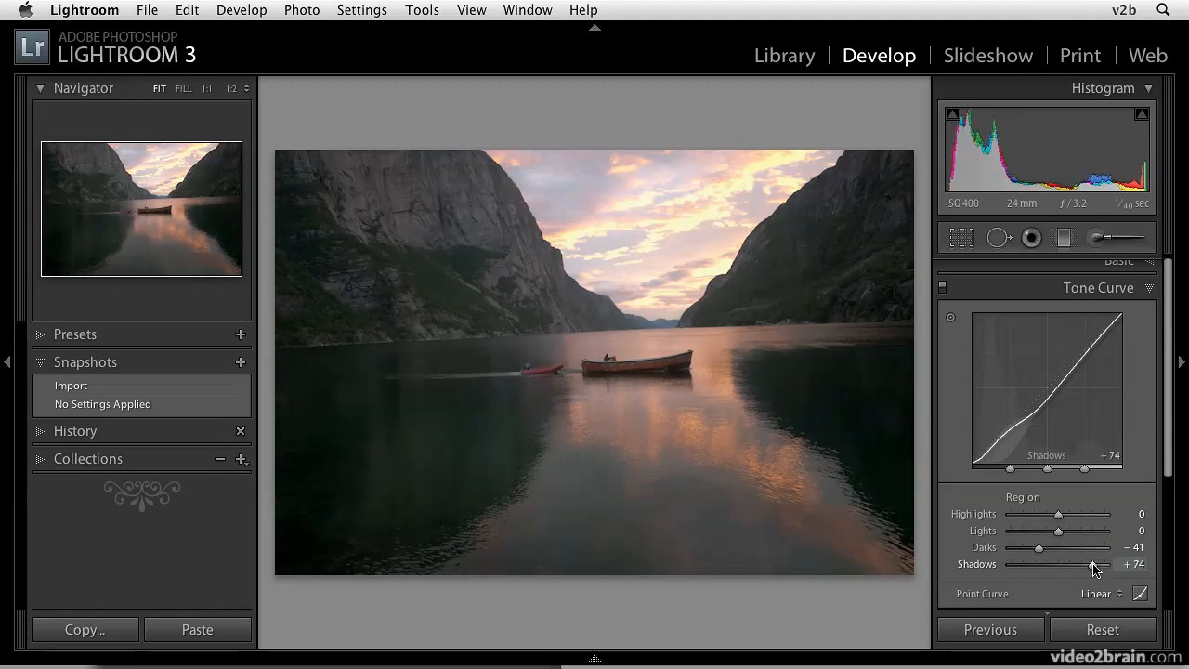
pyautogui.moveTo(1093, 564); pyautogui.dragTo(1067, 565)
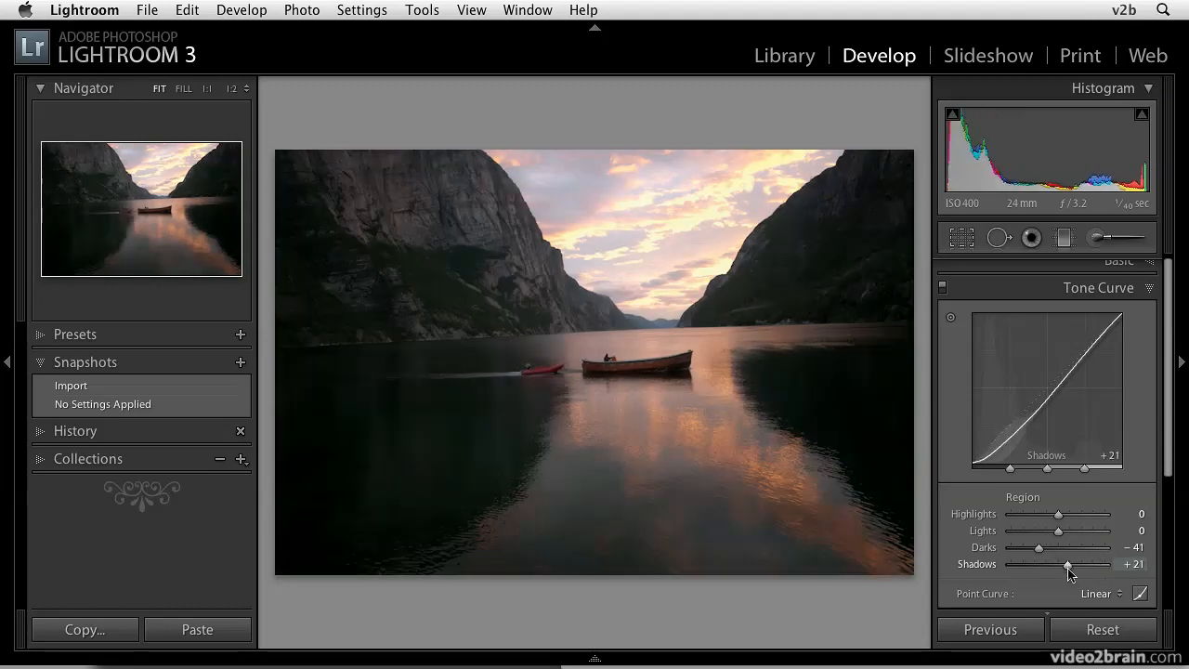
pyautogui.moveTo(1069, 565); pyautogui.dragTo(1033, 565)
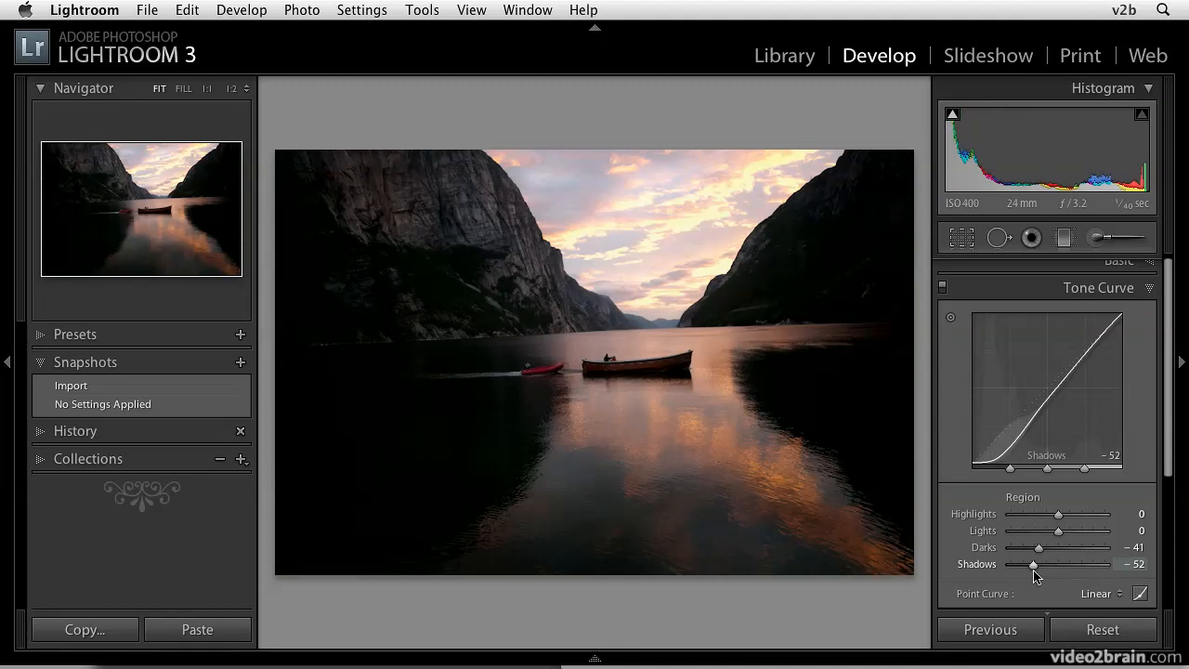
pyautogui.moveTo(1033, 565); pyautogui.dragTo(1061, 565)
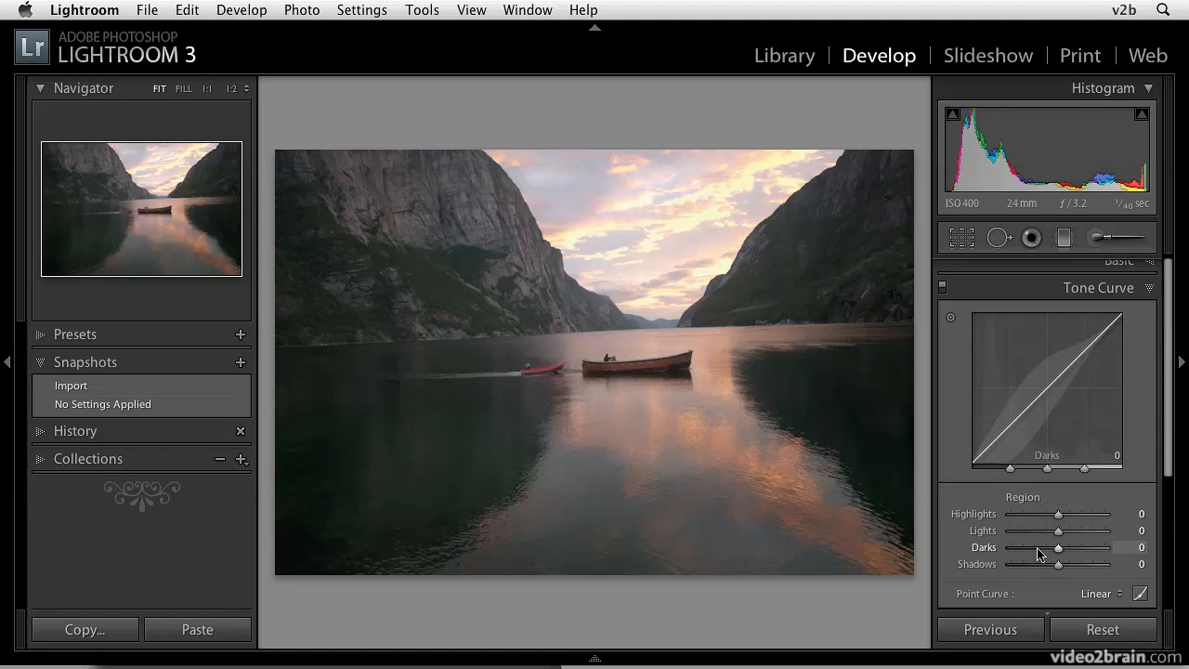
pyautogui.moveTo(1041, 531)
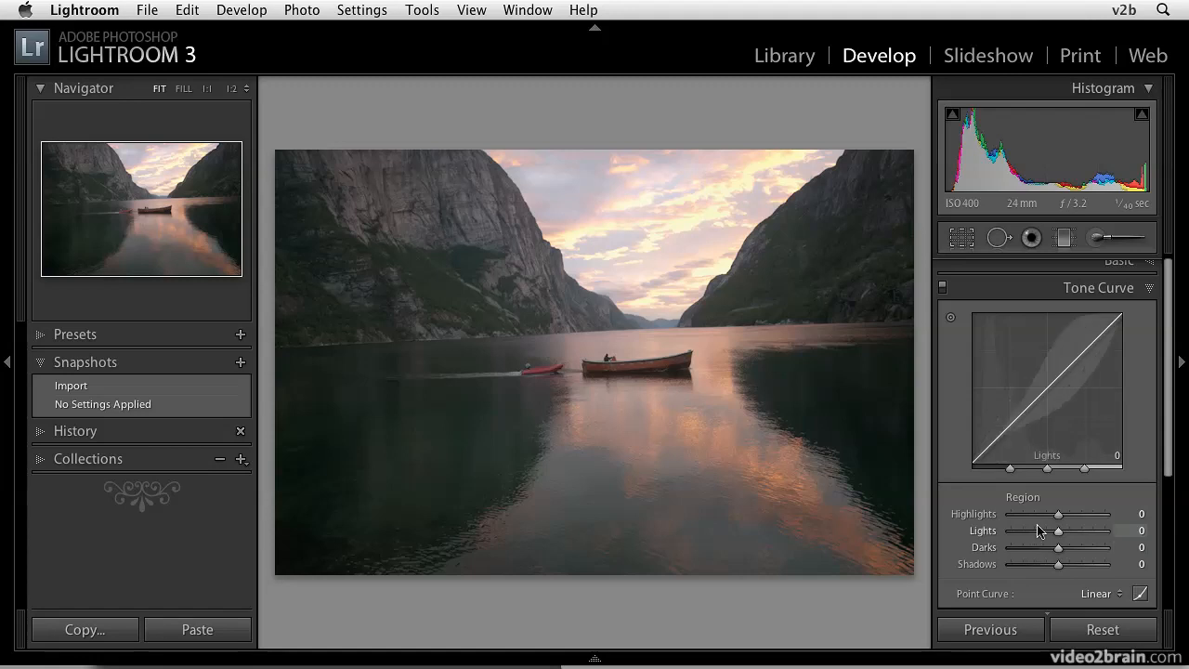
pyautogui.moveTo(1085, 348)
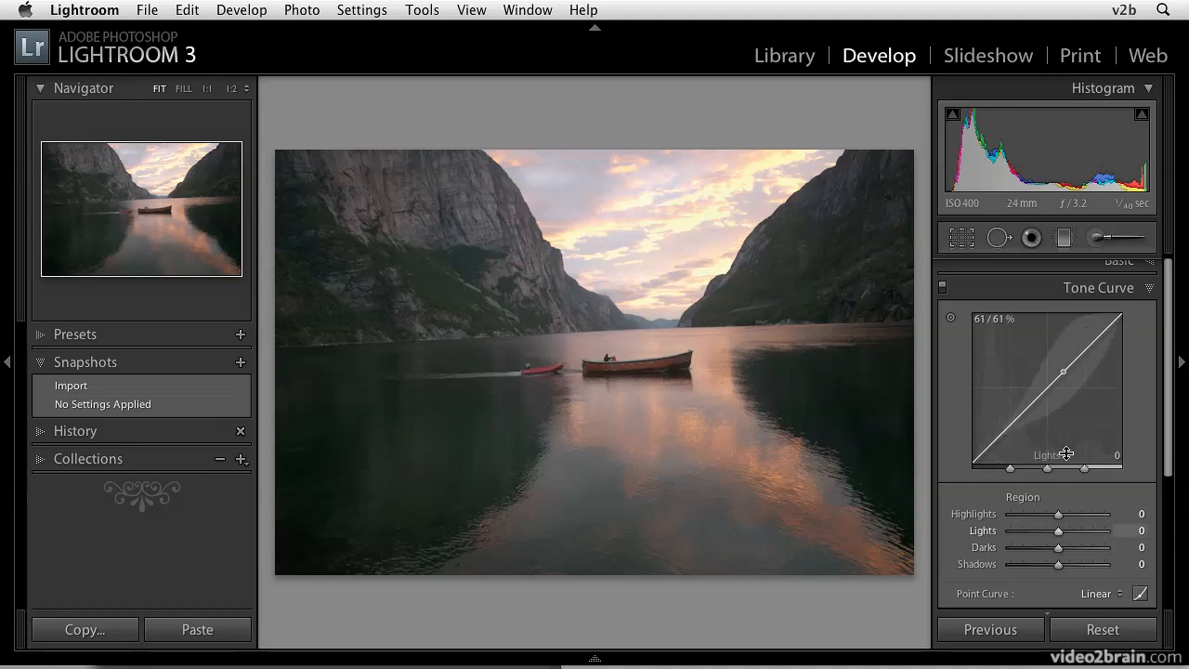
pyautogui.moveTo(1096, 339)
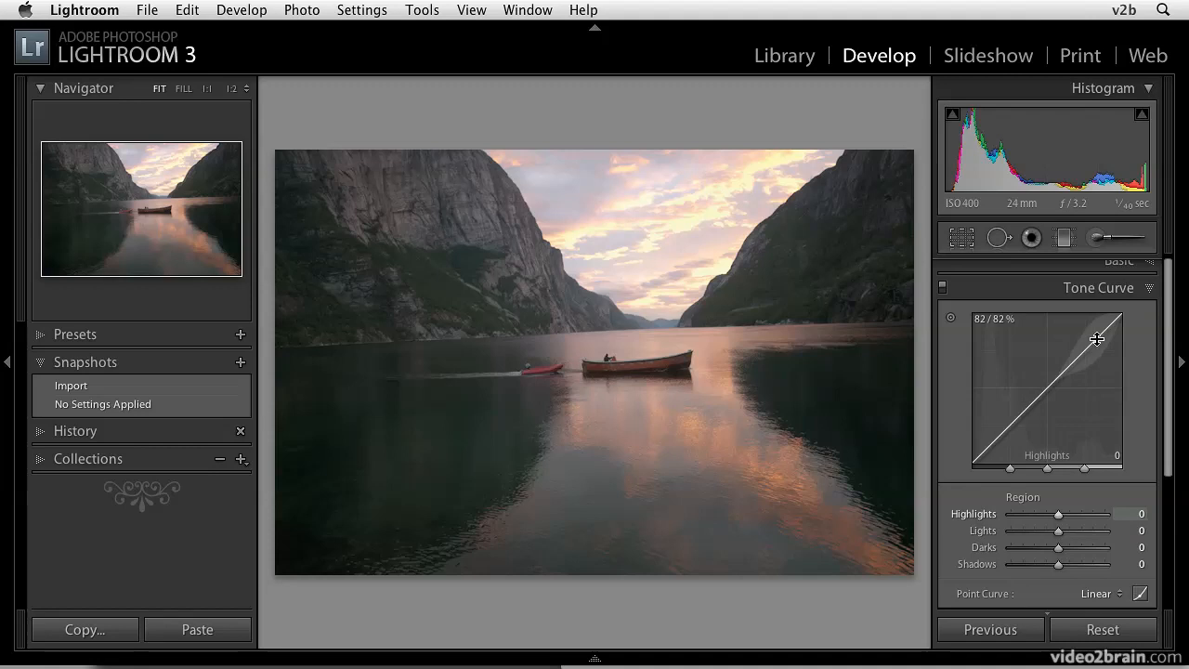
# Step: Drag the highlights part of the curve graph down to about -6
pyautogui.moveTo(1096, 338); pyautogui.dragTo(1096, 316)
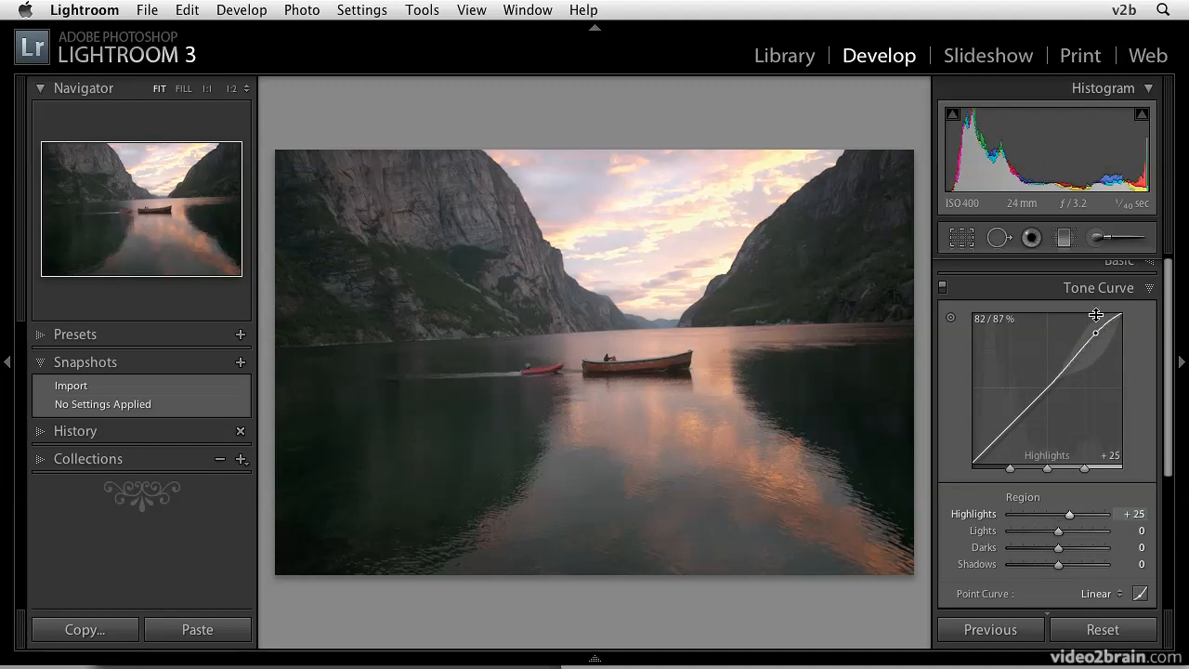
pyautogui.moveTo(1096, 316); pyautogui.dragTo(1096, 327)
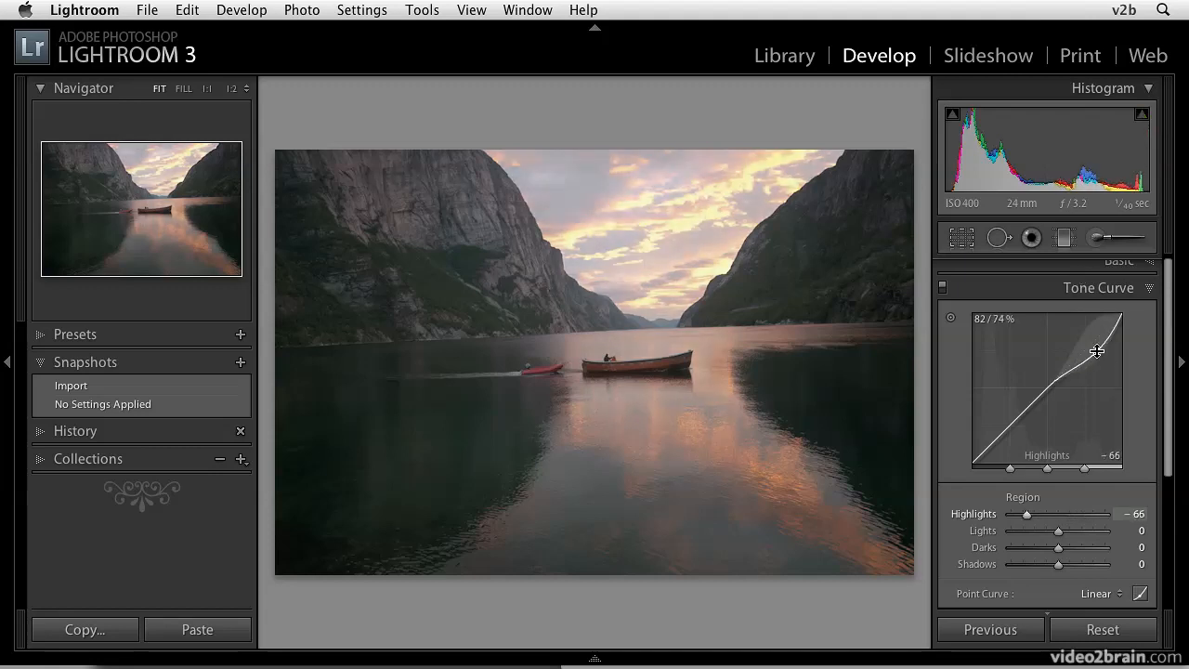
pyautogui.moveTo(1096, 351); pyautogui.dragTo(1100, 347)
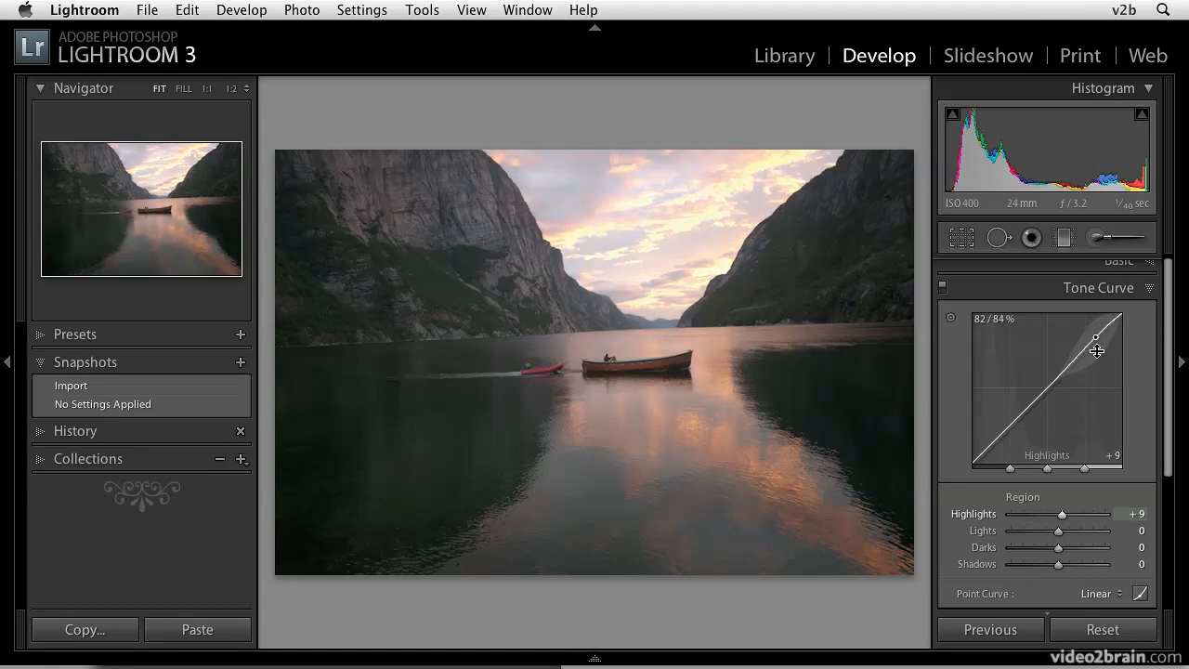
pyautogui.moveTo(1095, 336); pyautogui.dragTo(1087, 361)
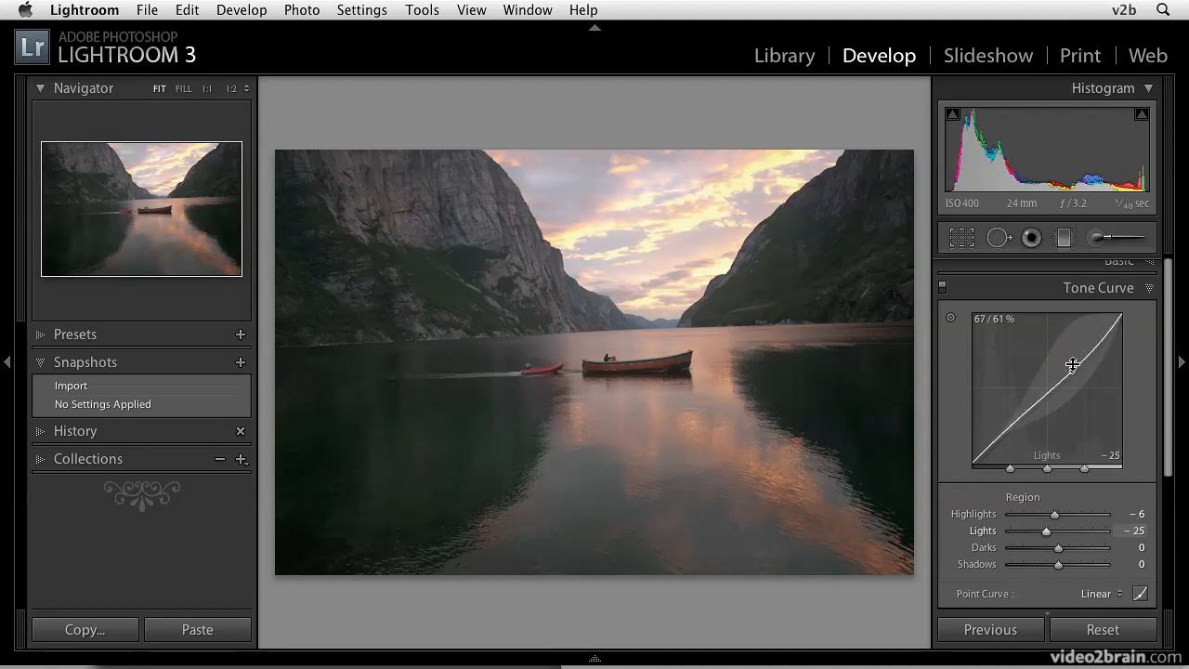
# Step: Shape the rest of the curve: Lights +30, Darks -5, Shadows +5
pyautogui.moveTo(1070, 364); pyautogui.dragTo(1070, 357)
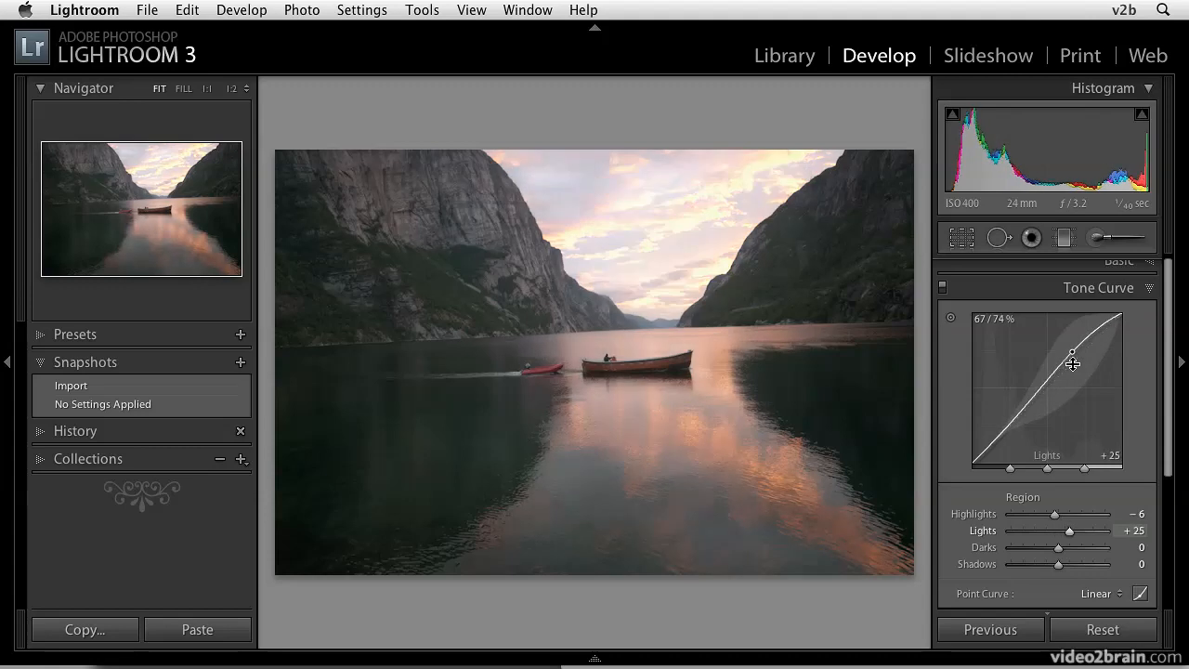
pyautogui.moveTo(1070, 360); pyautogui.dragTo(1040, 381)
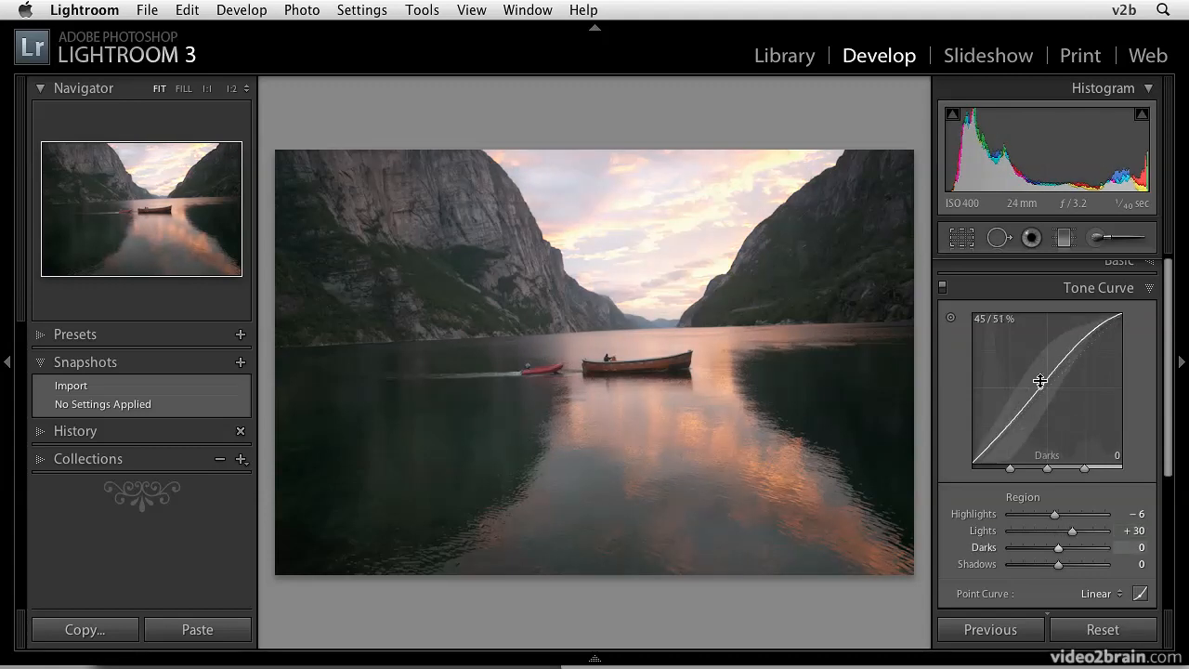
pyautogui.moveTo(1041, 381); pyautogui.dragTo(1040, 398)
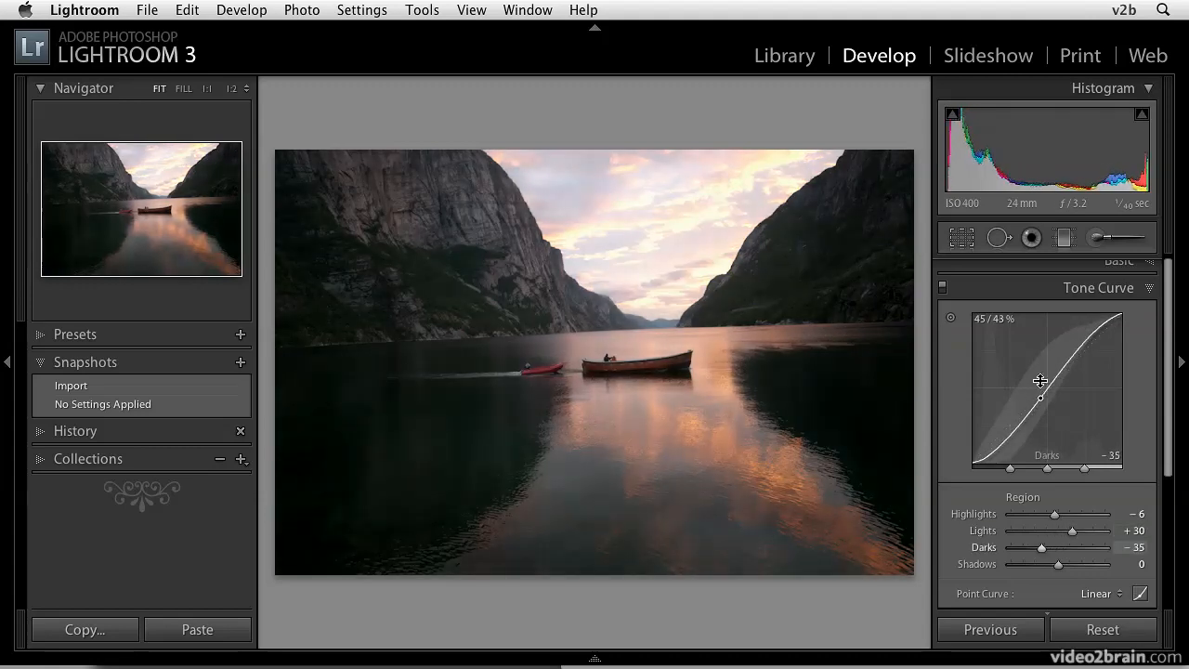
pyautogui.moveTo(1040, 400); pyautogui.dragTo(1007, 423)
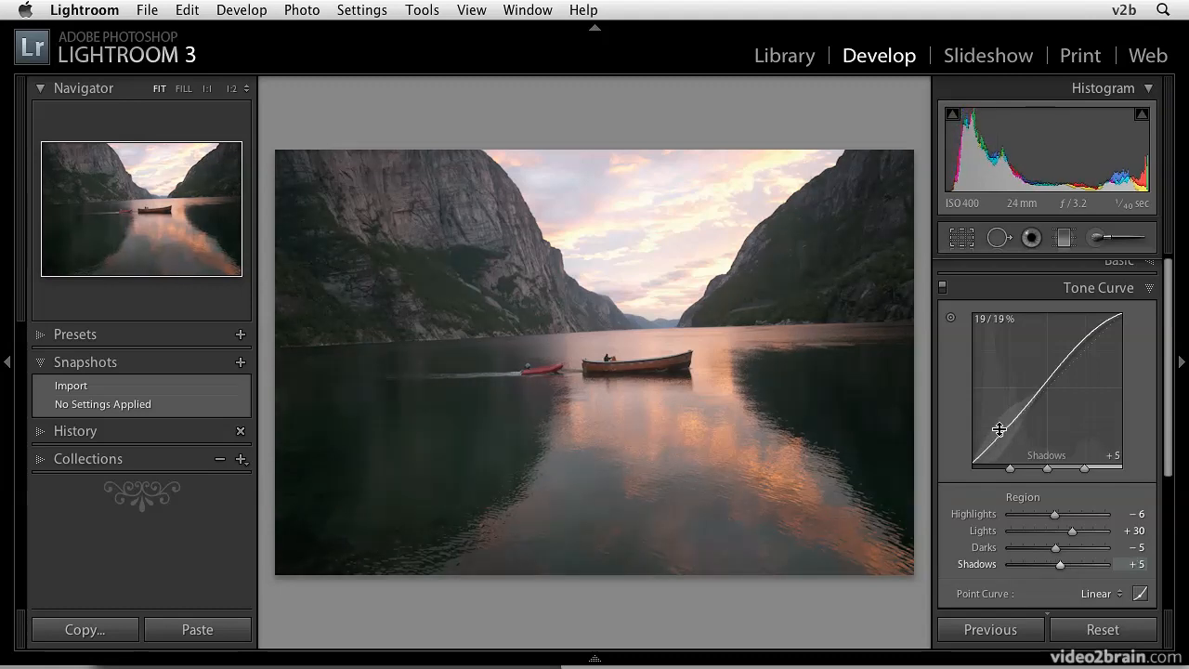
pyautogui.moveTo(1000, 427); pyautogui.dragTo(992, 391)
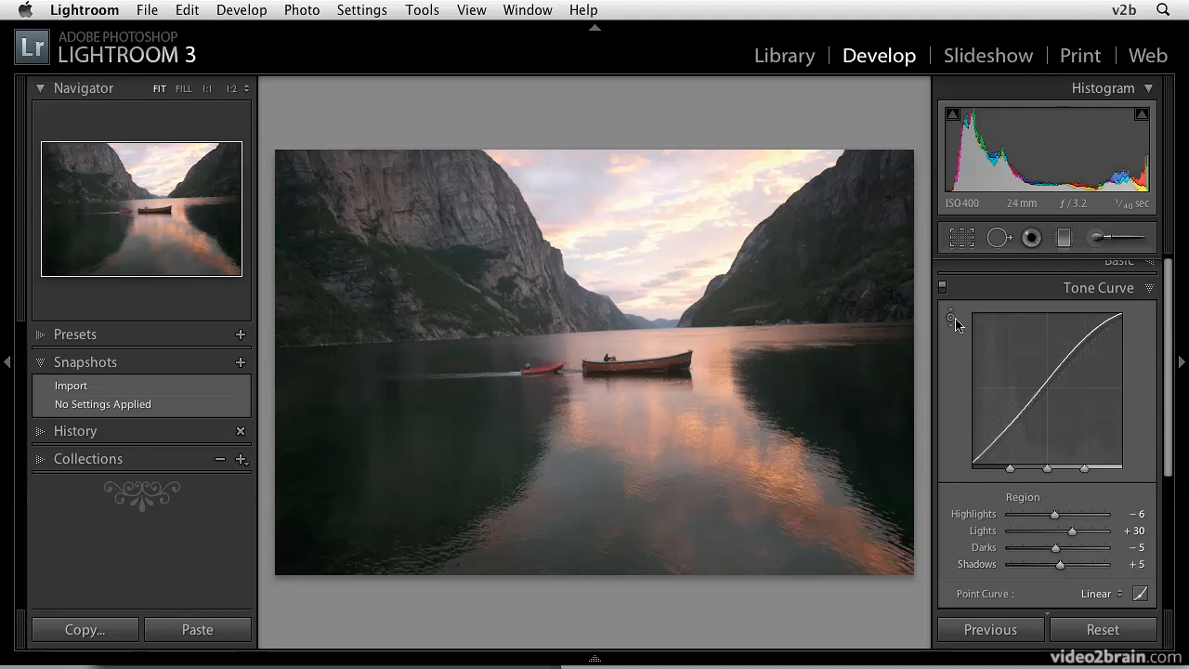
pyautogui.moveTo(957, 324)
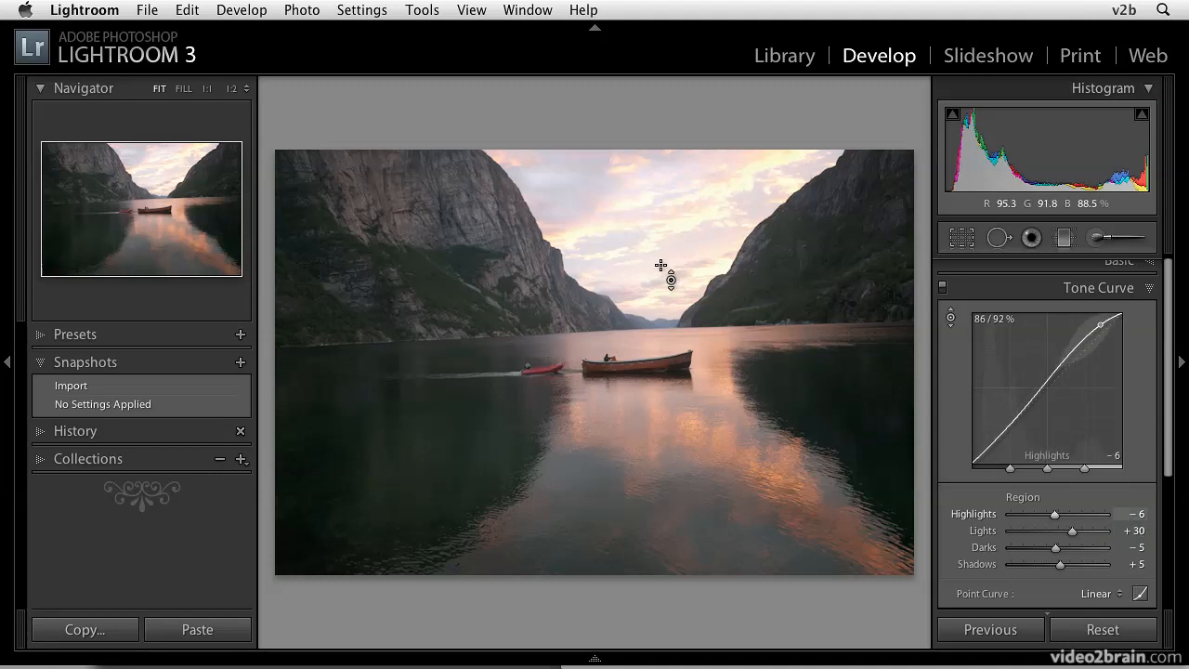
pyautogui.moveTo(640, 264)
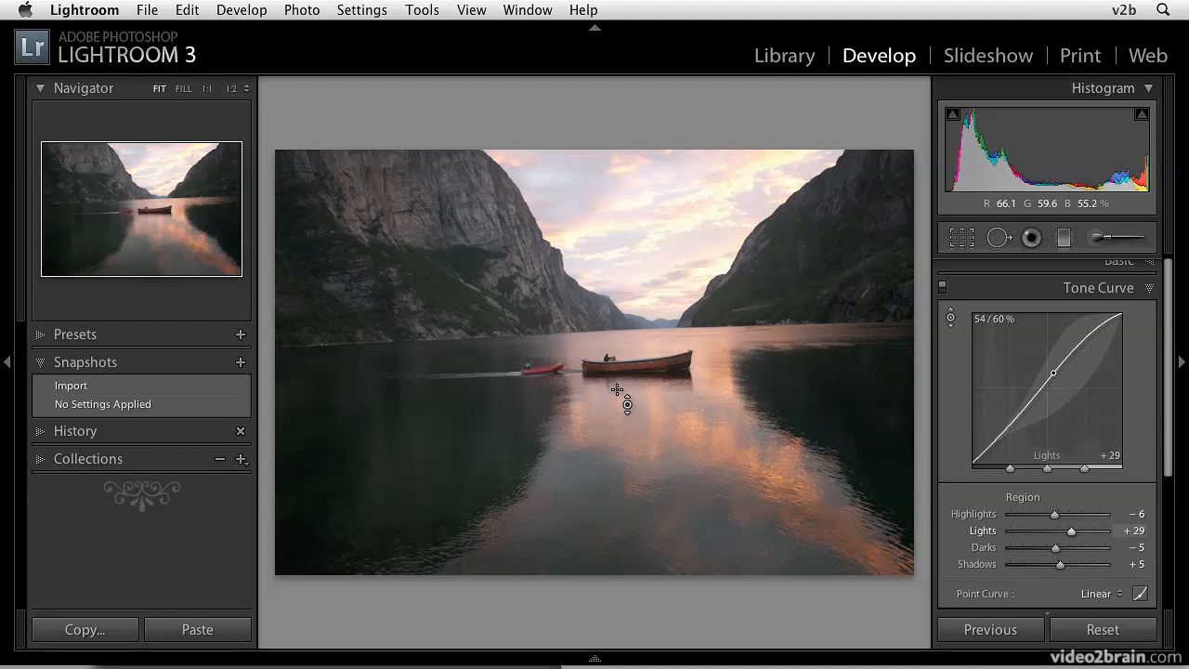
# Step: Drag on the water, sky and cliff for Highlights -51, Lights +50, Darks -19
pyautogui.moveTo(617, 390); pyautogui.dragTo(611, 461)
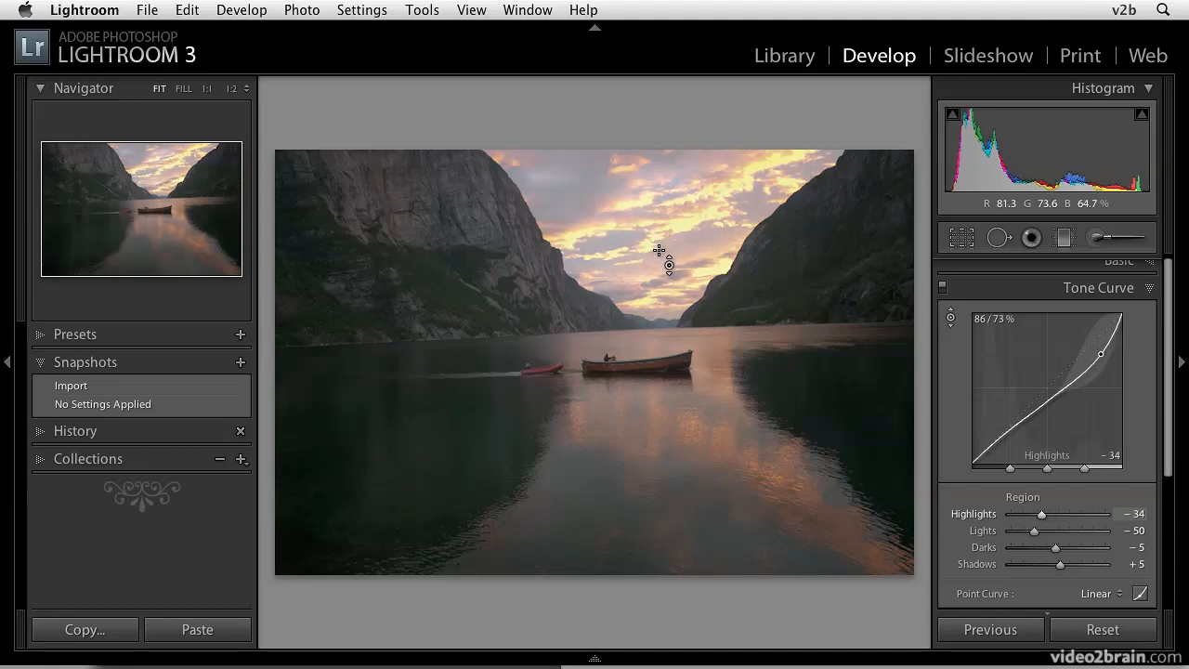
pyautogui.moveTo(1100, 357); pyautogui.dragTo(1100, 381)
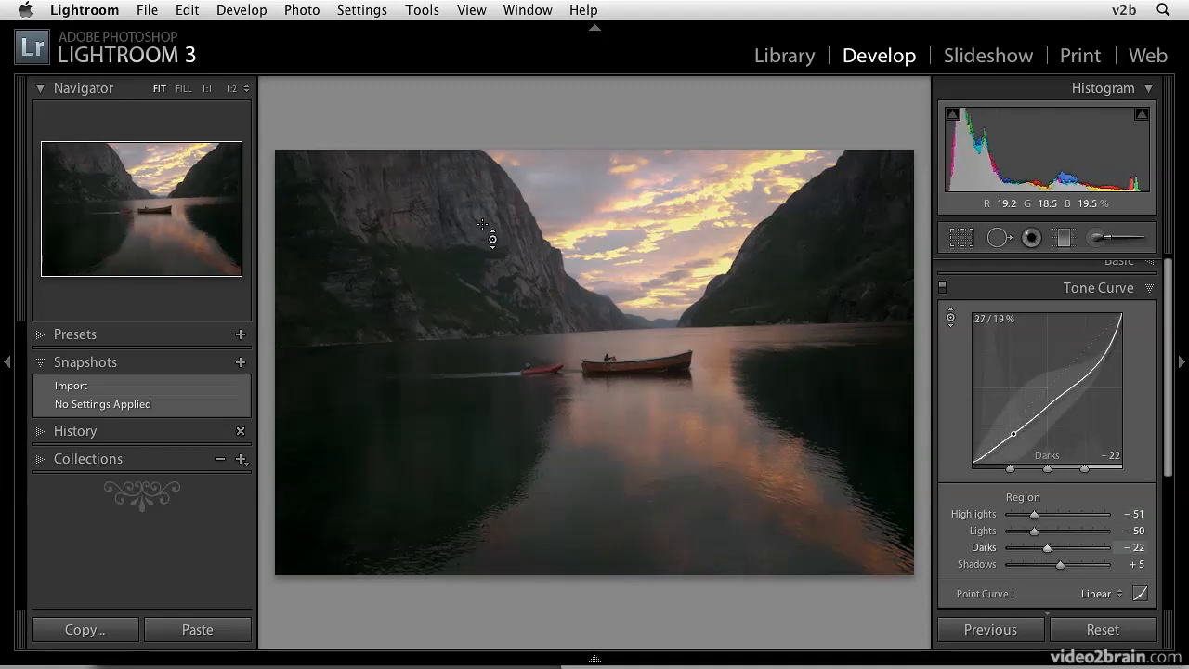
pyautogui.moveTo(1014, 437); pyautogui.dragTo(1015, 423)
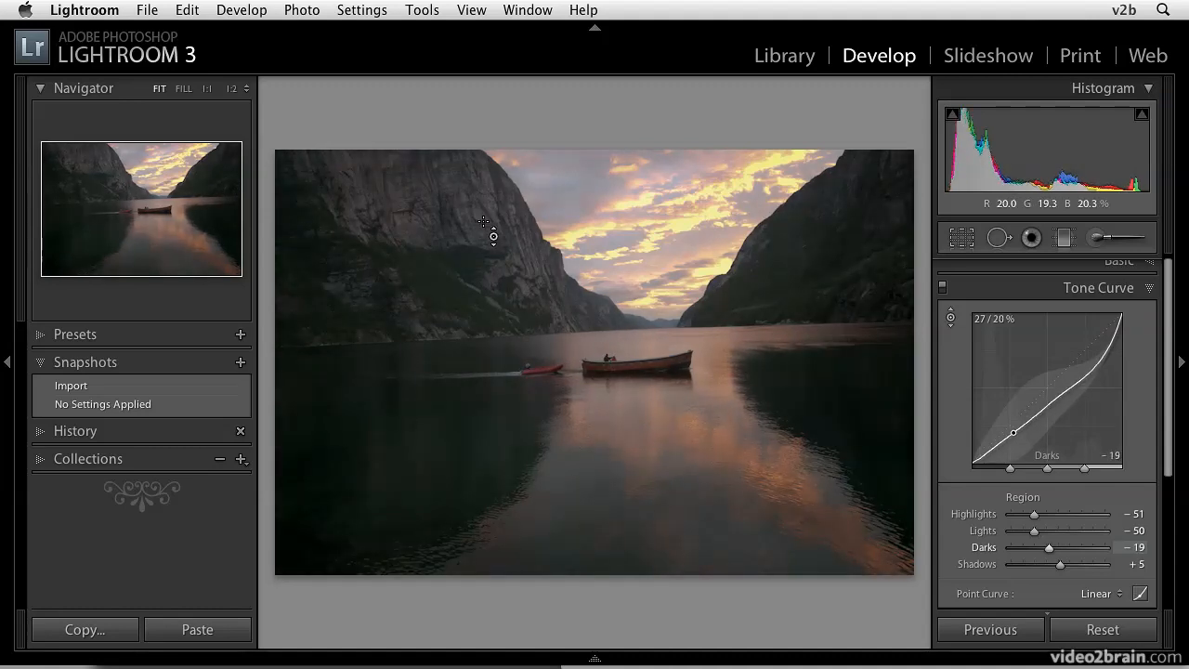
pyautogui.moveTo(481, 208)
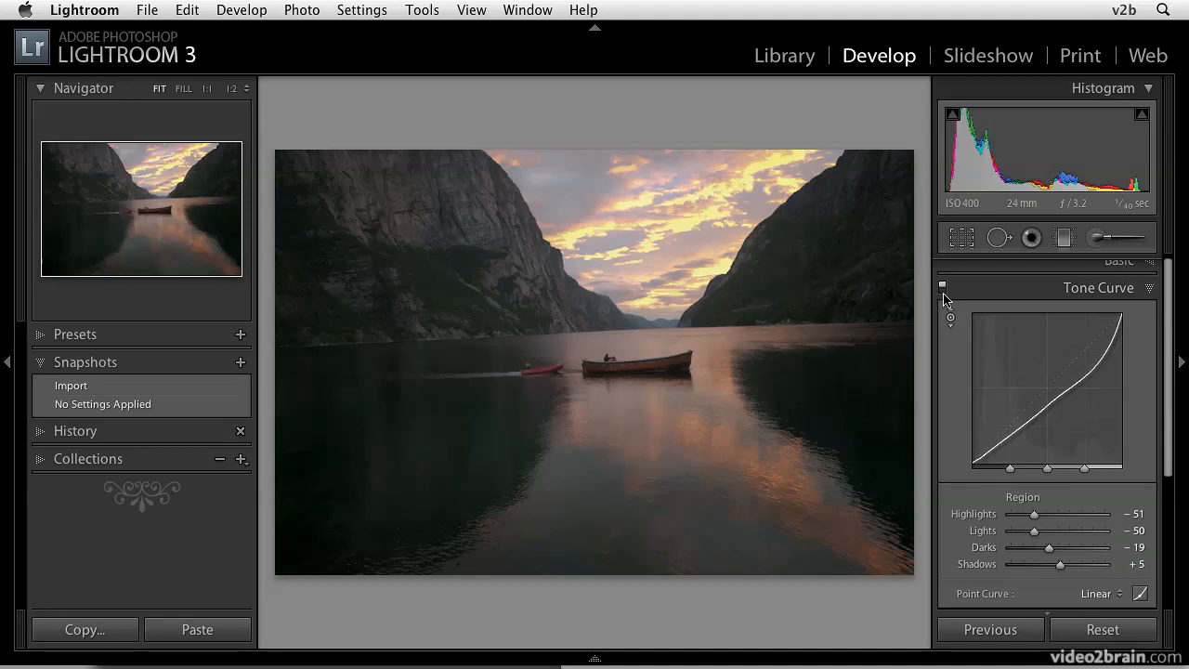
pyautogui.moveTo(942, 287)
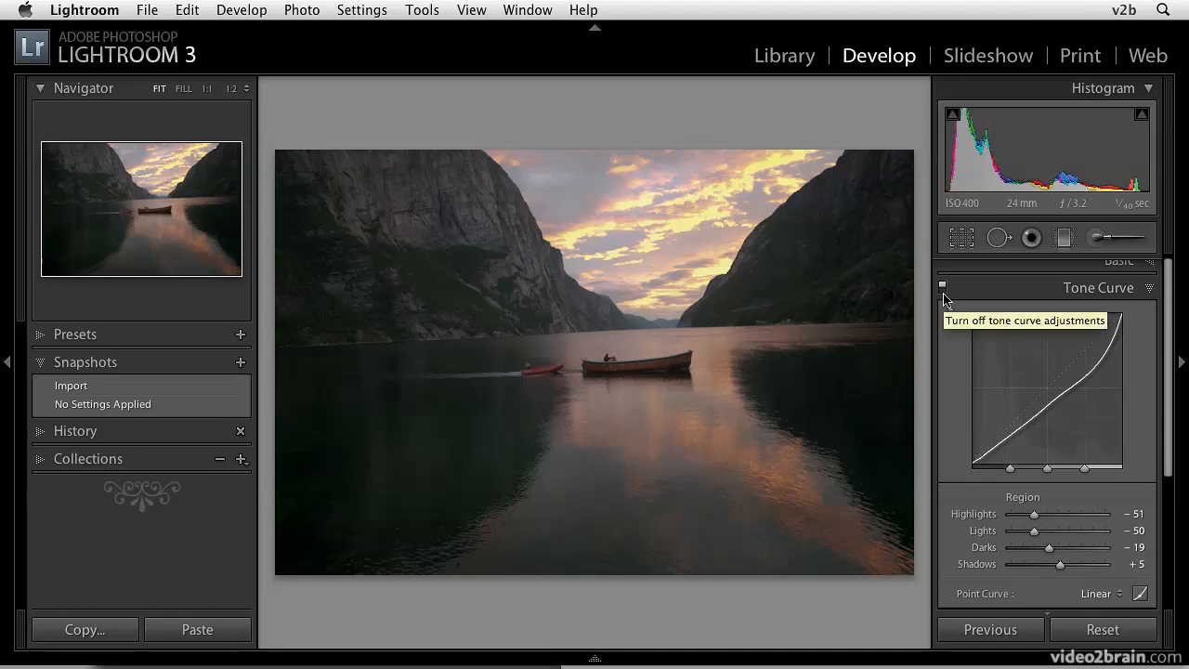
pyautogui.click(942, 286)
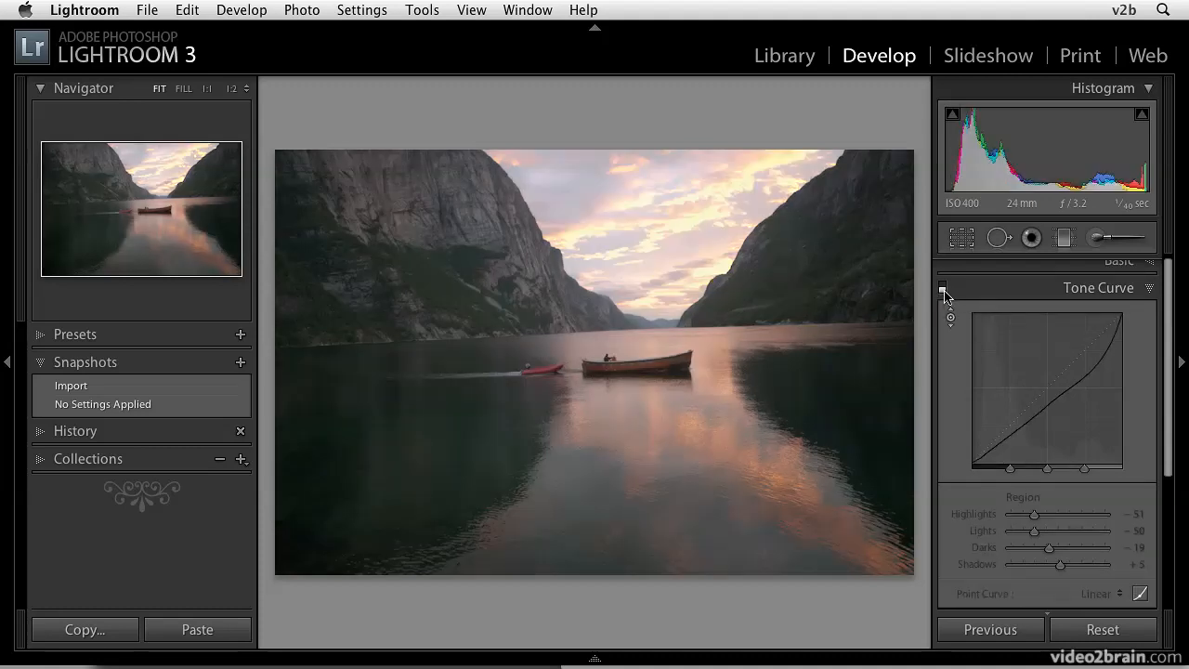
pyautogui.click(940, 284)
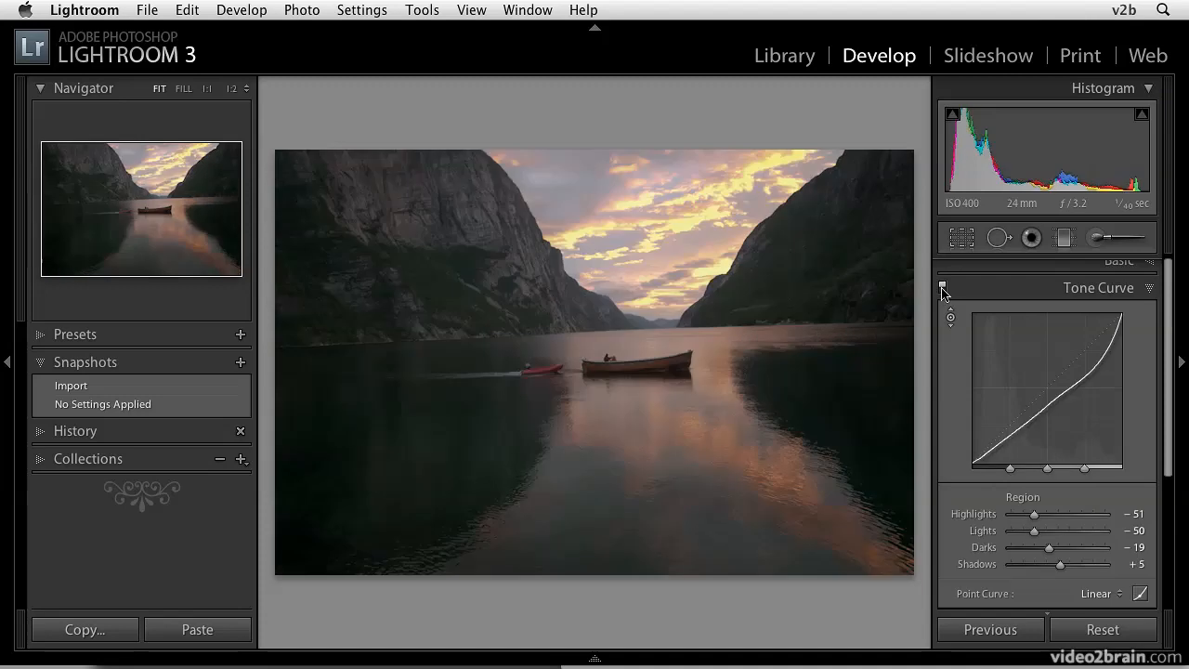
pyautogui.click(942, 287)
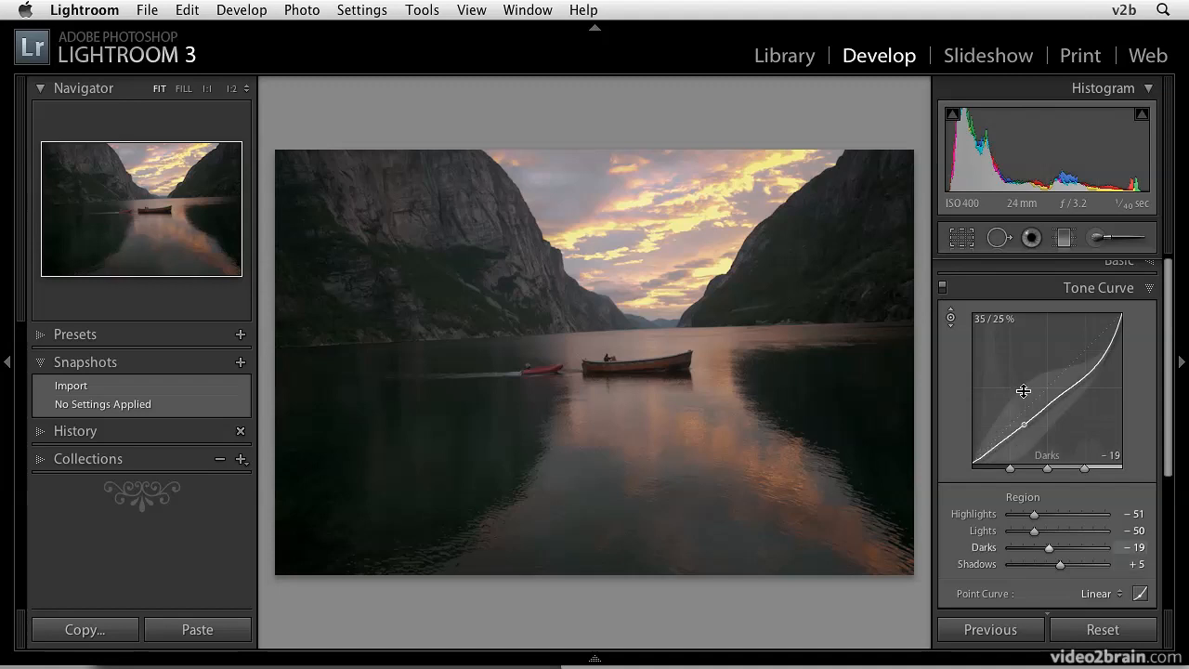
pyautogui.moveTo(1042, 476)
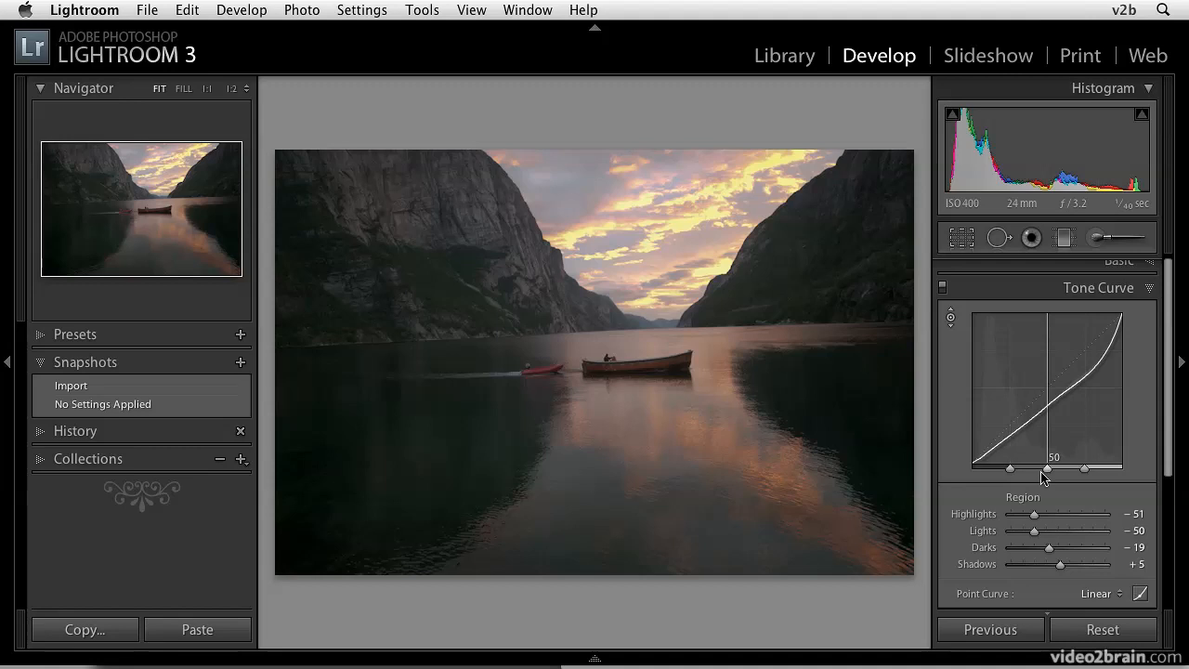
# Step: Shift the middle split point to 76 and back to 50, then move the upper split
pyautogui.moveTo(1044, 468); pyautogui.dragTo(1011, 468)
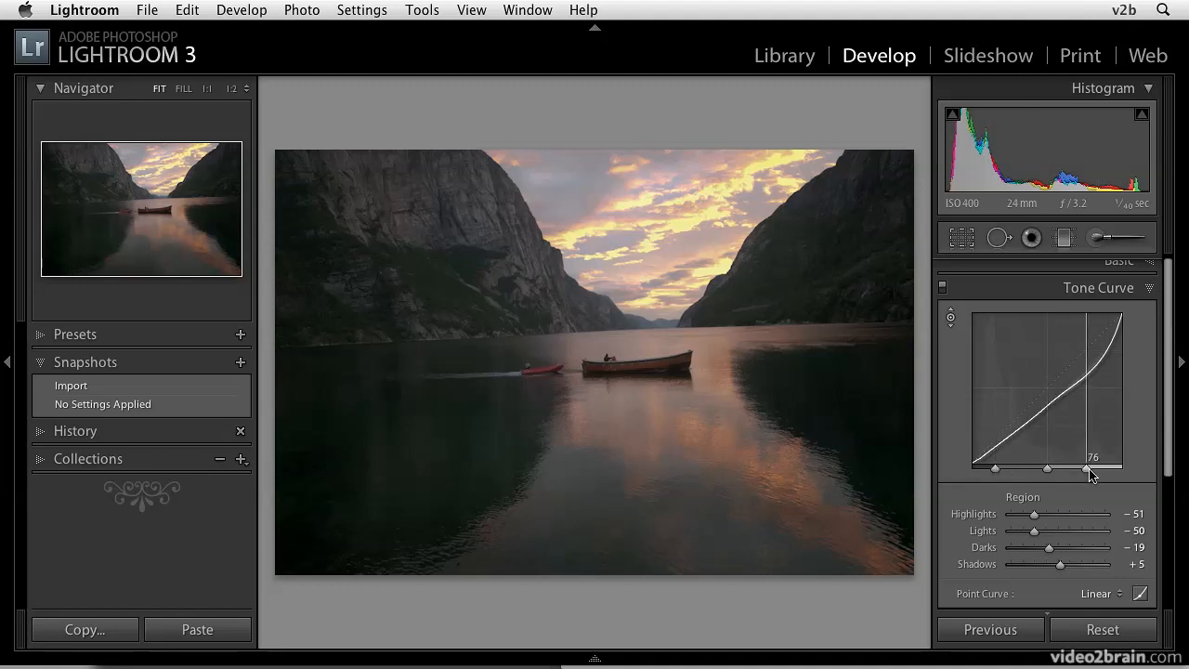
pyautogui.moveTo(1092, 469); pyautogui.dragTo(1048, 468)
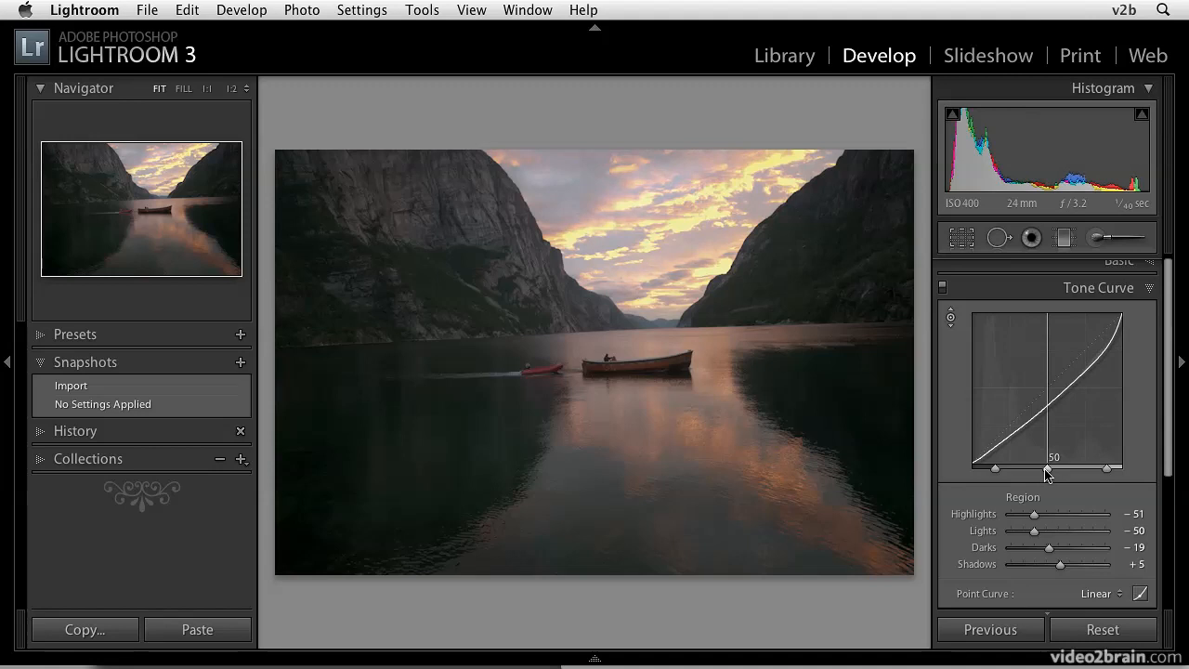
pyautogui.moveTo(1055, 465); pyautogui.dragTo(1088, 464)
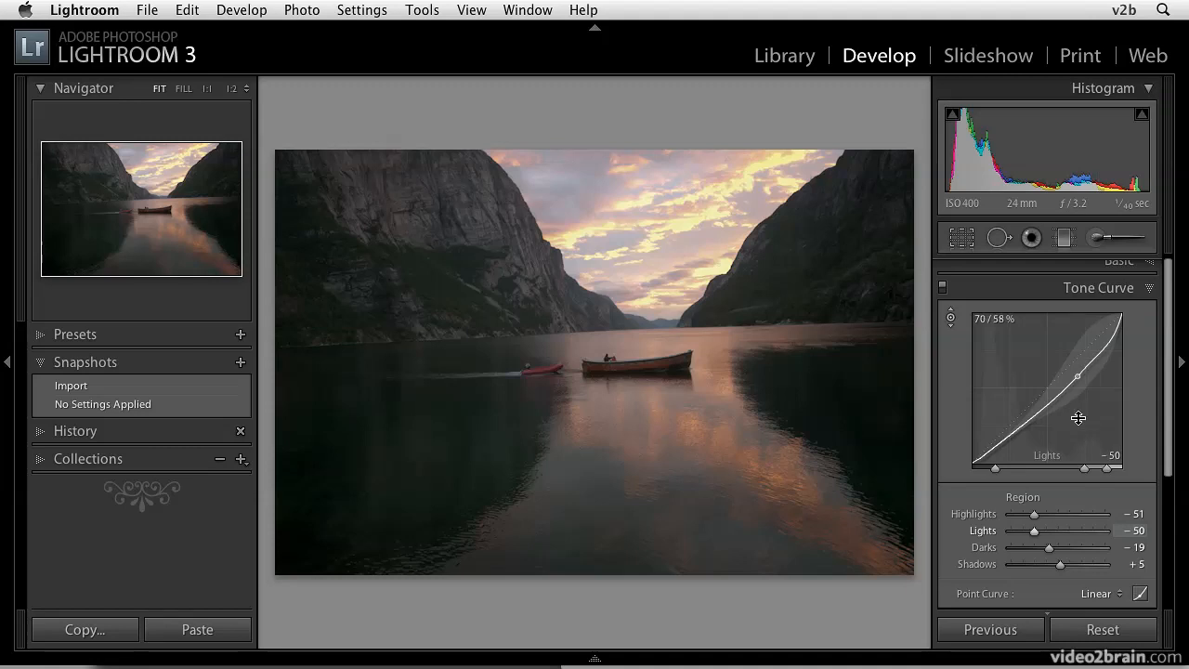
# Step: Reset the tone curve's split points to their defaults via the context menu
pyautogui.rightClick(1078, 419)
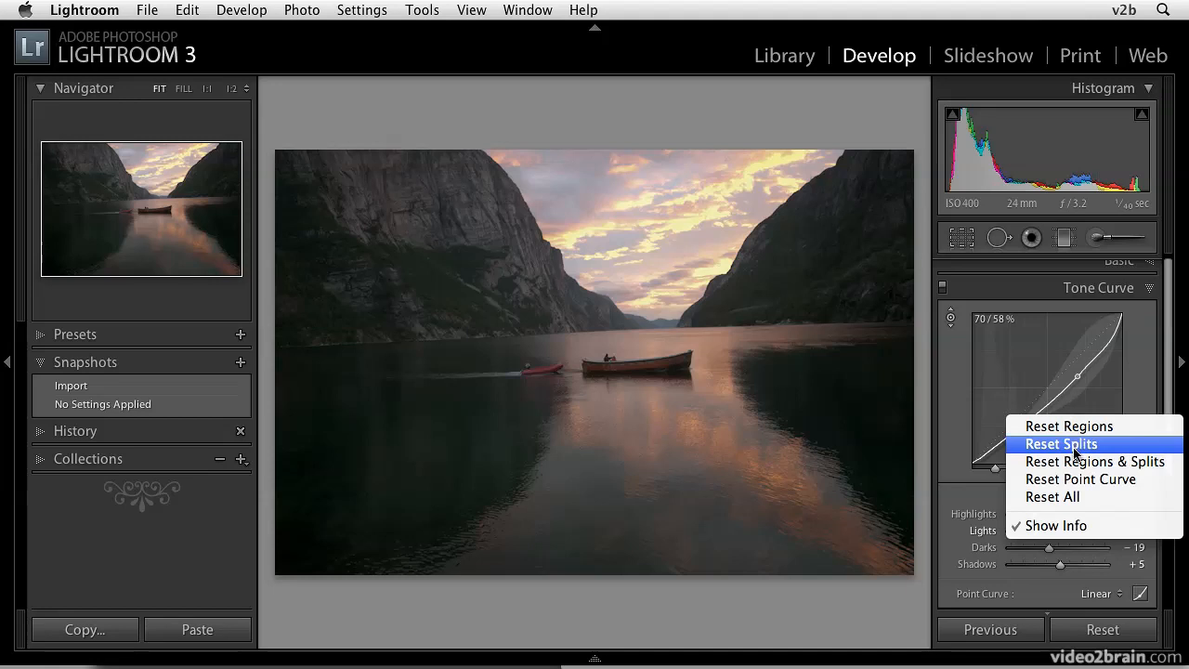
pyautogui.click(1061, 443)
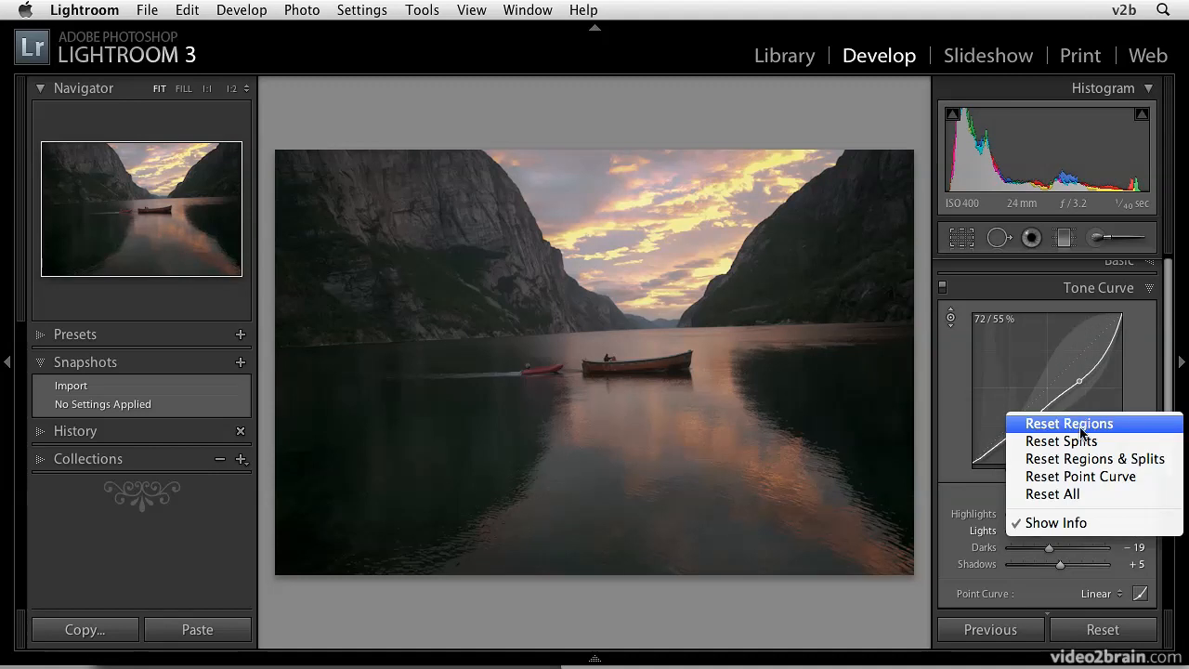
pyautogui.moveTo(1078, 494)
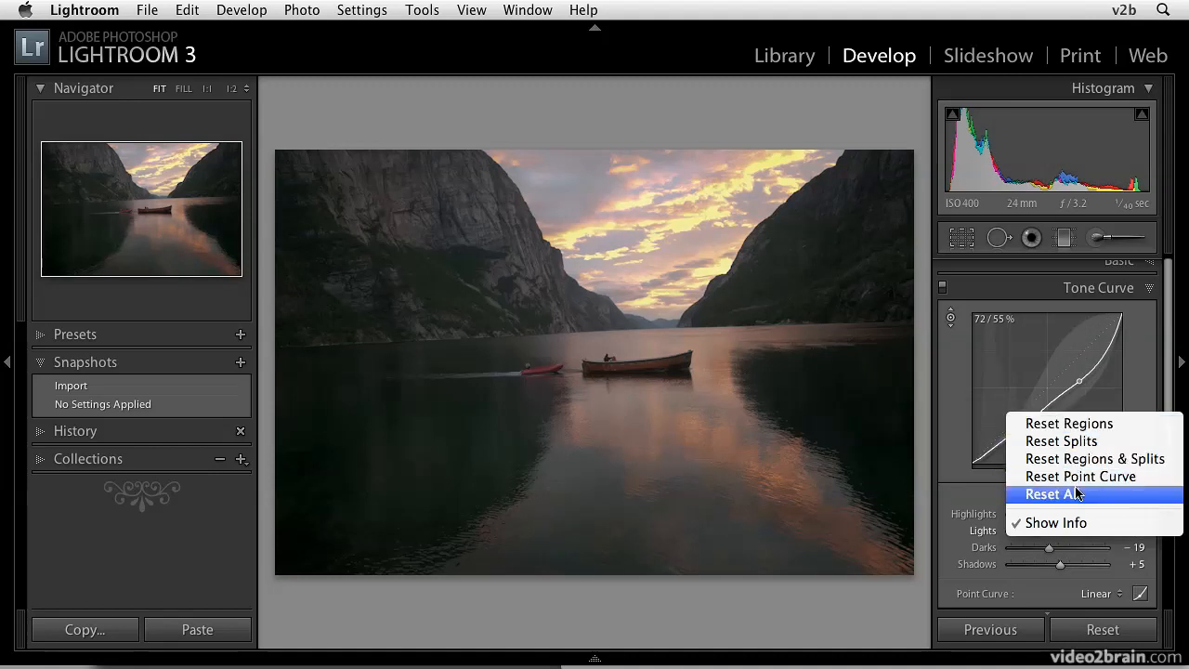
pyautogui.moveTo(1097, 401)
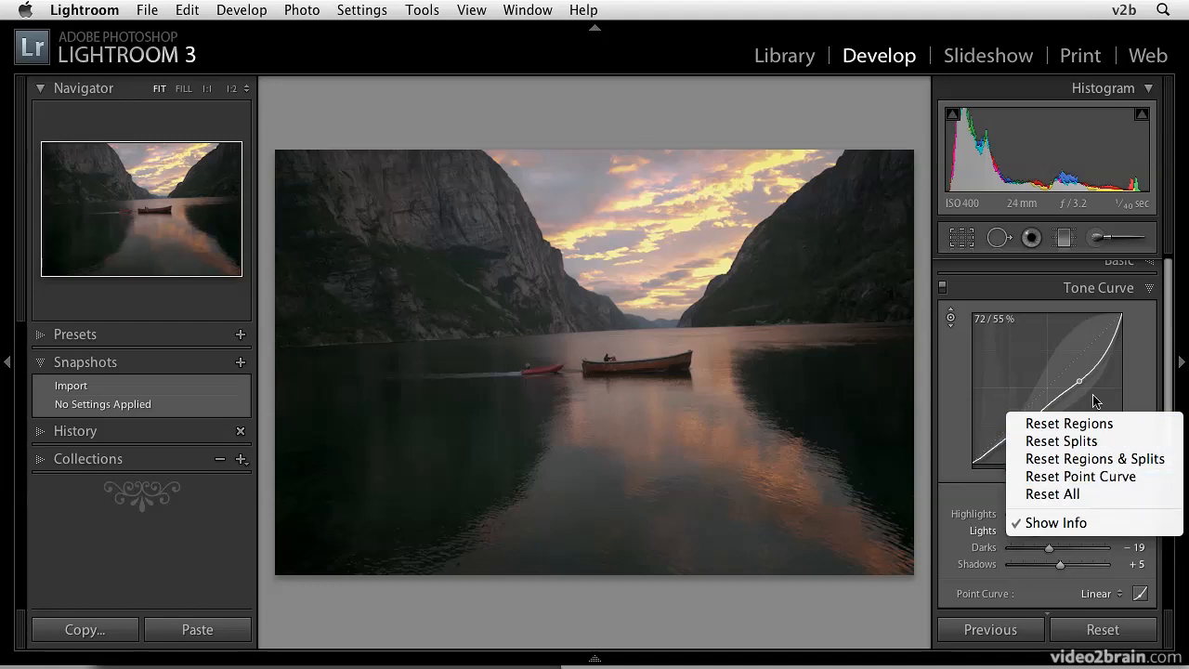
pyautogui.moveTo(1074, 405)
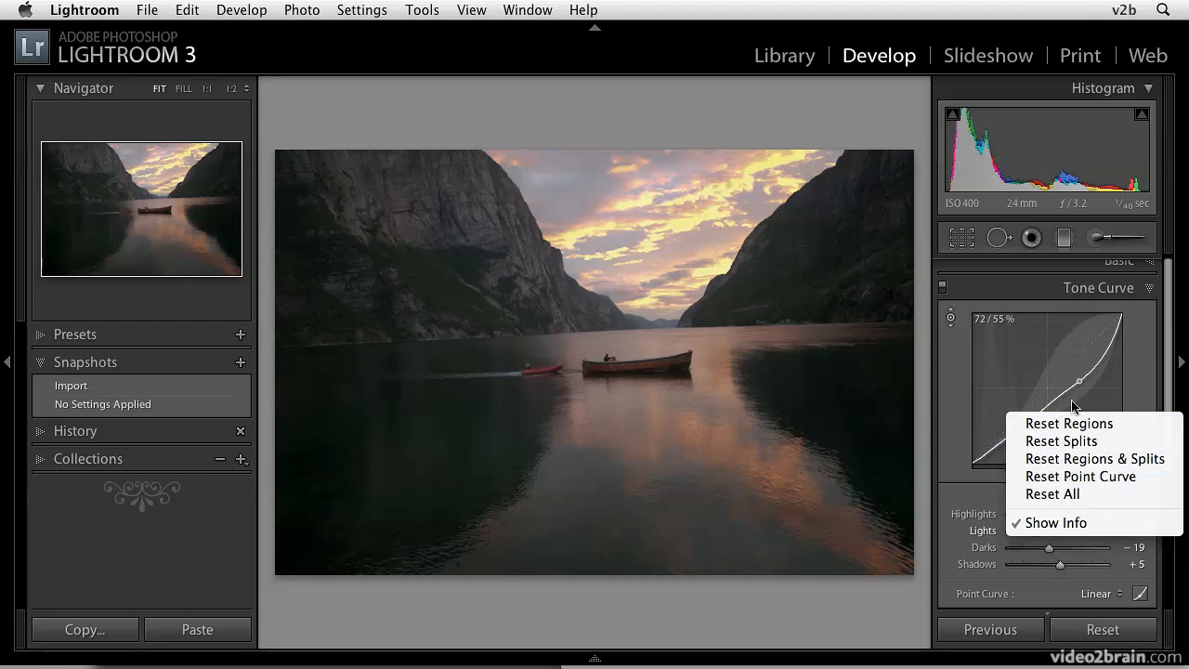
pyautogui.moveTo(1032, 372)
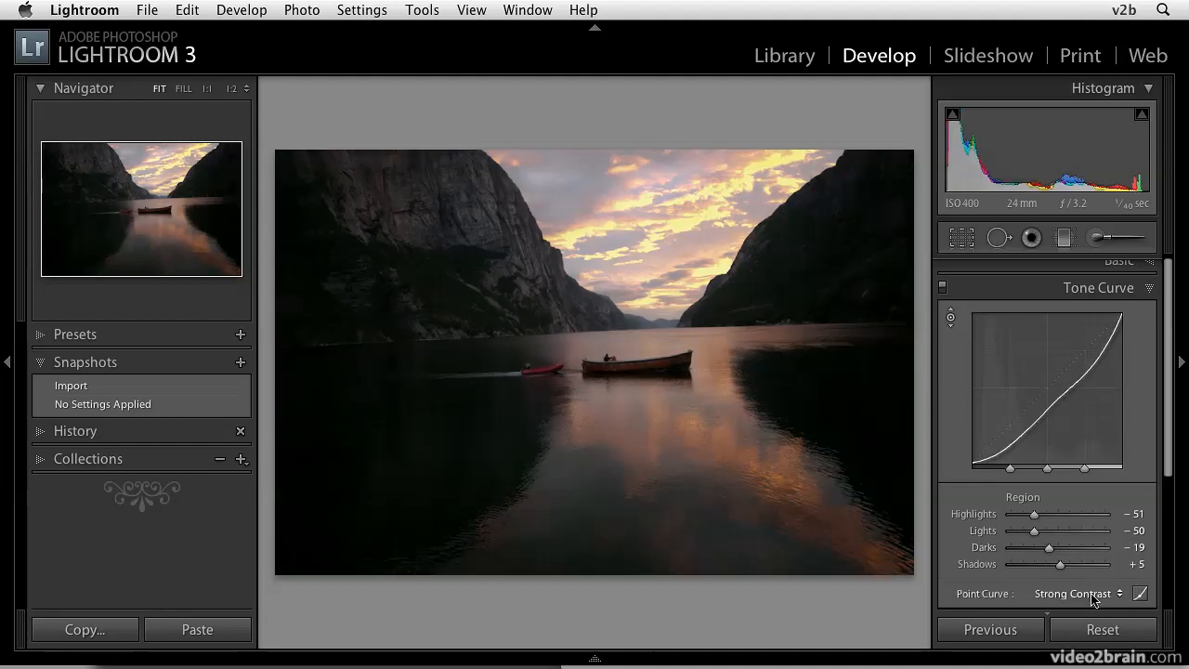
# Step: Try Medium then Strong Contrast point curves, then Reset Regions to zero
pyautogui.click(1100, 594)
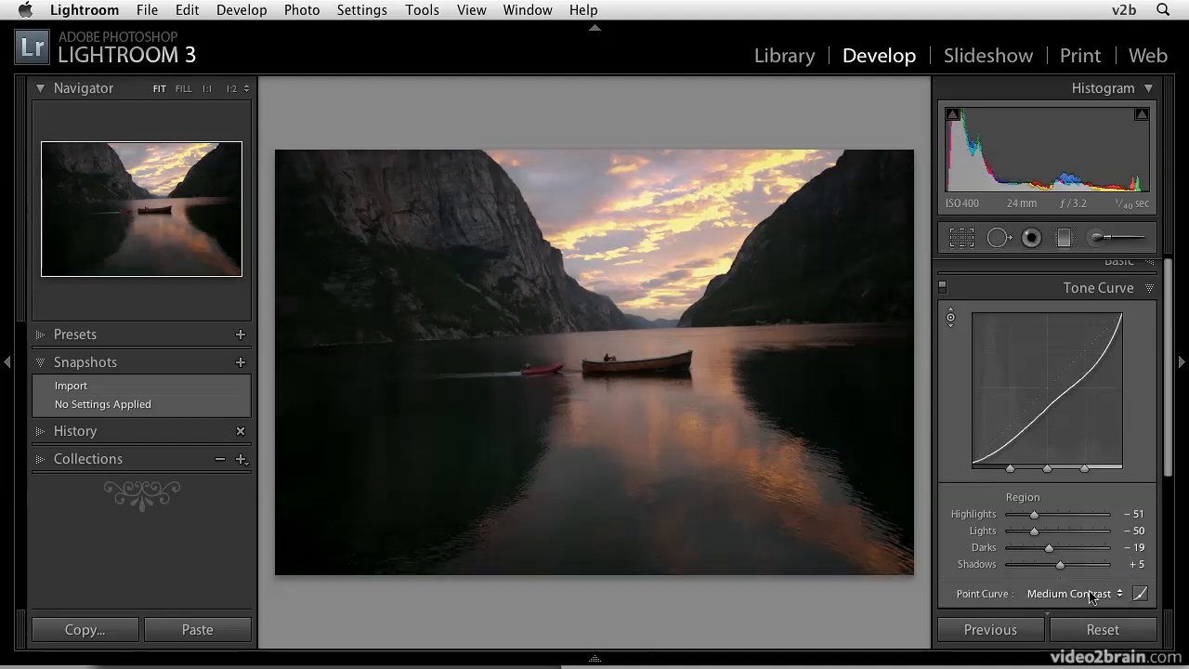
pyautogui.click(1093, 595)
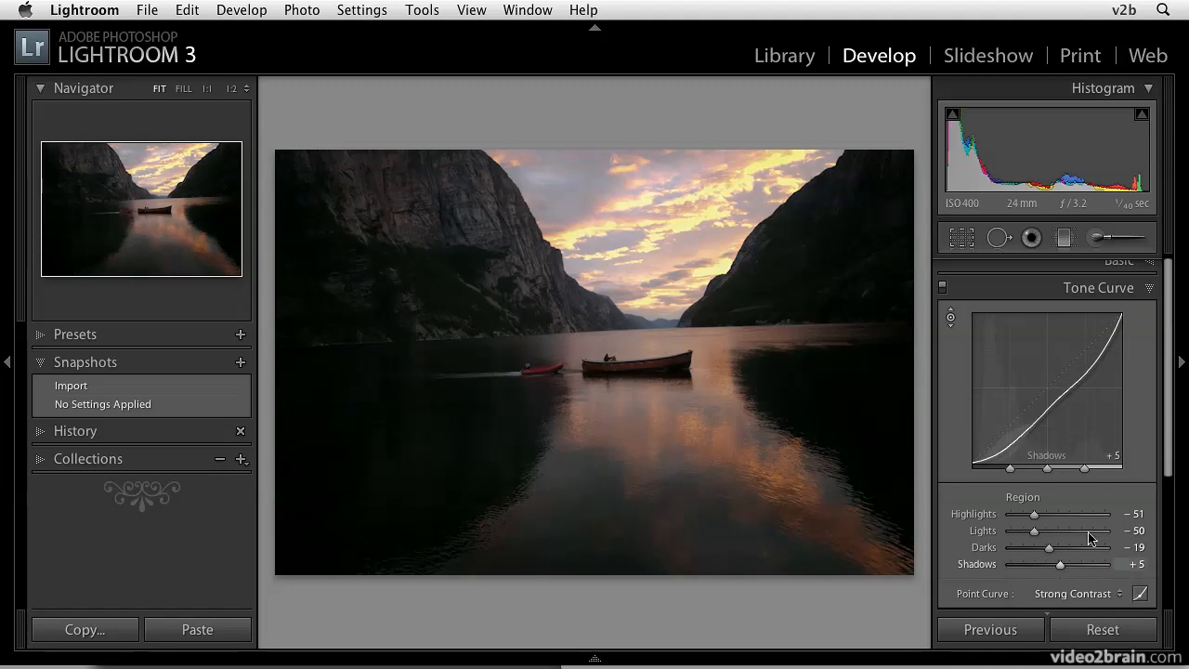
pyautogui.rightClick(1044, 390)
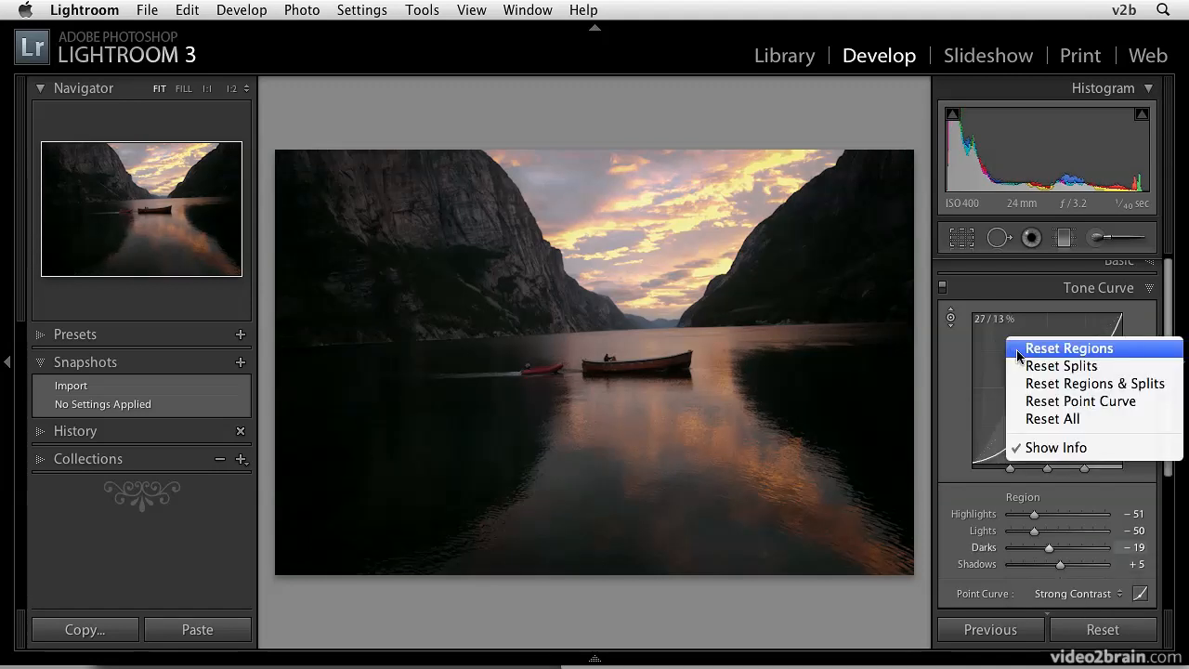
pyautogui.click(1070, 347)
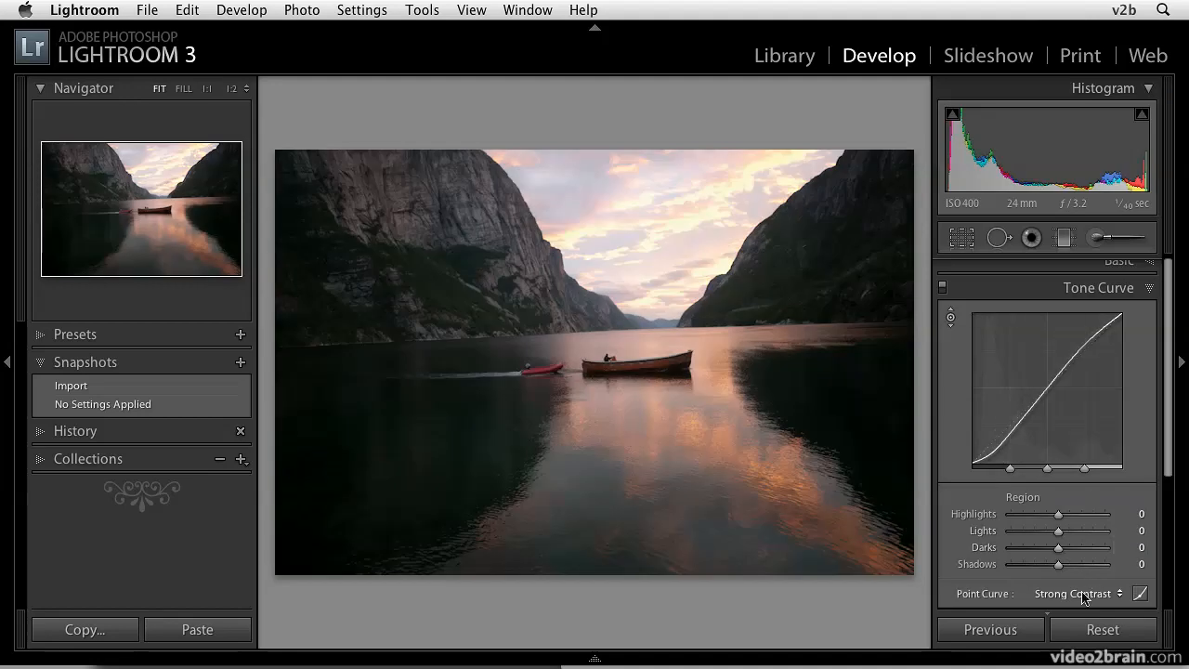
pyautogui.click(1100, 592)
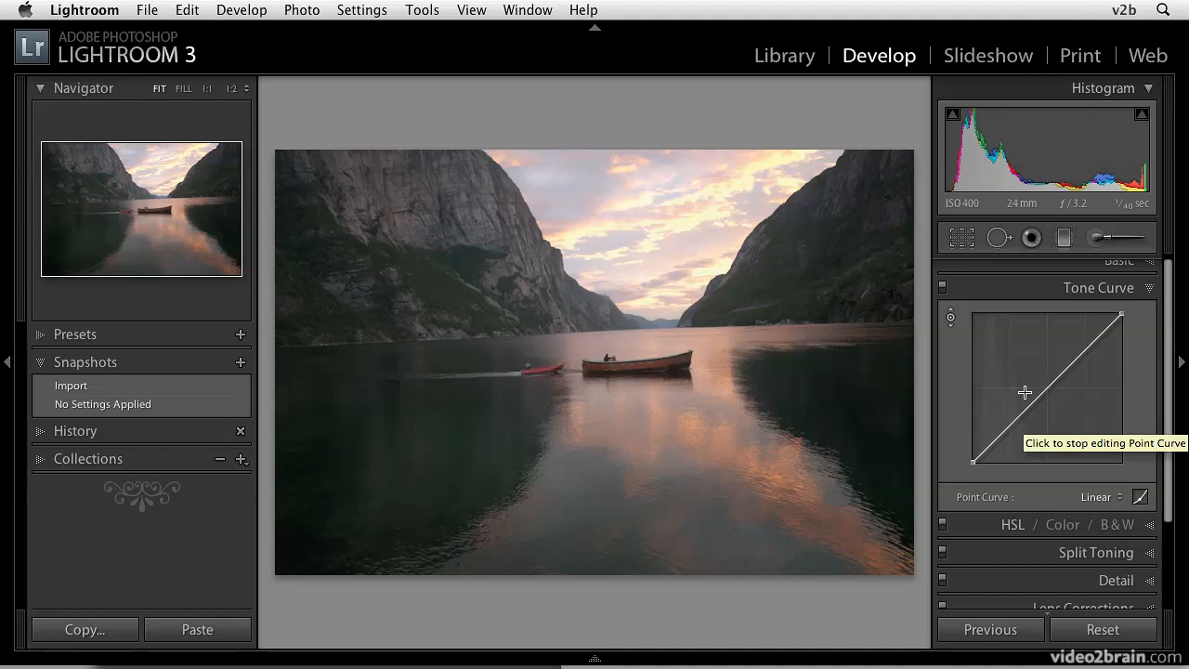
pyautogui.moveTo(1018, 364)
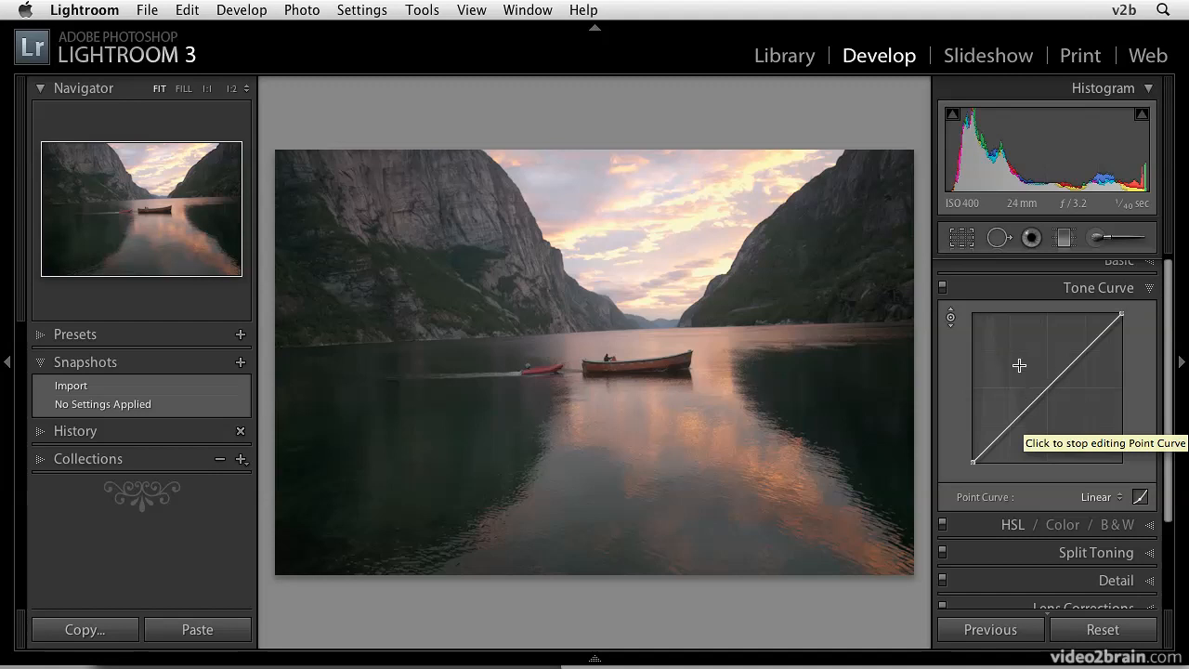
pyautogui.moveTo(1013, 379)
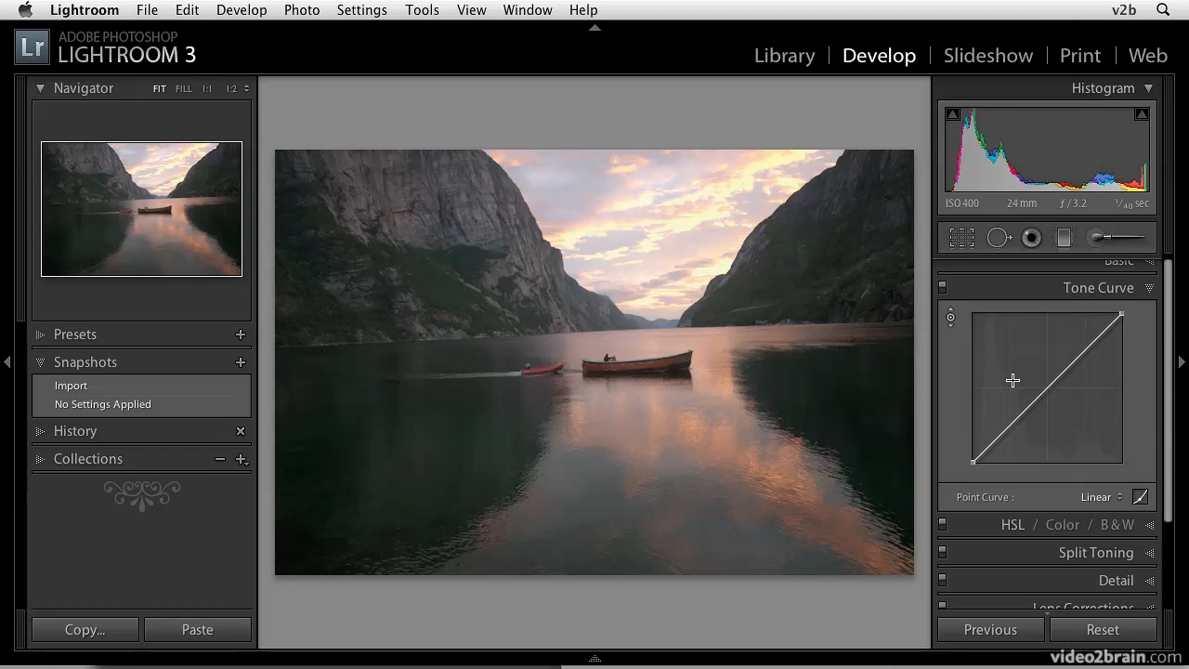
pyautogui.moveTo(1068, 431)
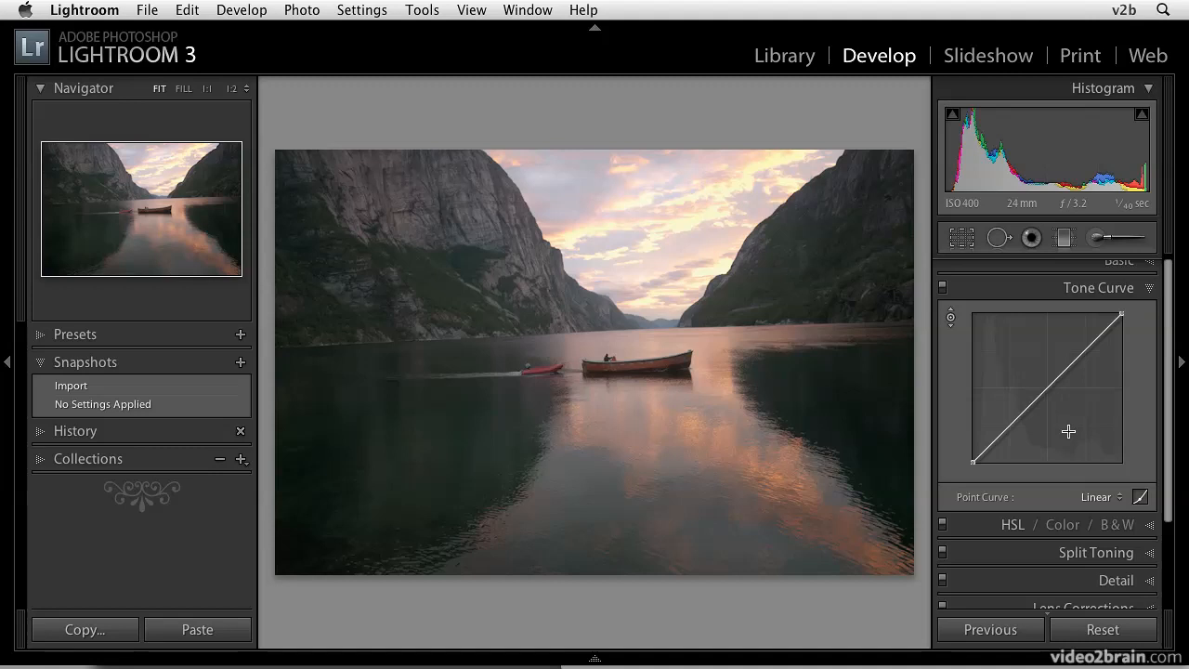
# Step: Apply the Strong Contrast shape to the editable point curve
pyautogui.click(1113, 496)
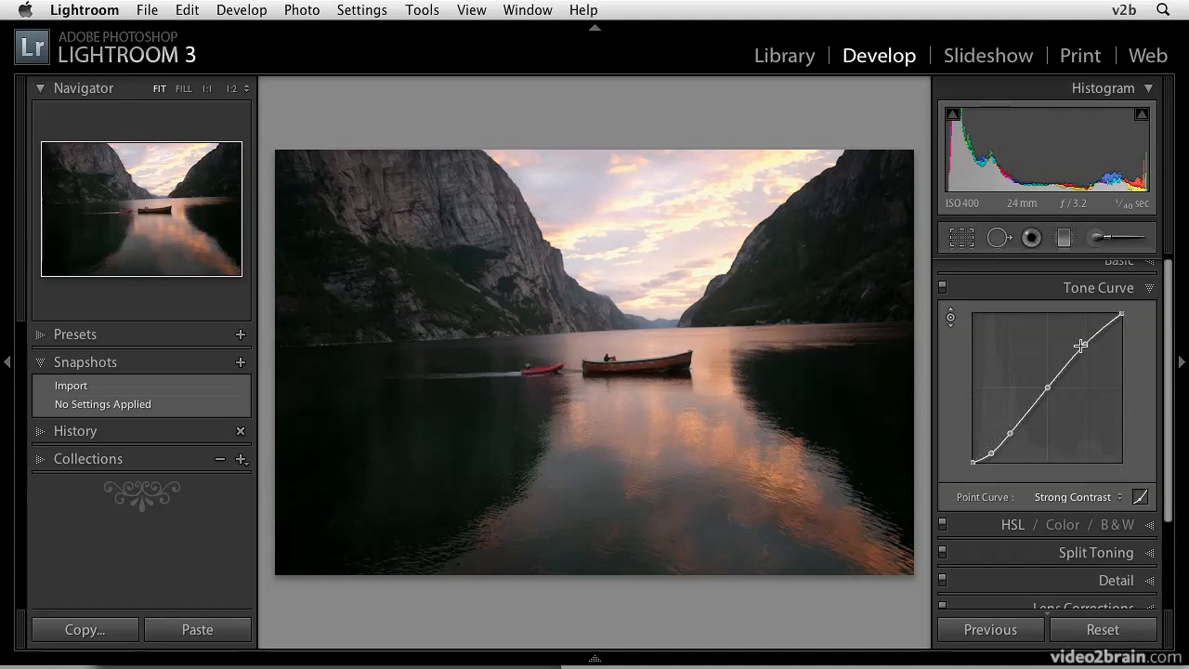
# Step: Pull the lower curve point down to deepen the shadows of the point curve
pyautogui.moveTo(1081, 343); pyautogui.dragTo(1050, 405)
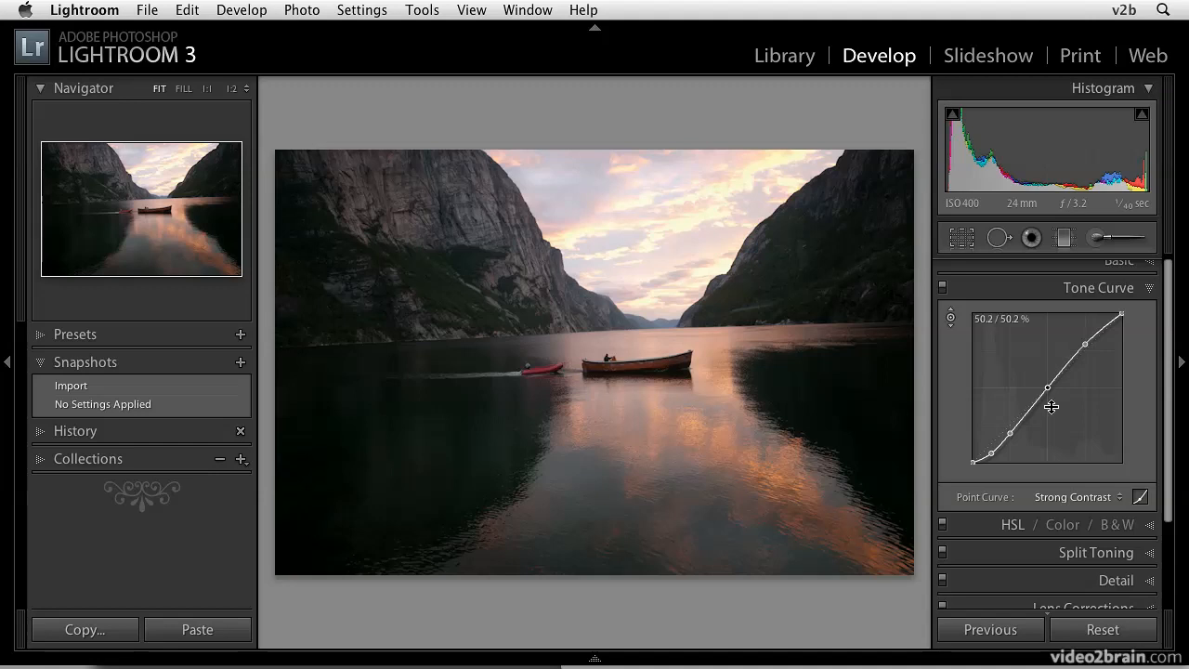
pyautogui.moveTo(1067, 384)
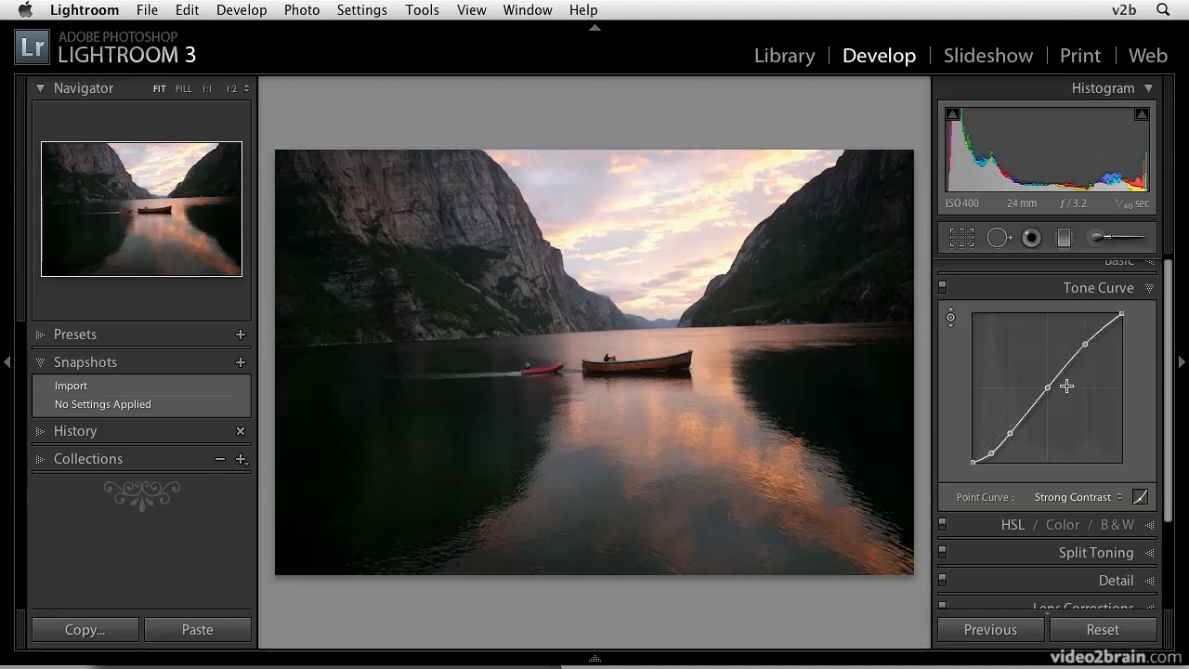
pyautogui.moveTo(1059, 424)
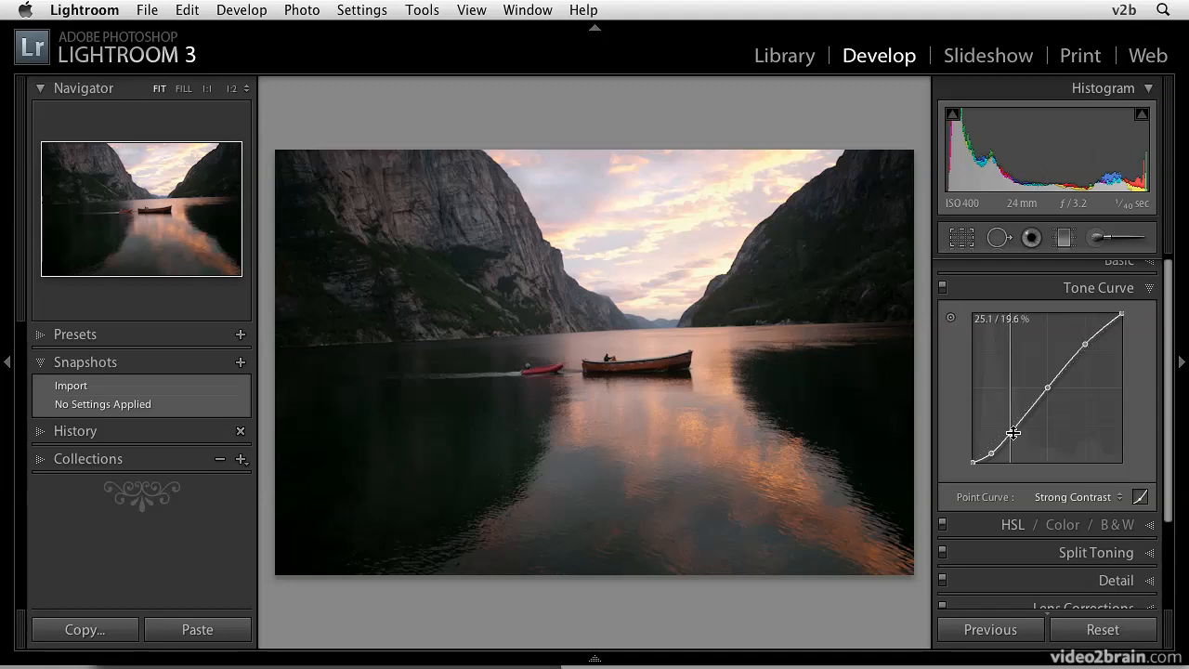
pyautogui.moveTo(1014, 434); pyautogui.dragTo(1014, 439)
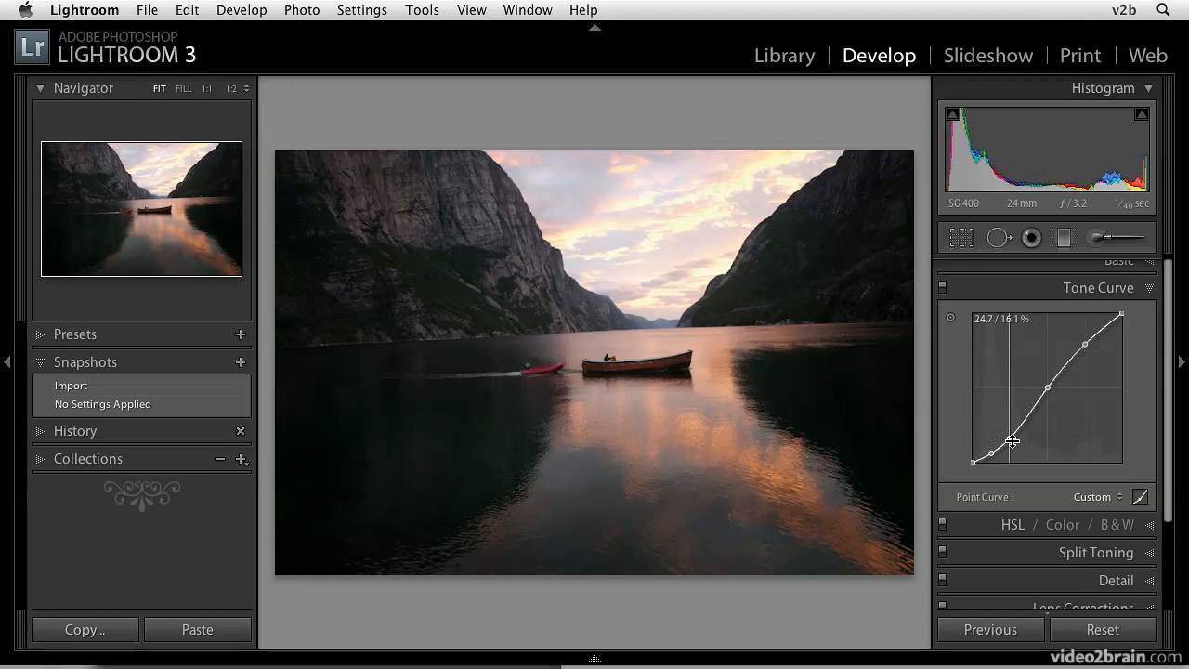
pyautogui.moveTo(1011, 442); pyautogui.dragTo(1011, 439)
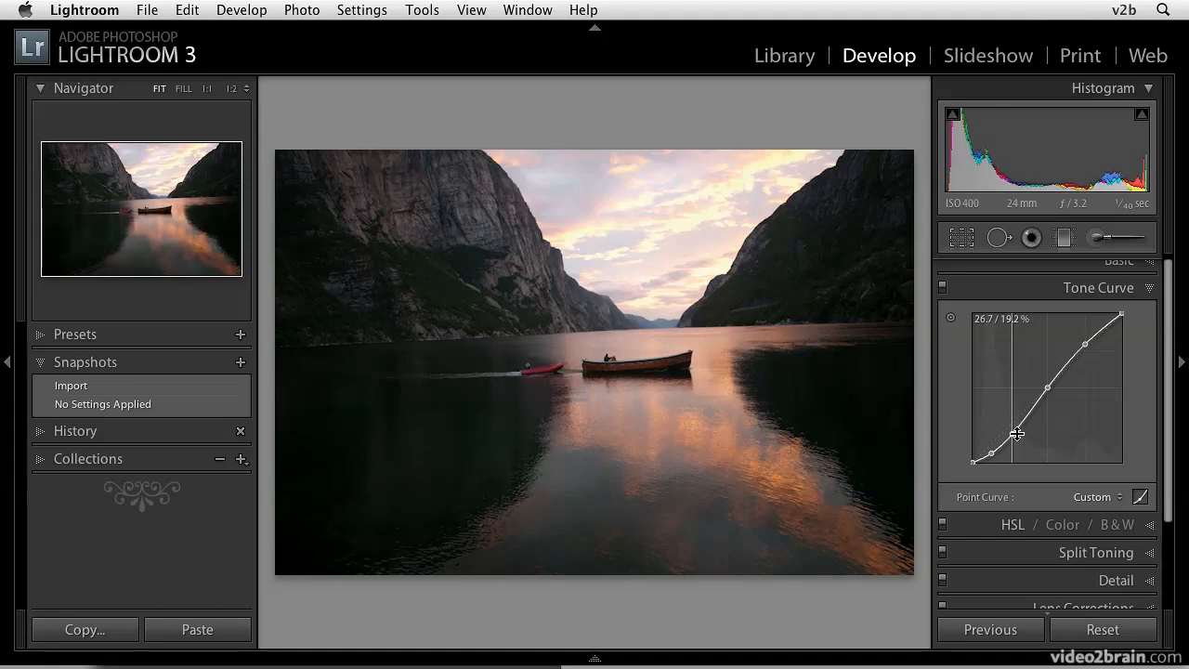
pyautogui.moveTo(1014, 431); pyautogui.dragTo(1015, 436)
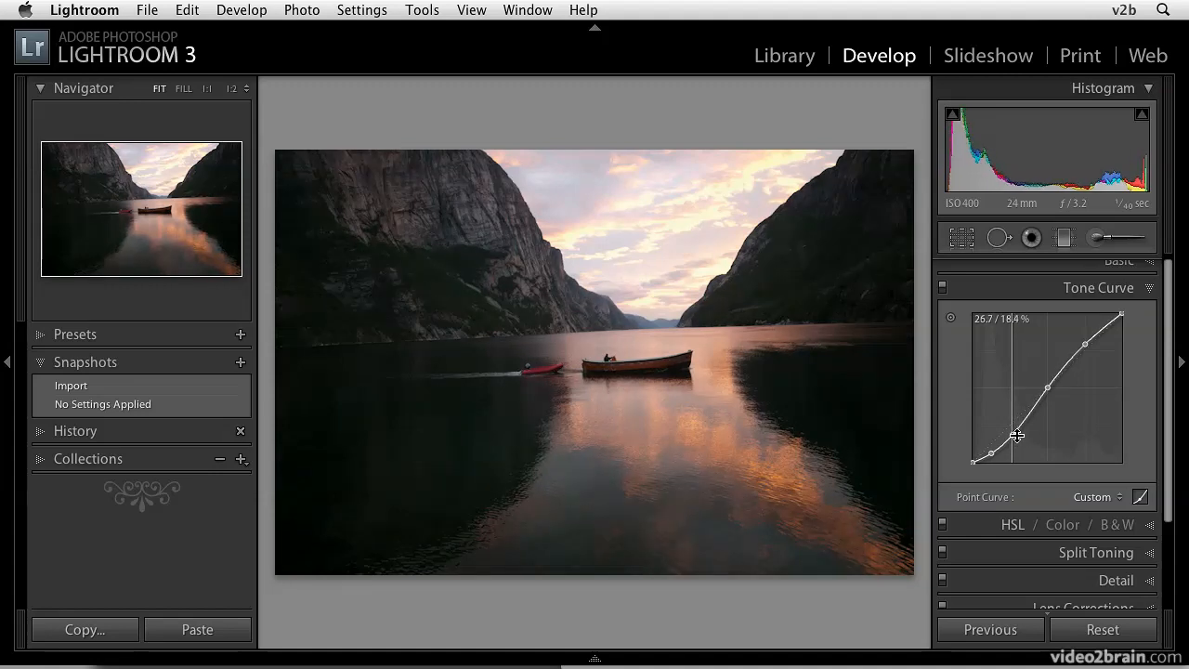
# Step: Reposition the midtone point to about 62/64%, steepening midtone contrast
pyautogui.moveTo(1015, 435); pyautogui.dragTo(1048, 385)
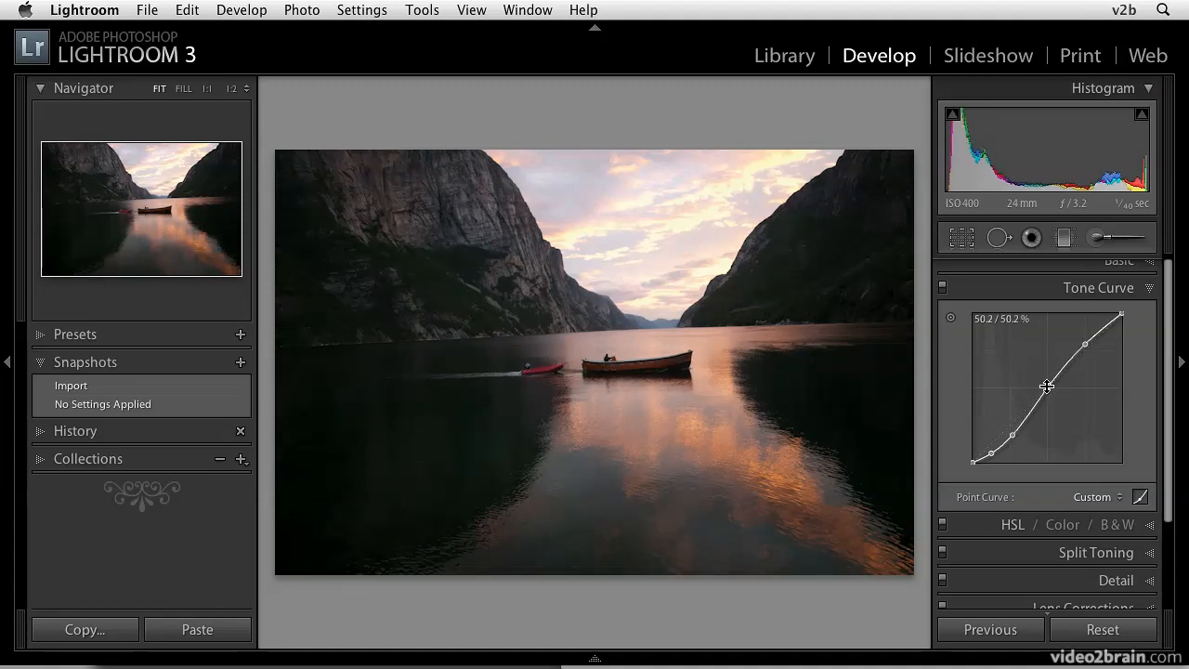
pyautogui.moveTo(1045, 384); pyautogui.dragTo(1048, 398)
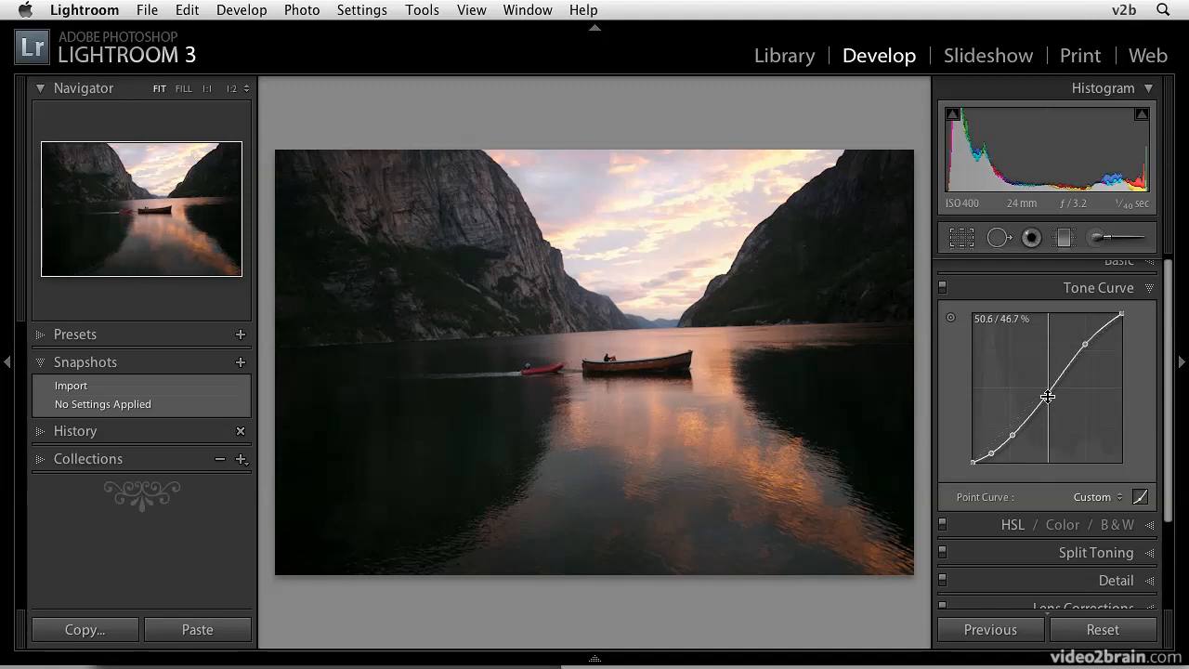
pyautogui.moveTo(1048, 396); pyautogui.dragTo(1048, 401)
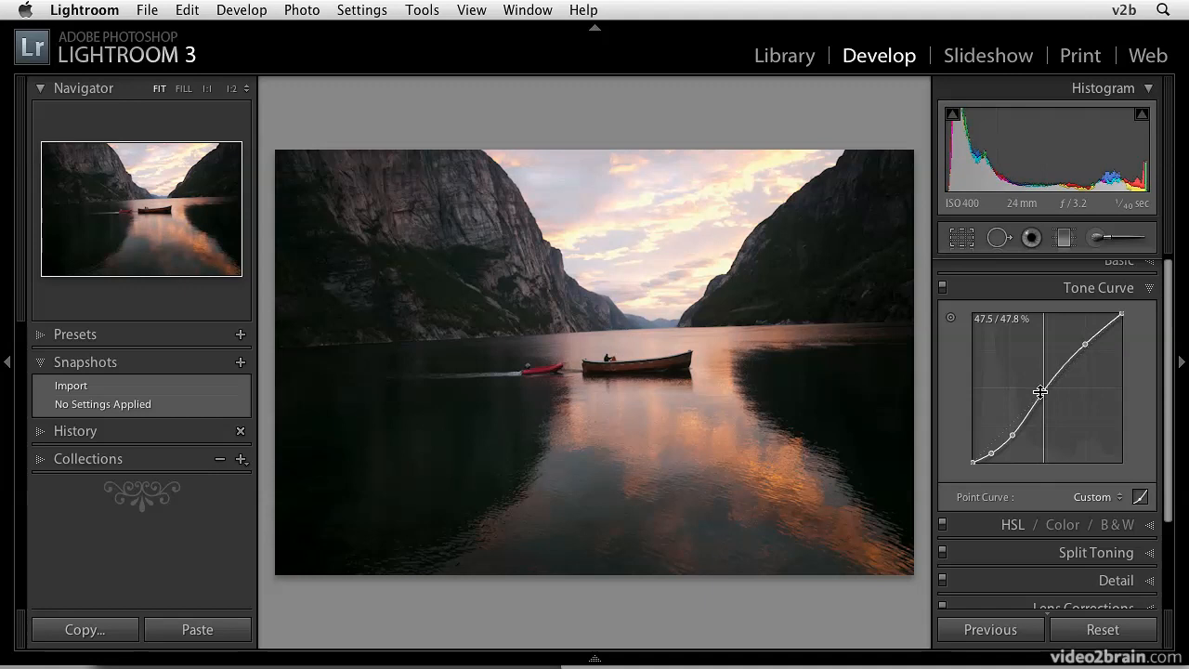
pyautogui.moveTo(1042, 394); pyautogui.dragTo(1057, 390)
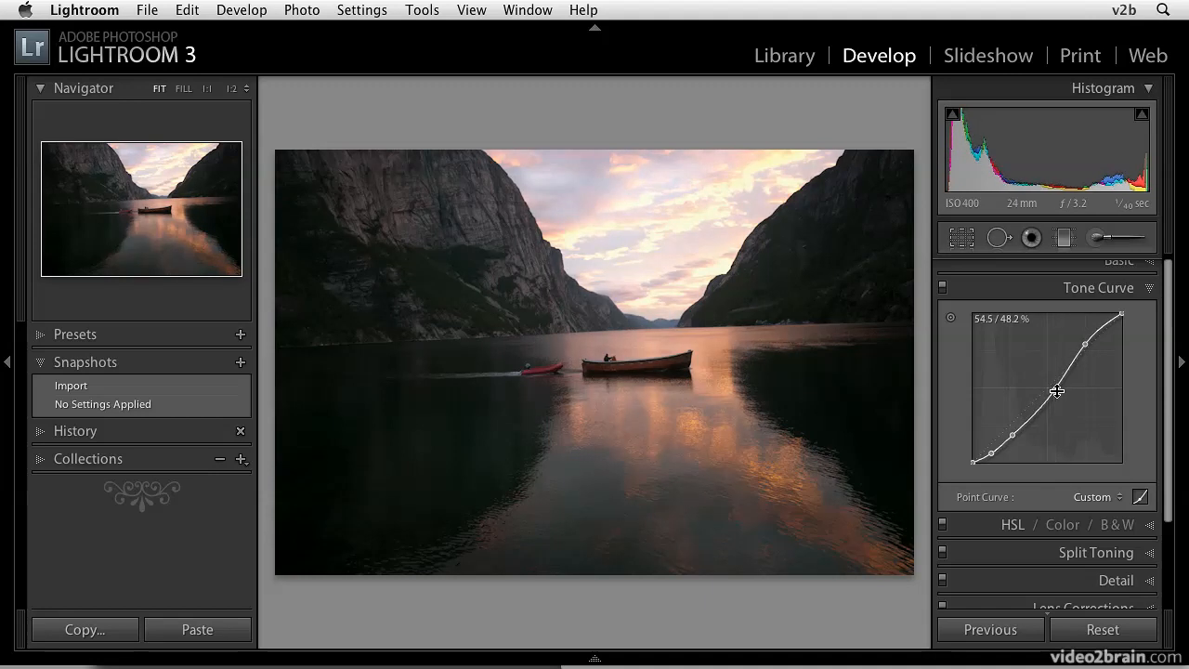
# Step: Raise the highlight point to brighten the sky, completing a custom S-curve
pyautogui.moveTo(1055, 390); pyautogui.dragTo(1087, 331)
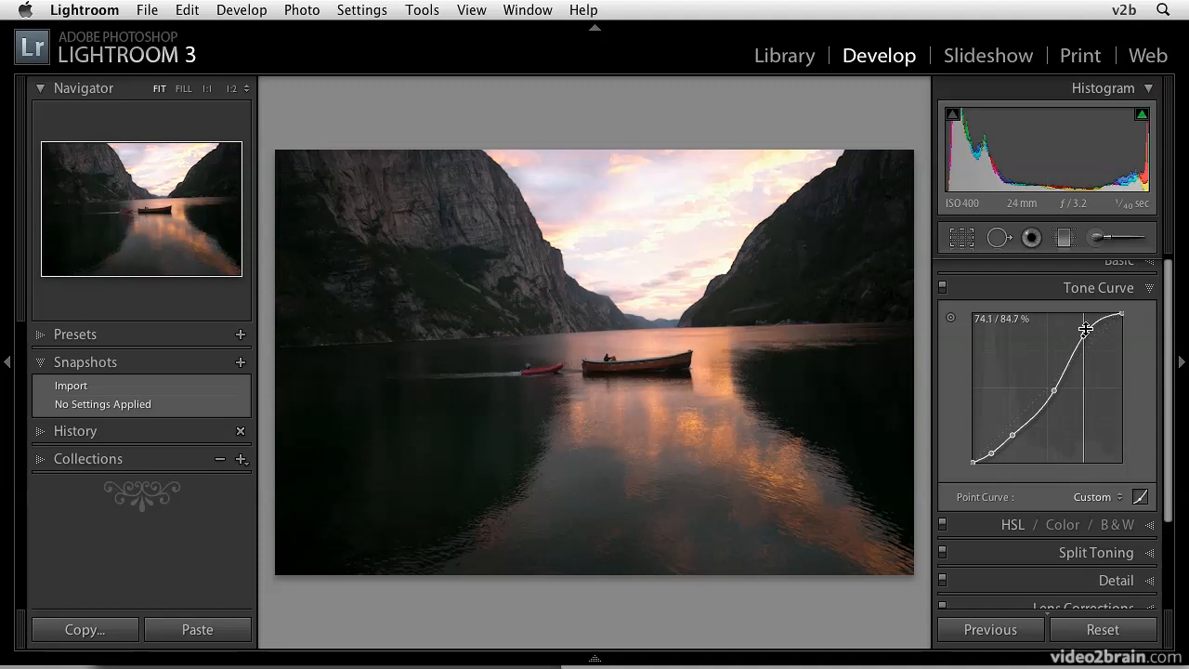
pyautogui.moveTo(1085, 331); pyautogui.dragTo(1081, 323)
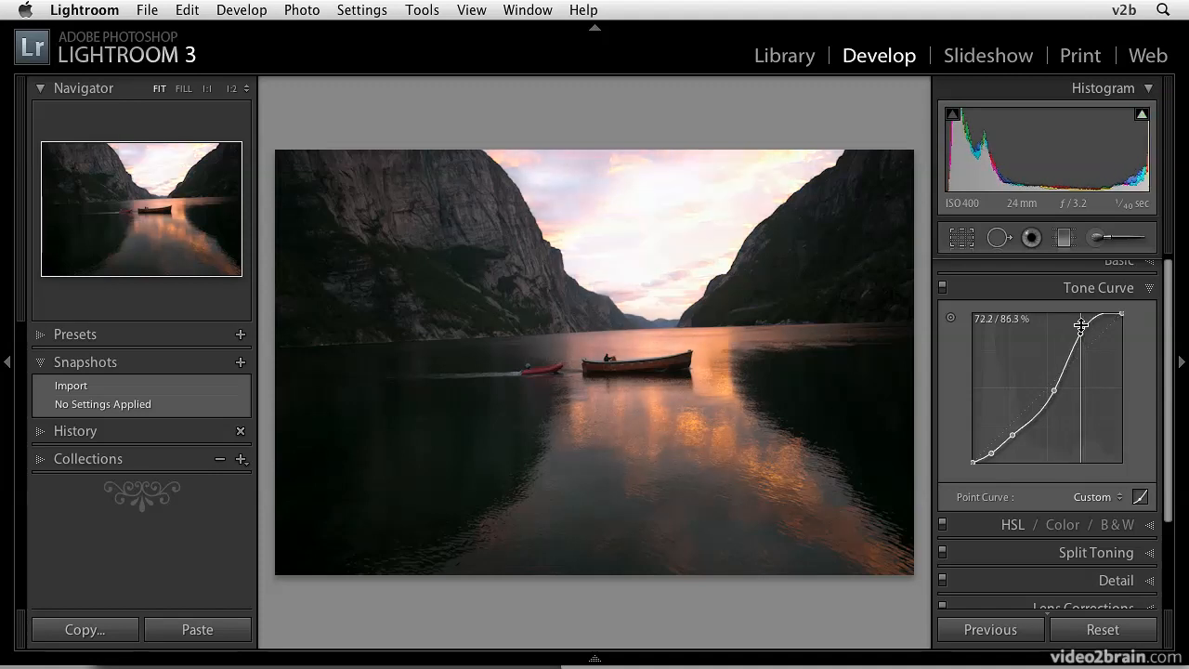
pyautogui.moveTo(1082, 323); pyautogui.dragTo(1081, 333)
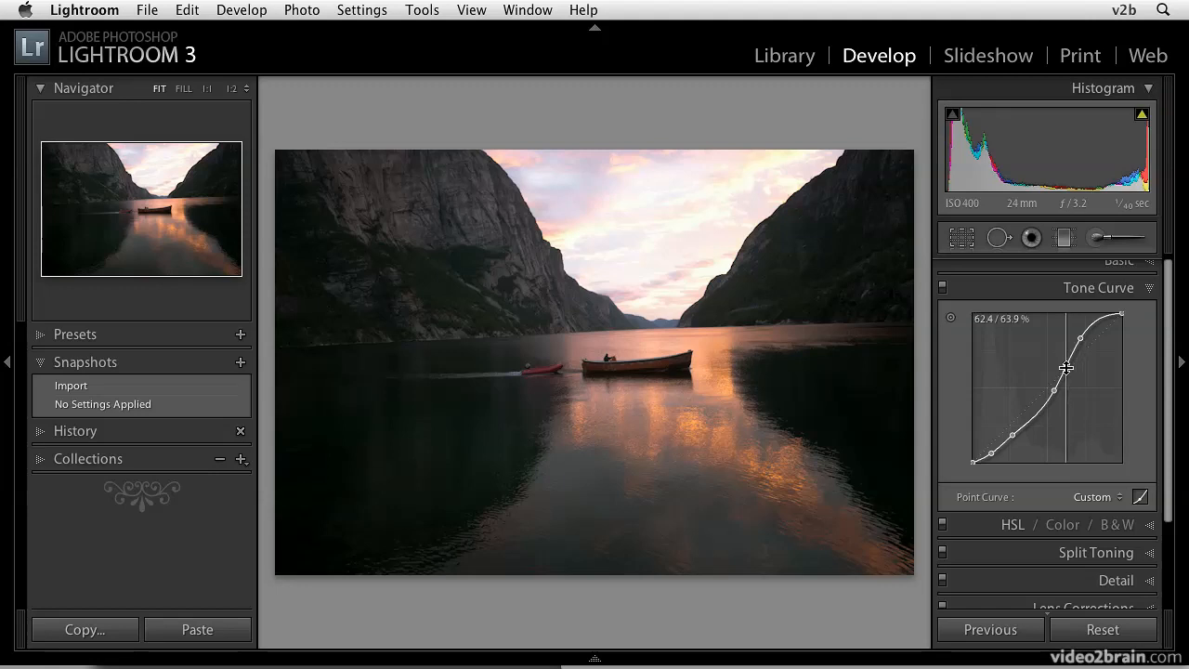
# Step: Nudge the midtone point up and down to compare, settling it near the diagonal
pyautogui.moveTo(1065, 371); pyautogui.dragTo(1064, 361)
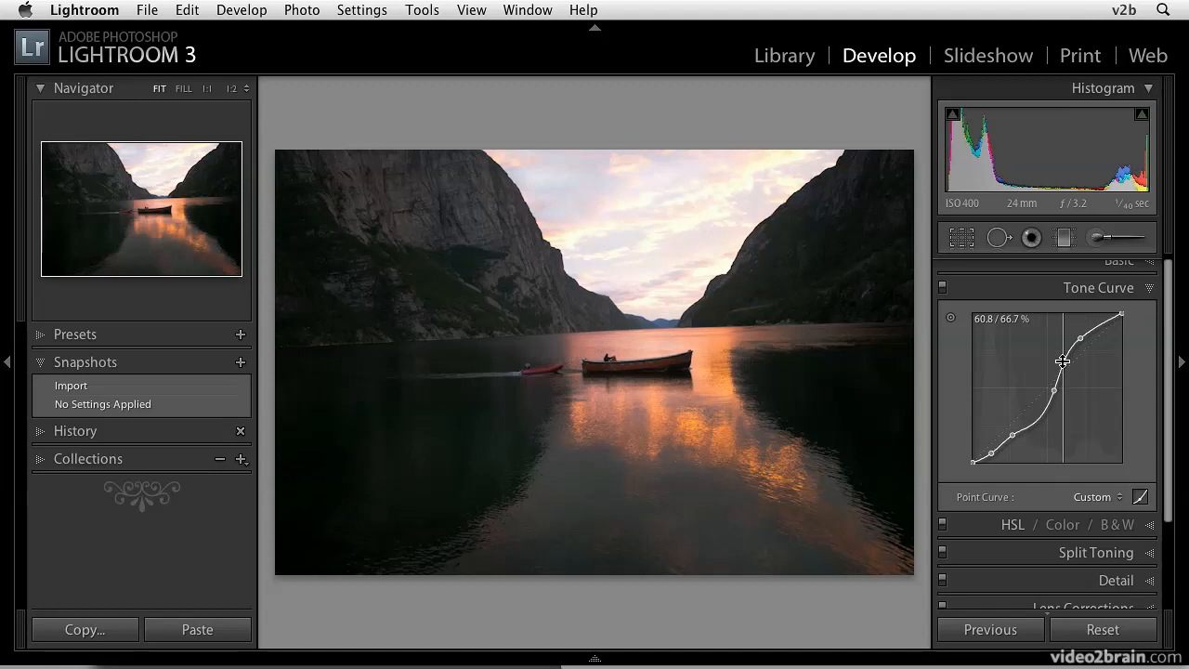
pyautogui.moveTo(1066, 360); pyautogui.dragTo(1070, 368)
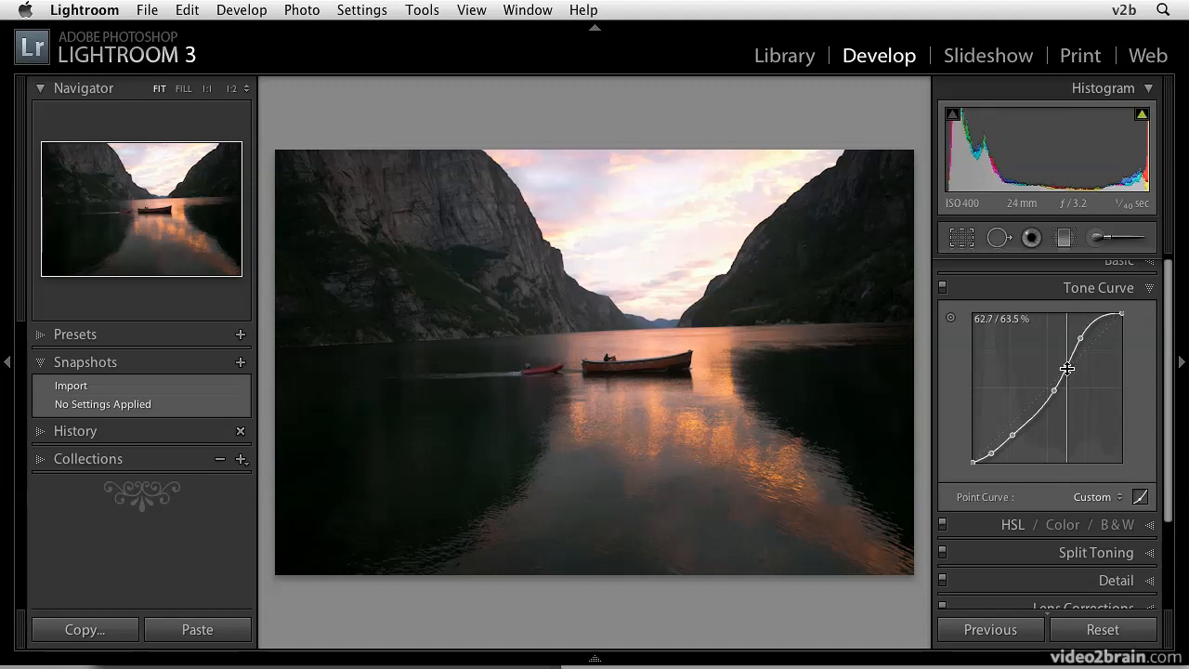
pyautogui.moveTo(1068, 368); pyautogui.dragTo(1061, 363)
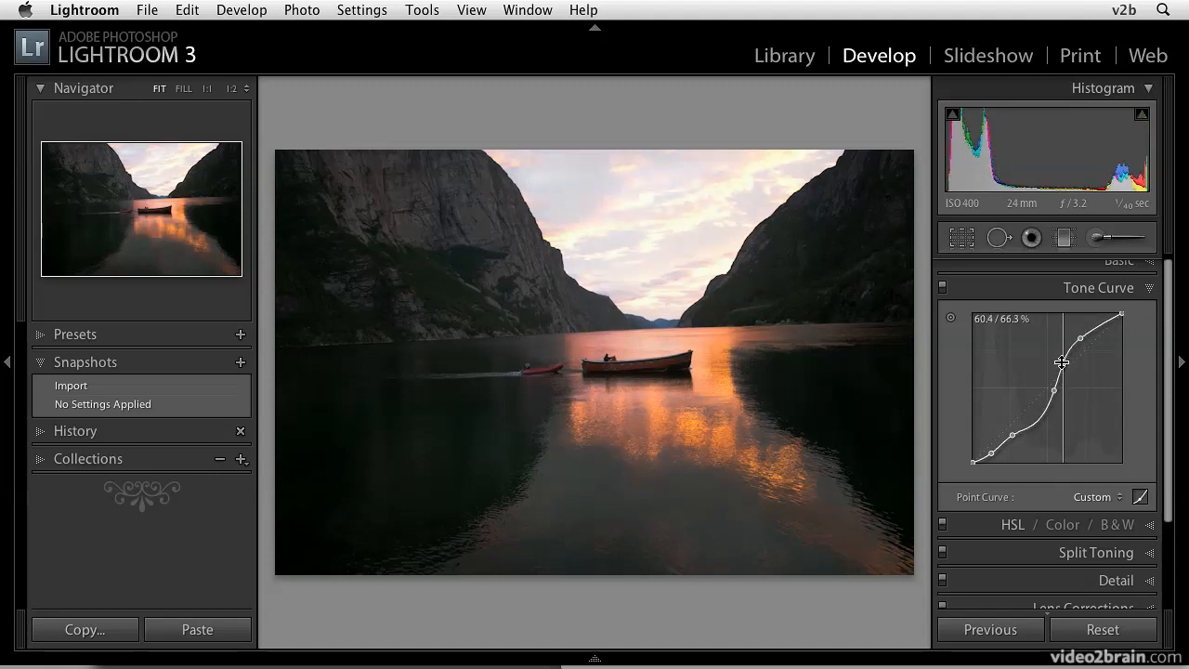
pyautogui.moveTo(1063, 363); pyautogui.dragTo(1067, 371)
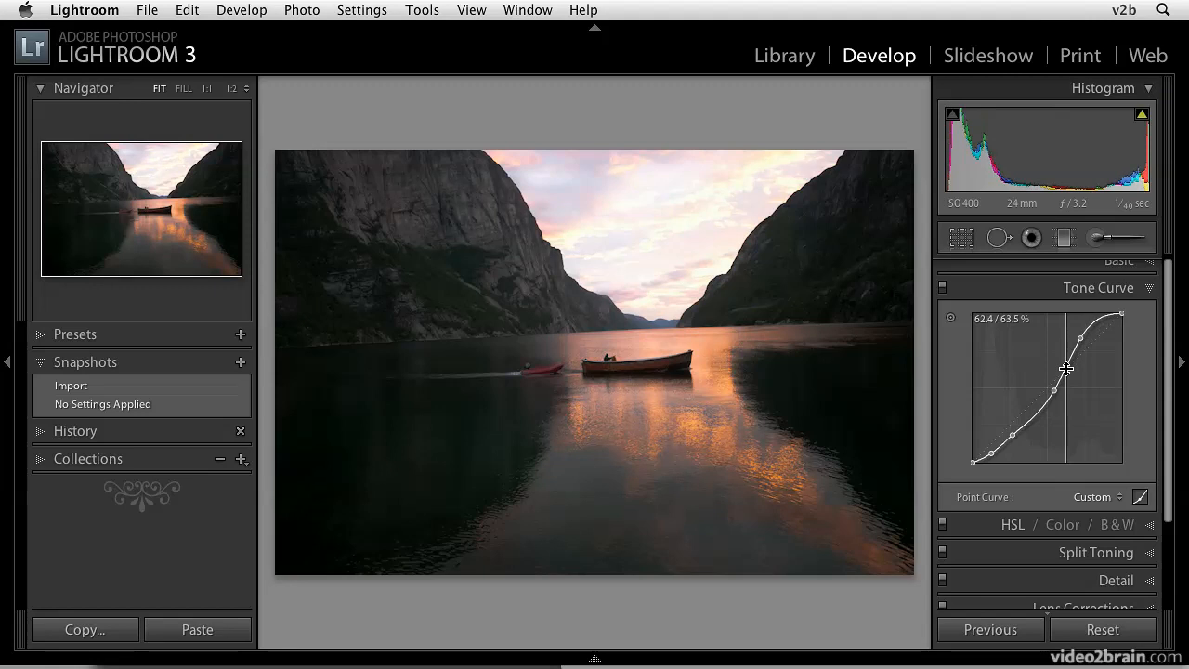
pyautogui.moveTo(1069, 369); pyautogui.dragTo(1069, 373)
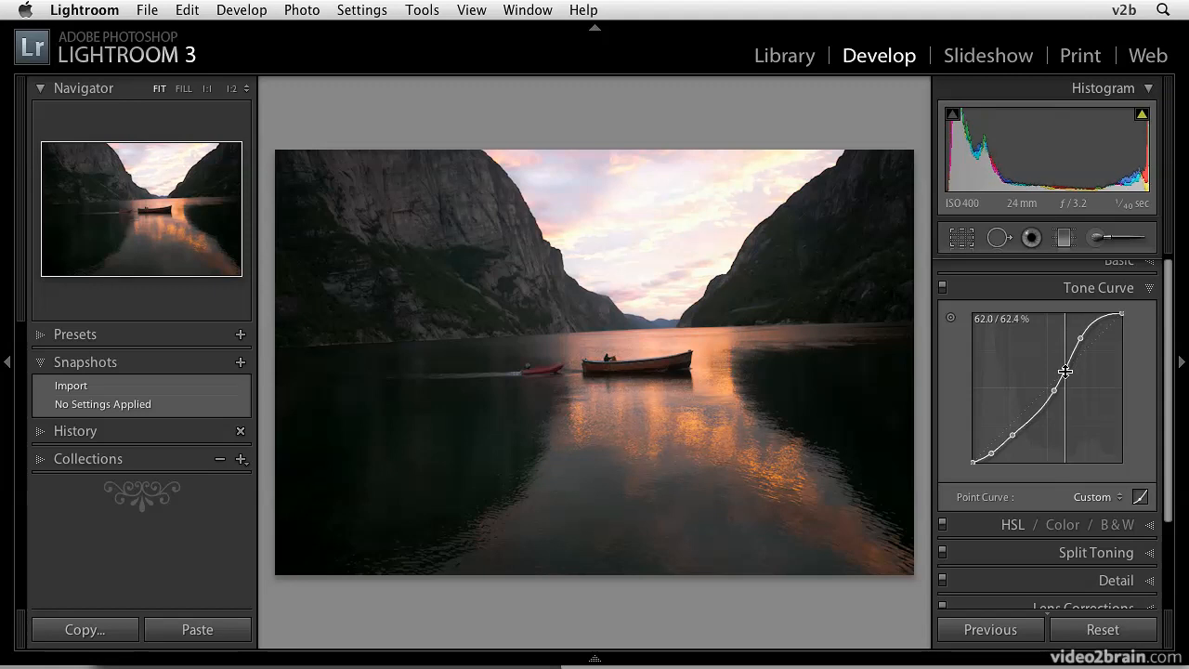
# Step: Pull the lower-midtone point down to about 43/32%, darkening water and cliffs
pyautogui.moveTo(1066, 371); pyautogui.dragTo(1043, 415)
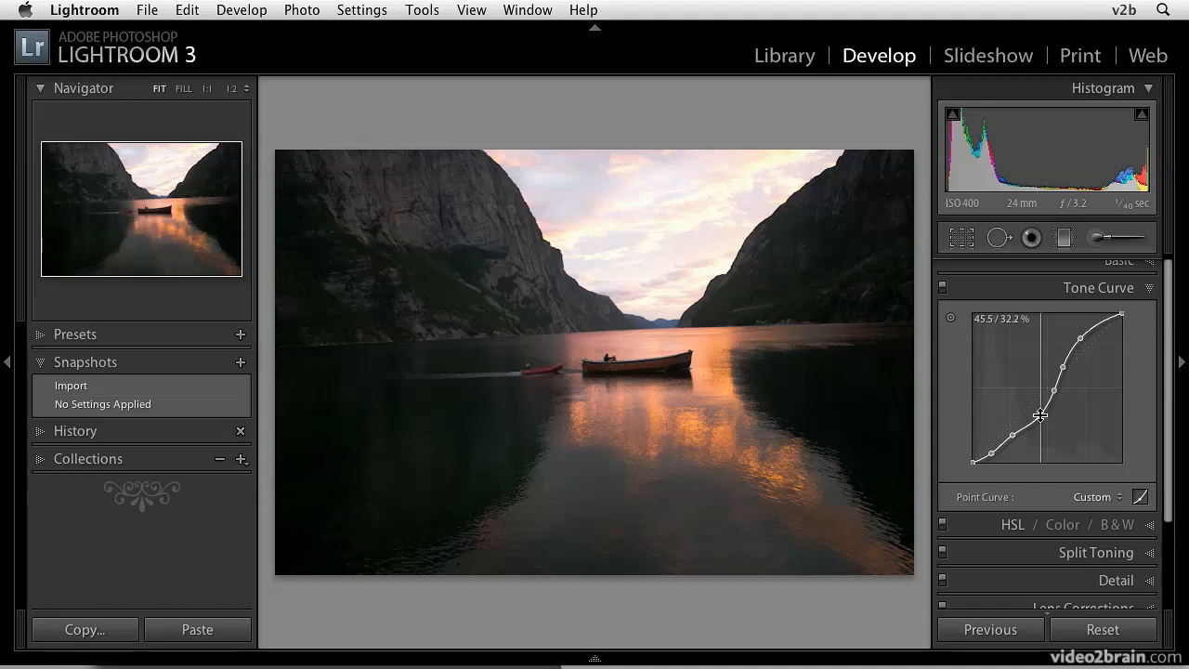
pyautogui.moveTo(1041, 413); pyautogui.dragTo(1041, 424)
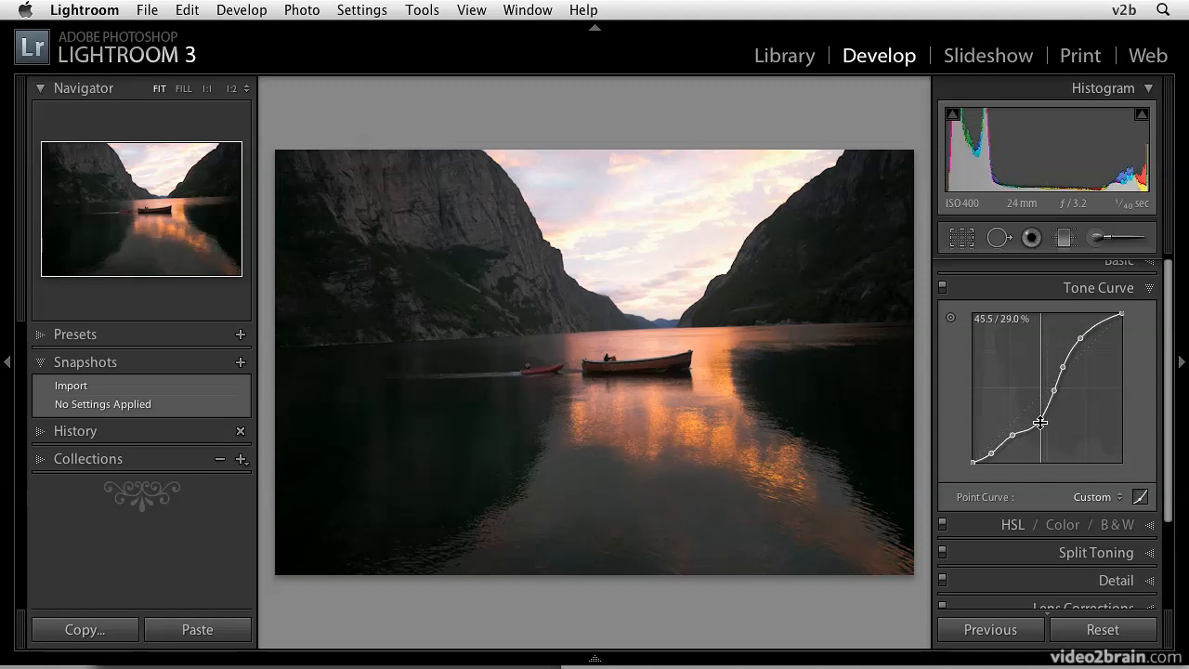
pyautogui.moveTo(1041, 427); pyautogui.dragTo(1041, 424)
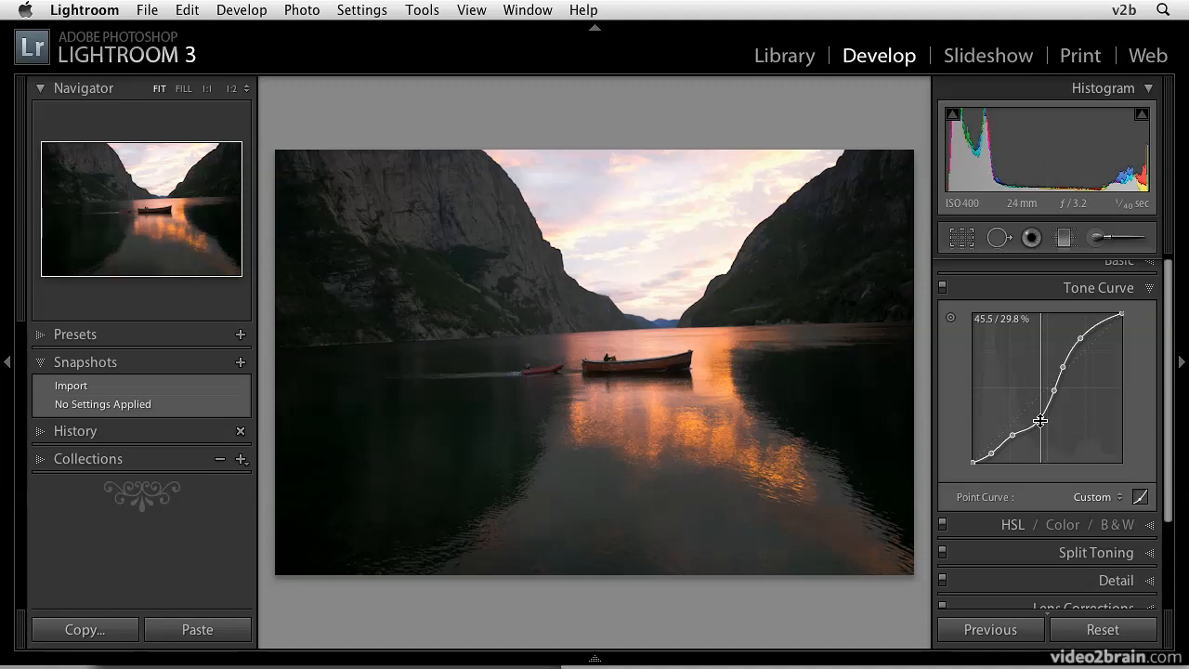
pyautogui.moveTo(1042, 423); pyautogui.dragTo(1034, 416)
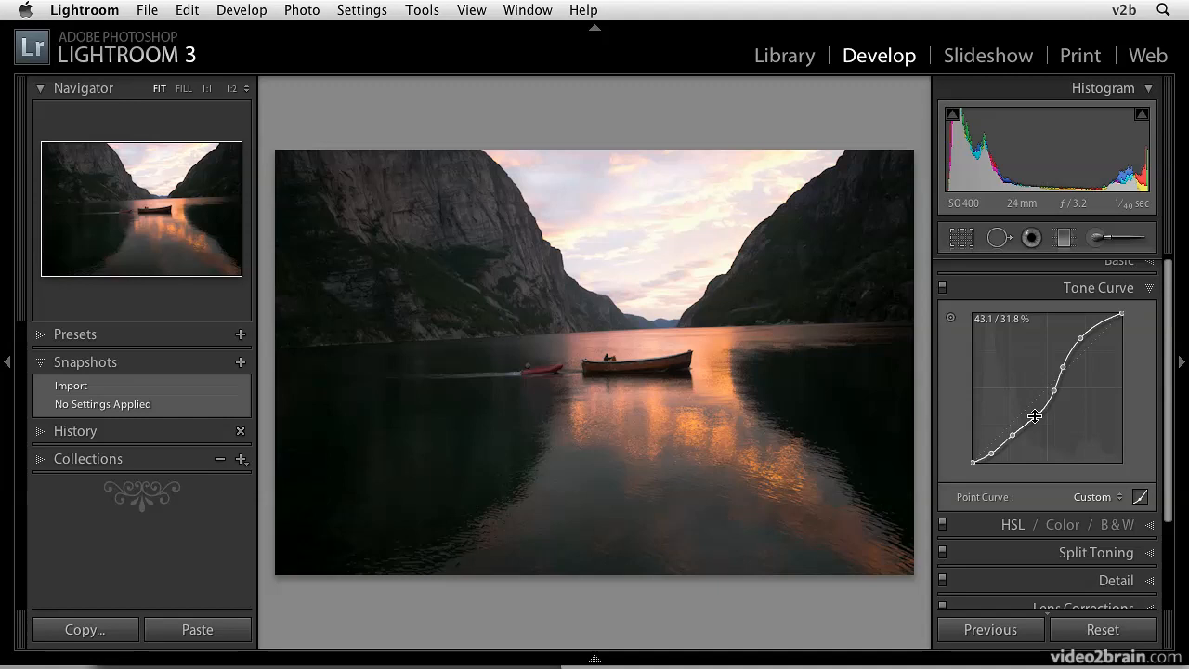
pyautogui.moveTo(970, 336)
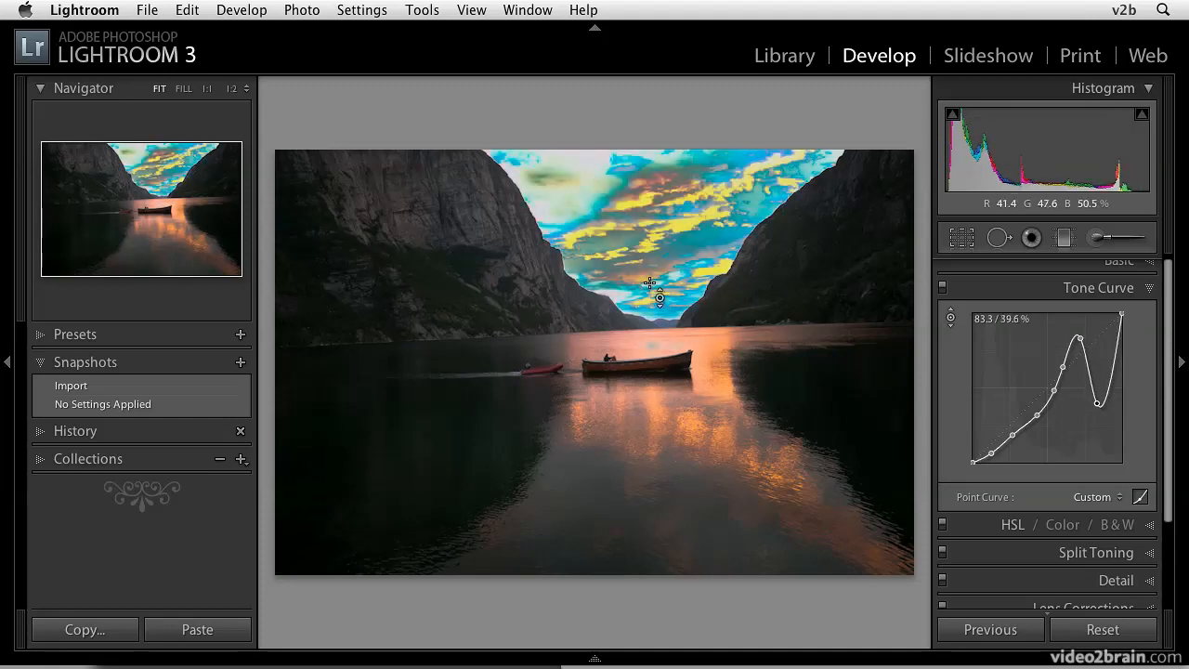
# Step: Drop the lower point far down and add a shadow point, starting a wavy curve
pyautogui.moveTo(1037, 398); pyautogui.dragTo(1037, 418)
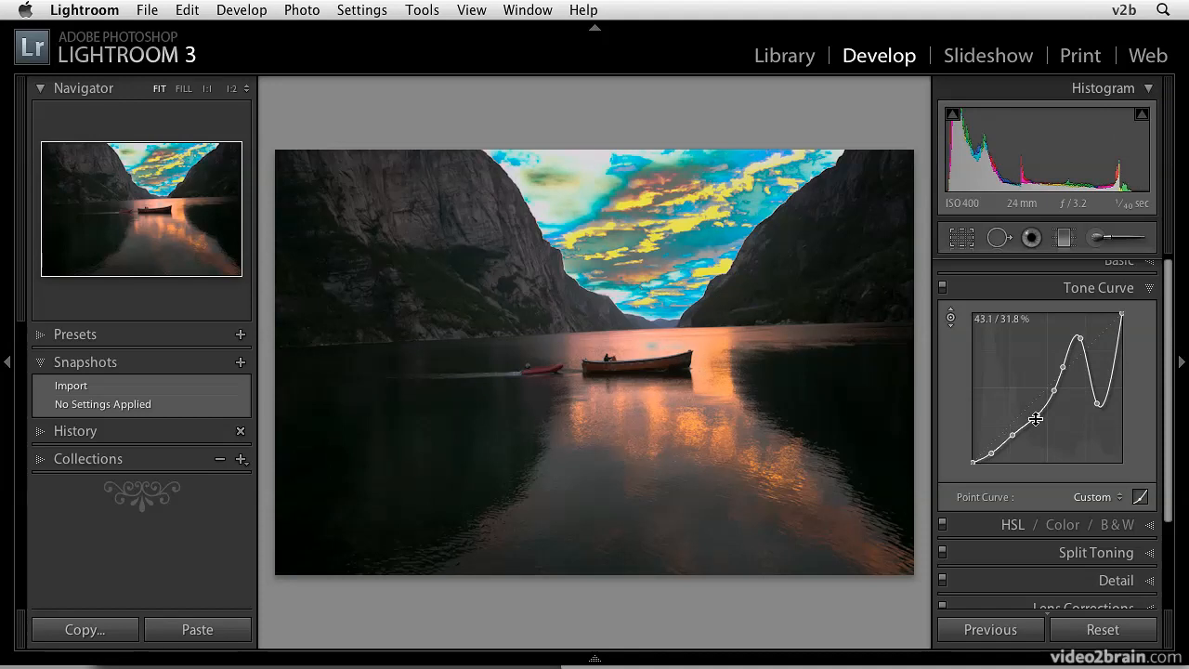
pyautogui.moveTo(1037, 420); pyautogui.dragTo(1037, 436)
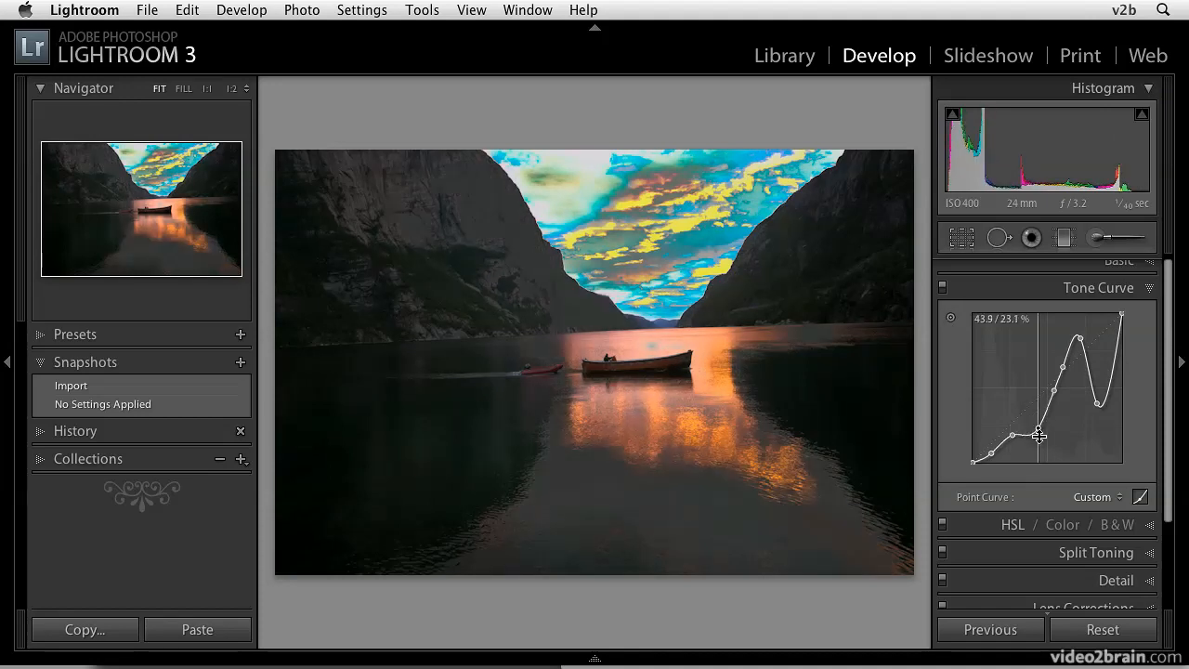
pyautogui.moveTo(1039, 435); pyautogui.dragTo(1033, 437)
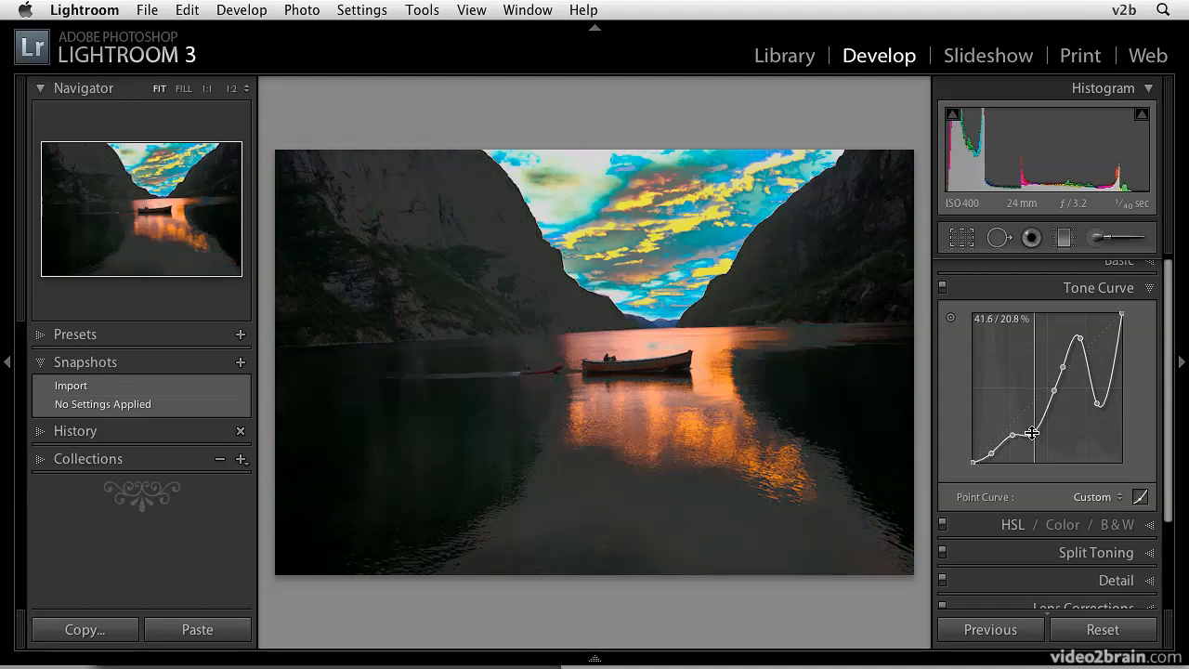
pyautogui.moveTo(1033, 434); pyautogui.dragTo(1020, 360)
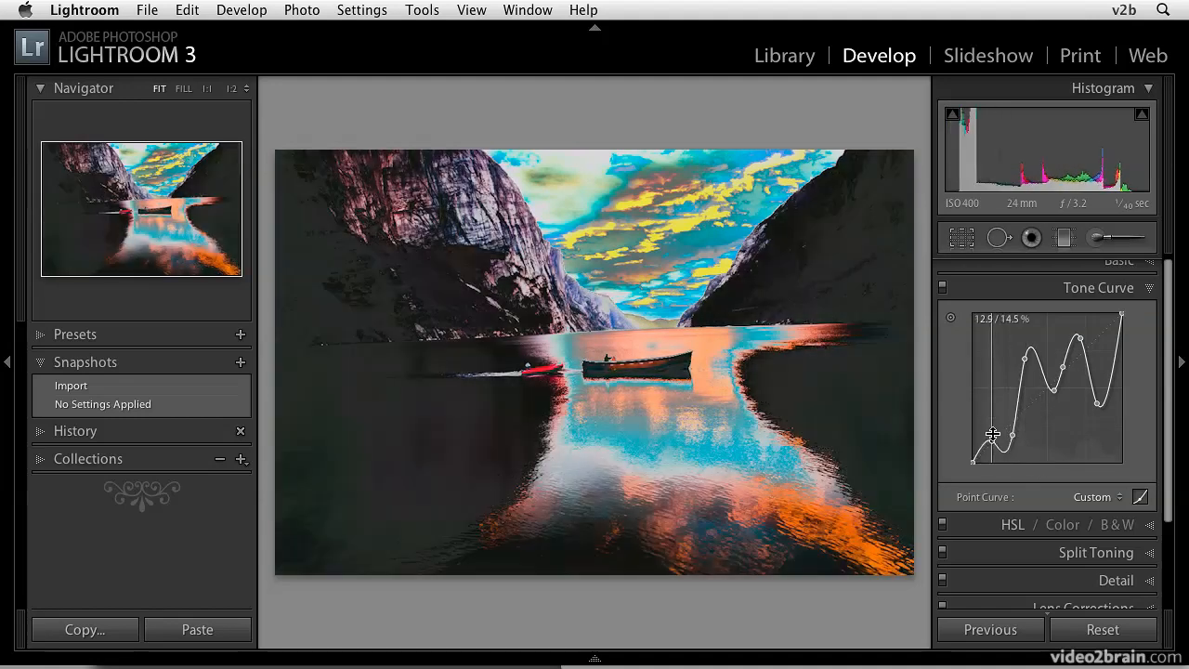
# Step: Dip a midtone point to about 55/24% for surreal solarized cyan-and-orange colors
pyautogui.moveTo(993, 435); pyautogui.dragTo(1056, 411)
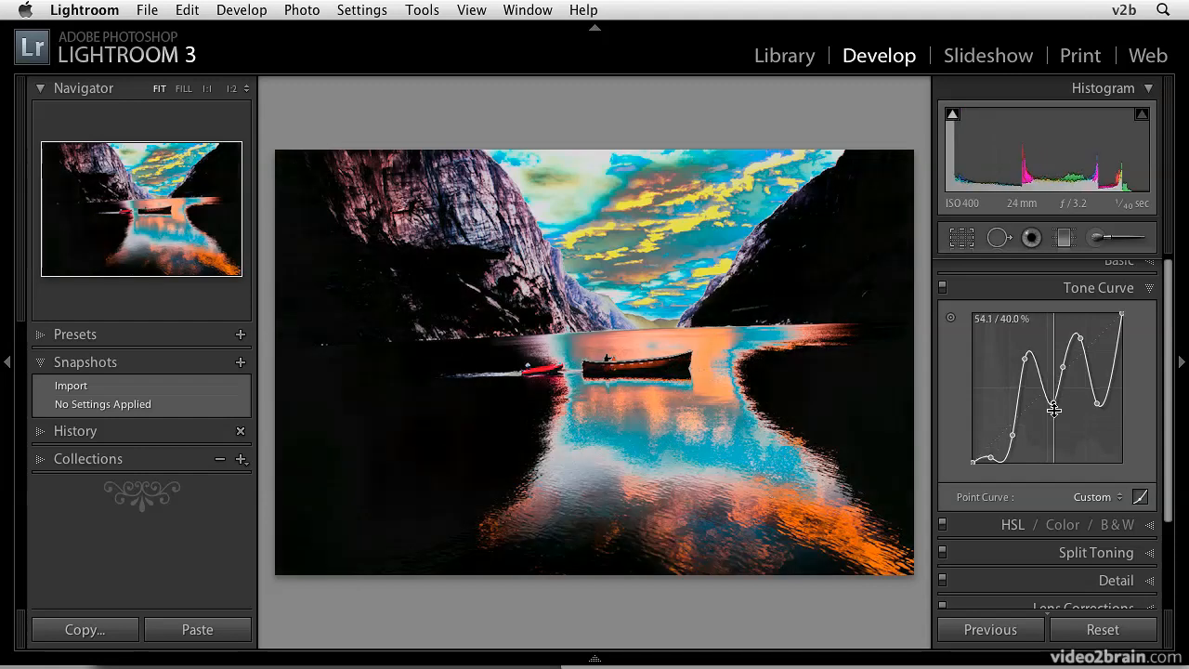
pyautogui.moveTo(1056, 411); pyautogui.dragTo(1056, 448)
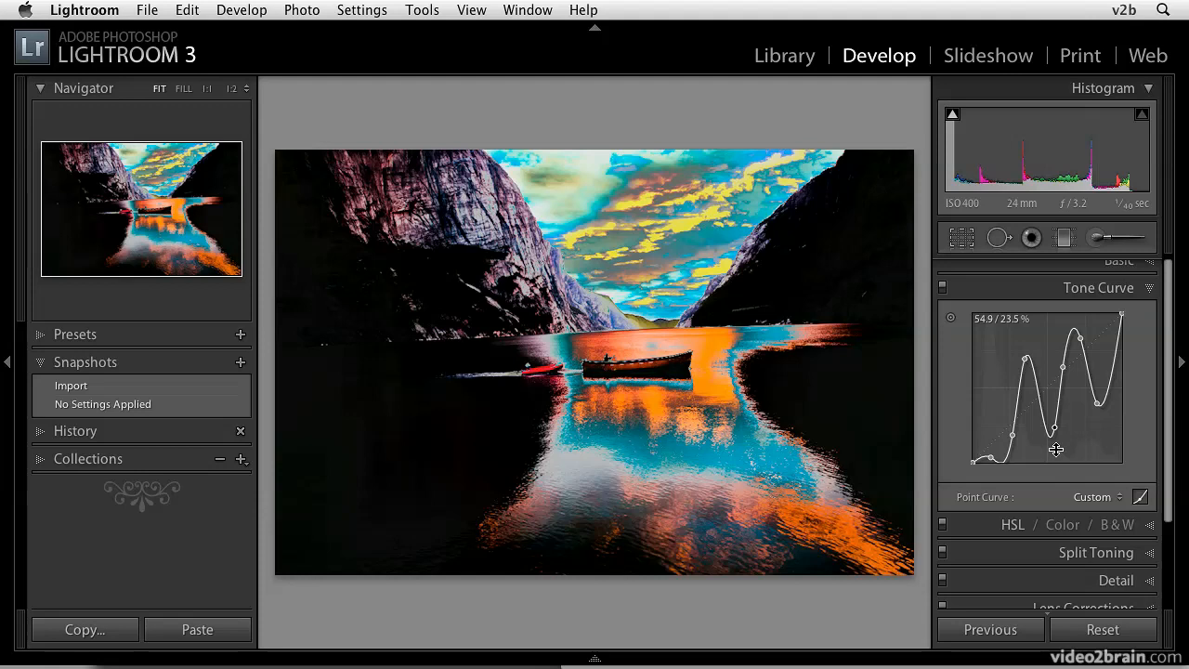
pyautogui.moveTo(1055, 449); pyautogui.dragTo(1063, 437)
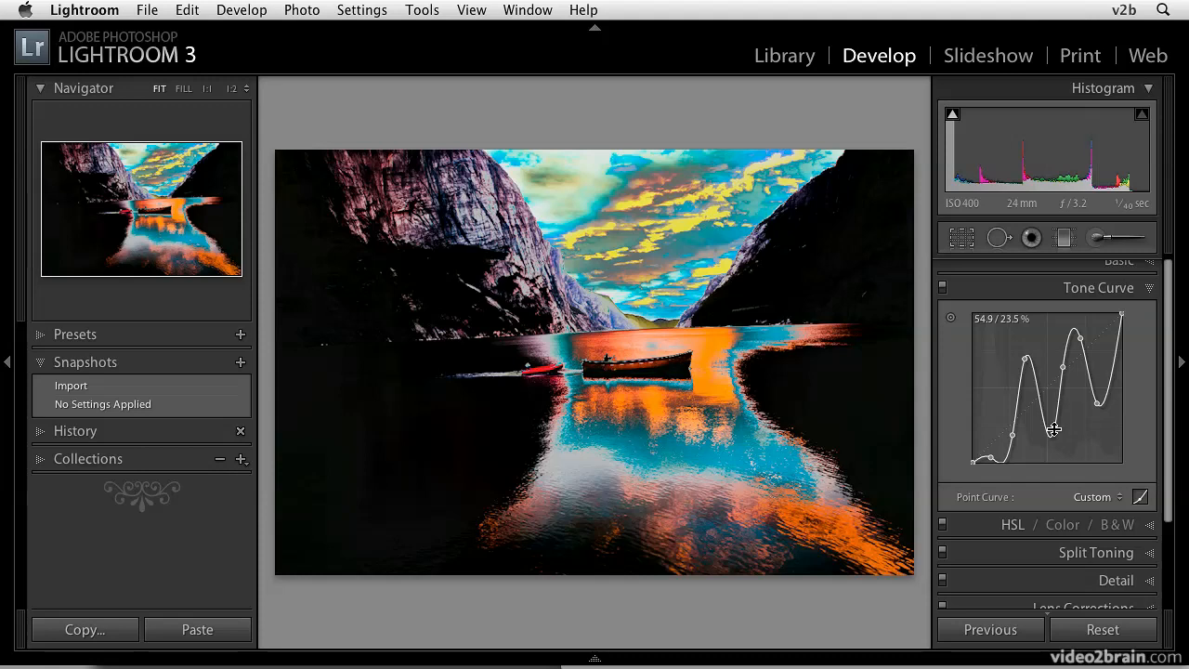
# Step: Nudge a curve point, then flatten the curve back to a straight linear line
pyautogui.moveTo(1056, 429); pyautogui.dragTo(1063, 366)
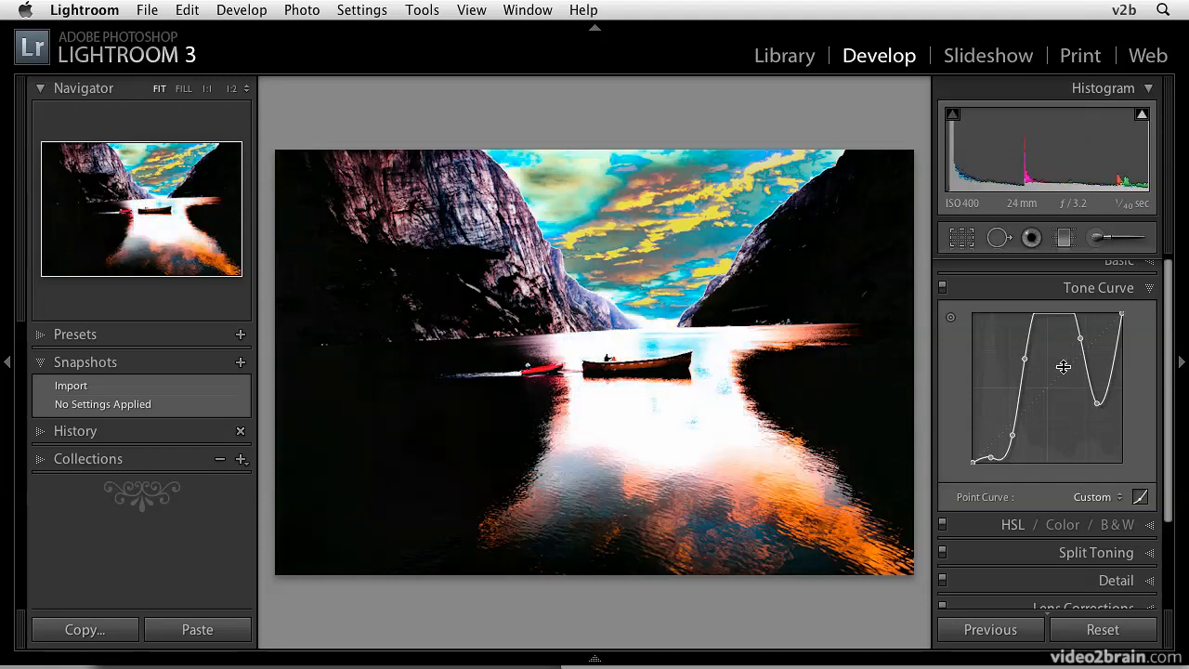
pyautogui.moveTo(1065, 366); pyautogui.dragTo(1026, 356)
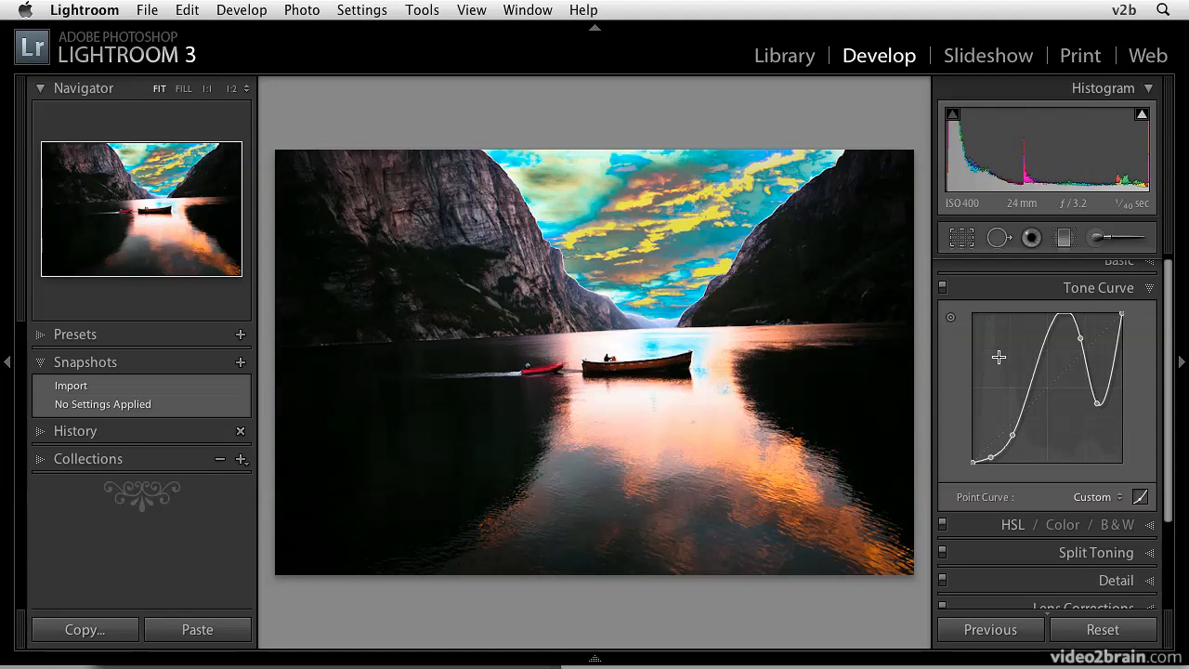
pyautogui.moveTo(1000, 365)
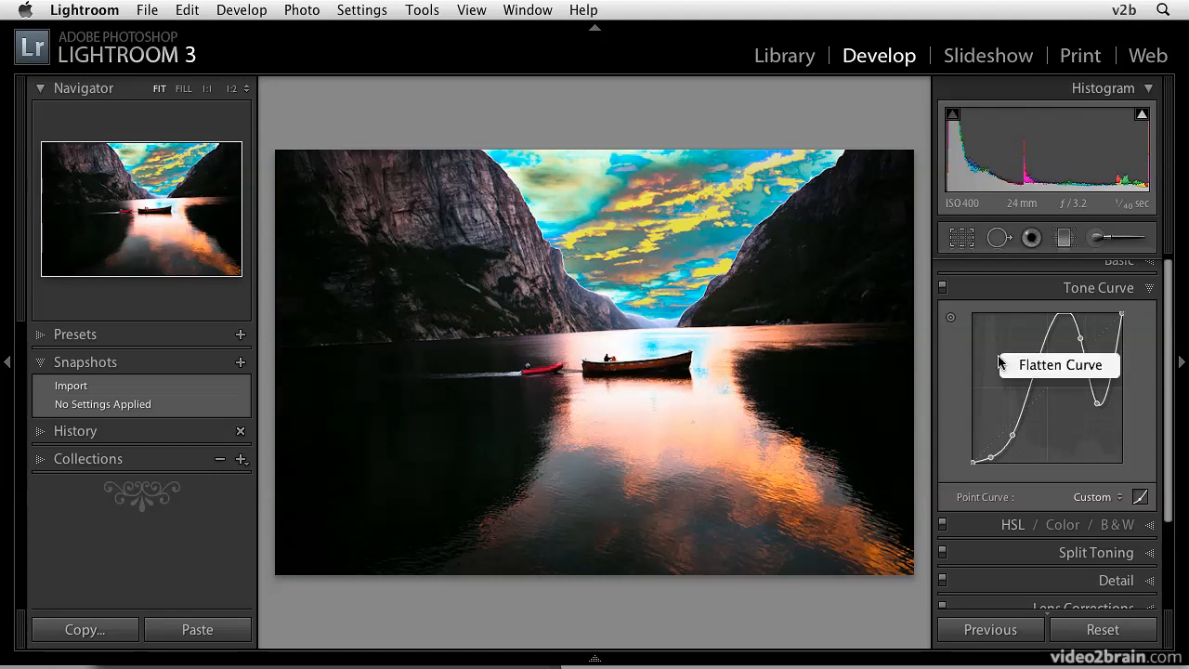
pyautogui.click(1059, 364)
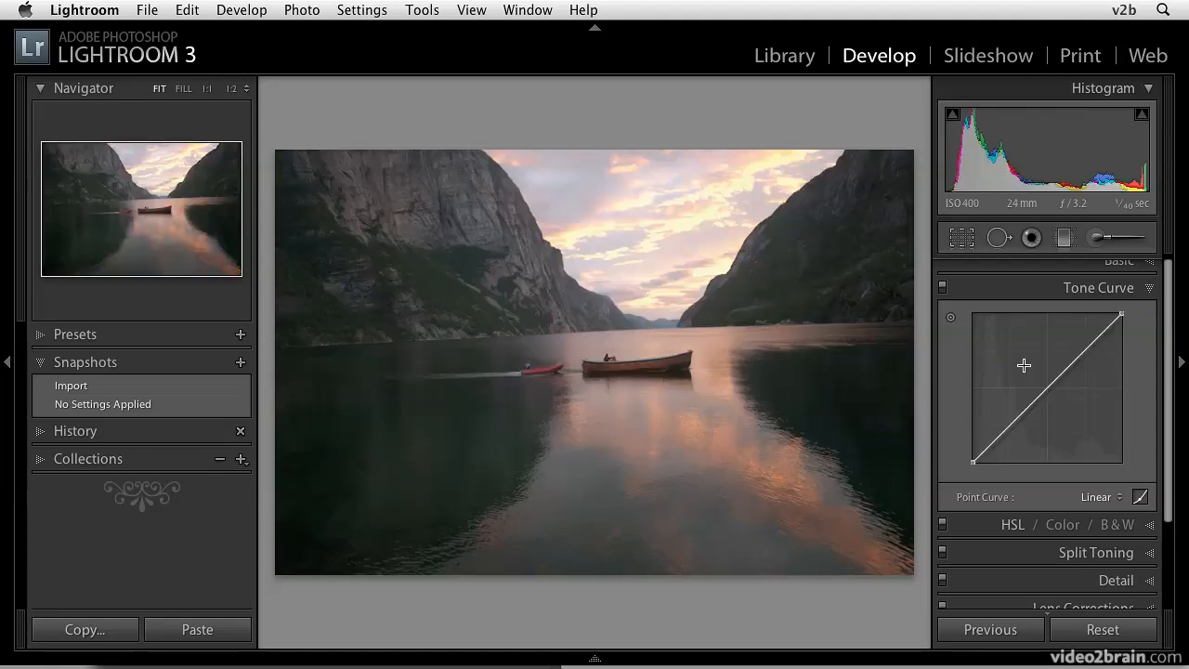